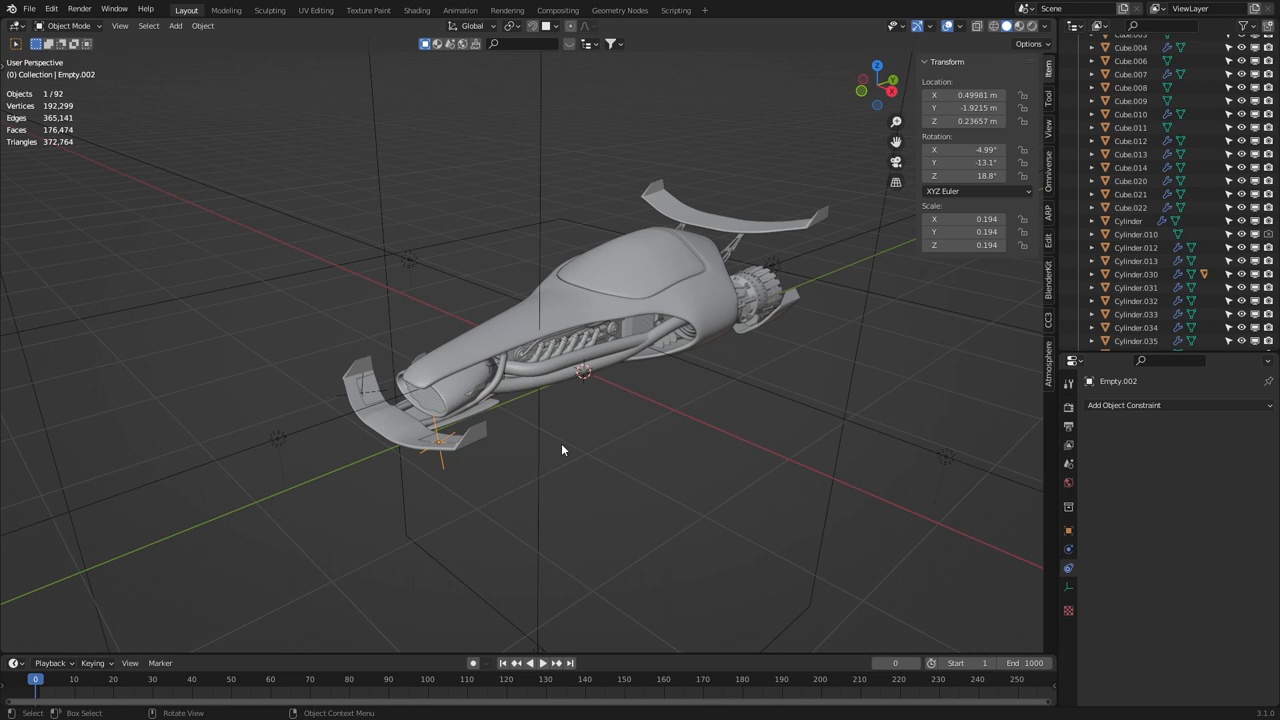
# Orbit around the hover-bike to inspect the front wing flap from the side.
pyautogui.moveTo(563, 450); pyautogui.dragTo(645, 443)
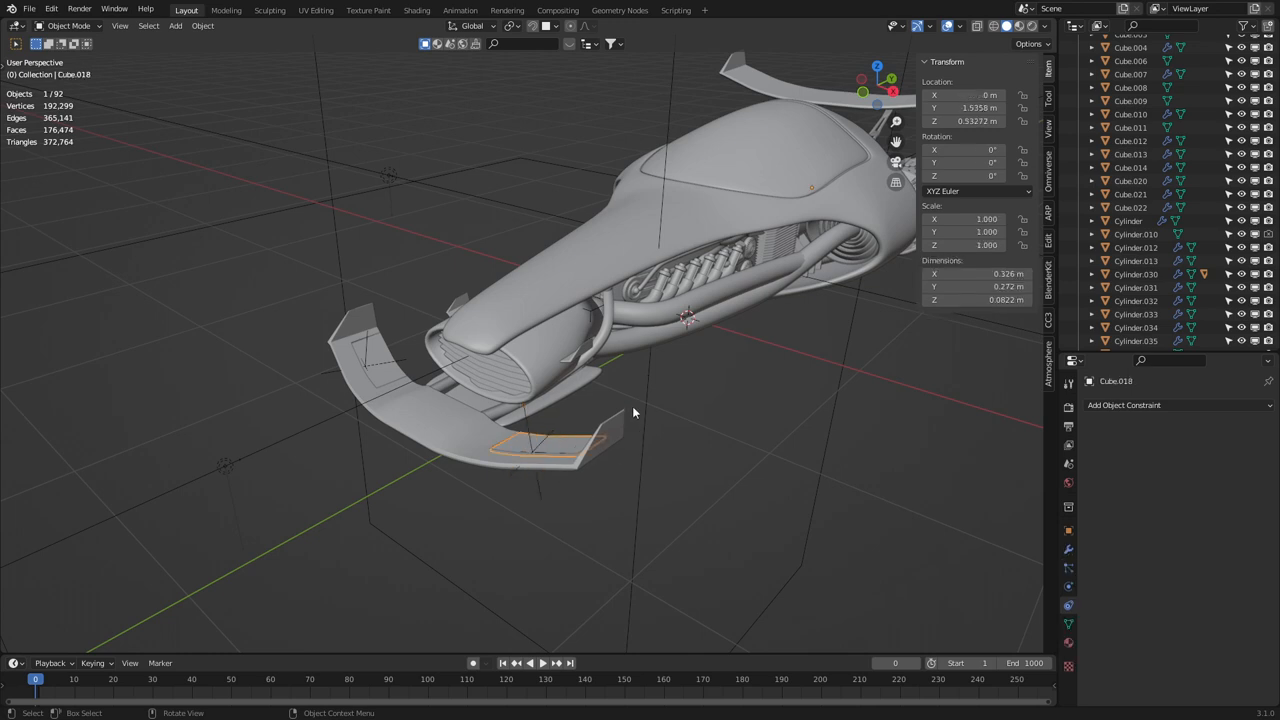
pyautogui.moveTo(845, 247)
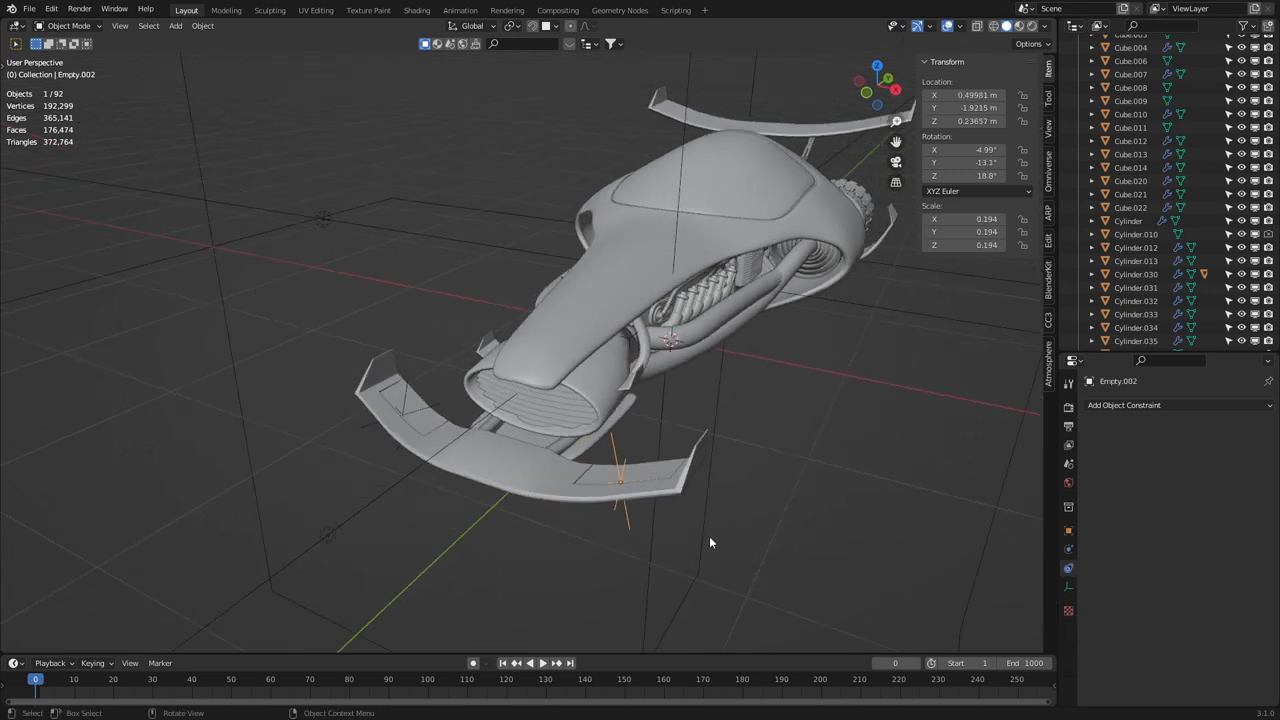
pyautogui.moveTo(710, 540); pyautogui.dragTo(638, 460)
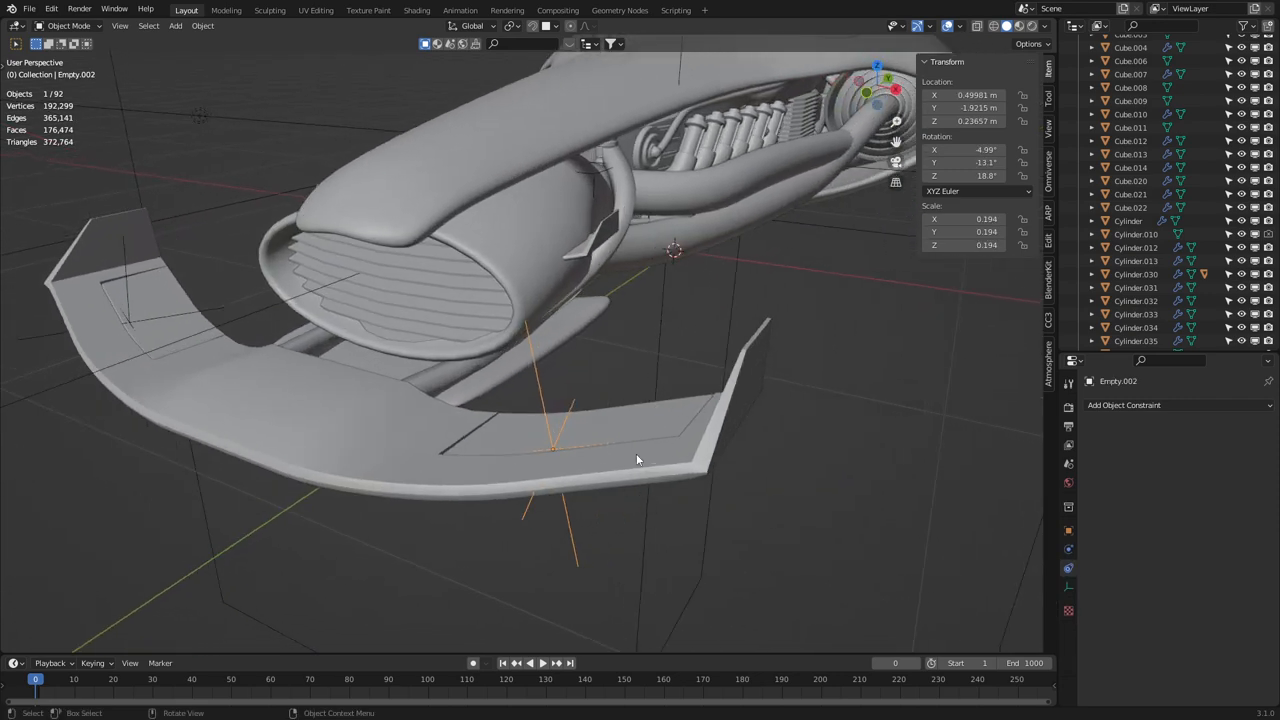
pyautogui.press('r')
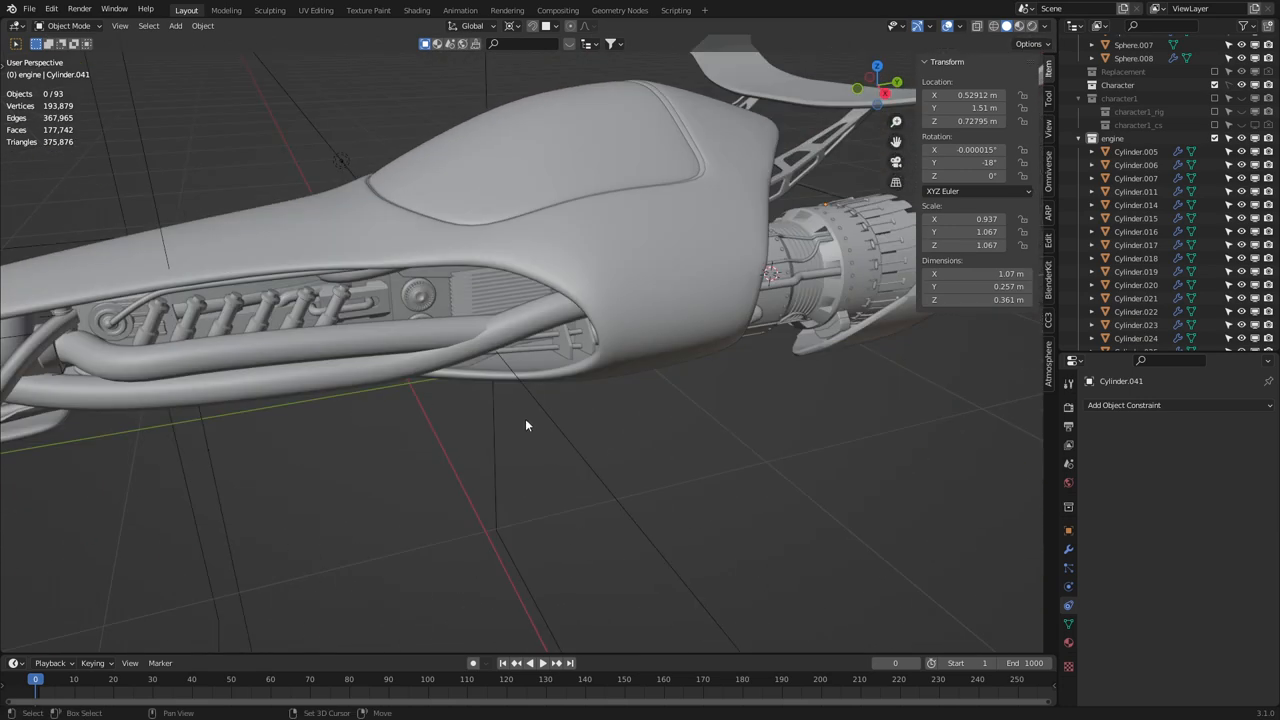
pyautogui.moveTo(527, 425); pyautogui.dragTo(302, 270)
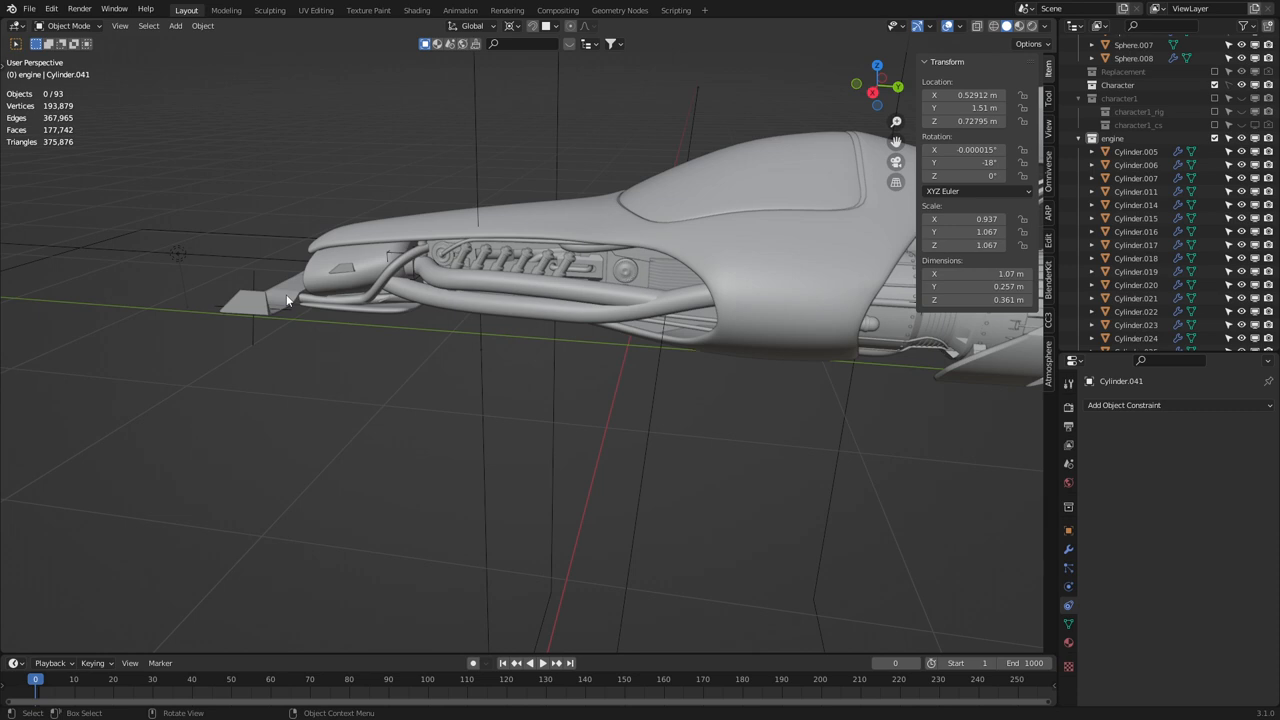
pyautogui.moveTo(634, 391)
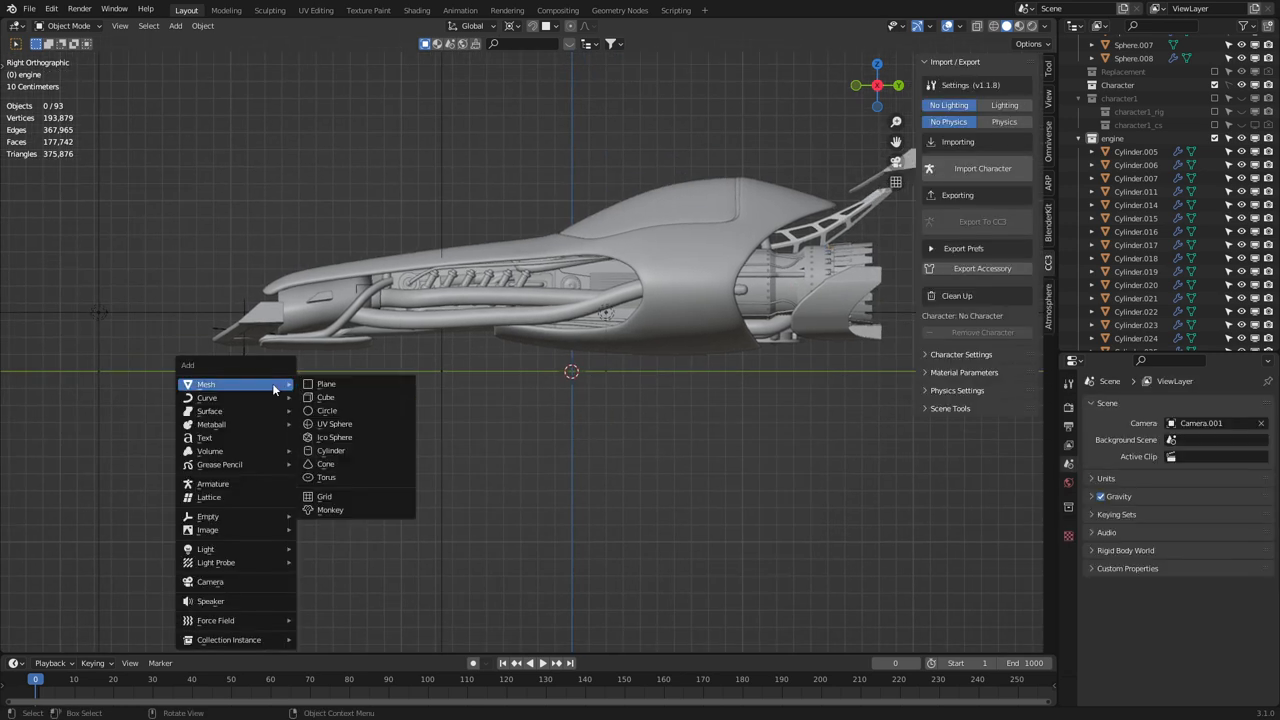
# Add a small cube (about 16 cm), apply its scale, and place it ahead of the bike's nose.
pyautogui.click(326, 397)
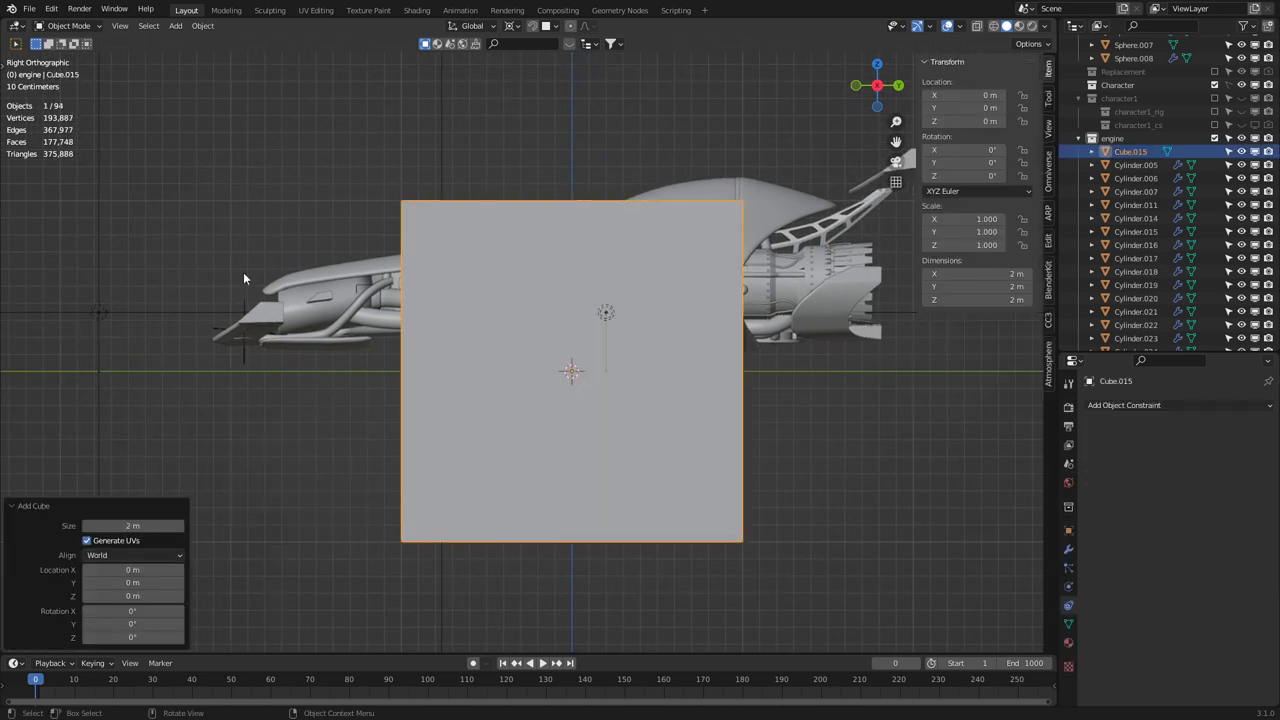
pyautogui.press('s')
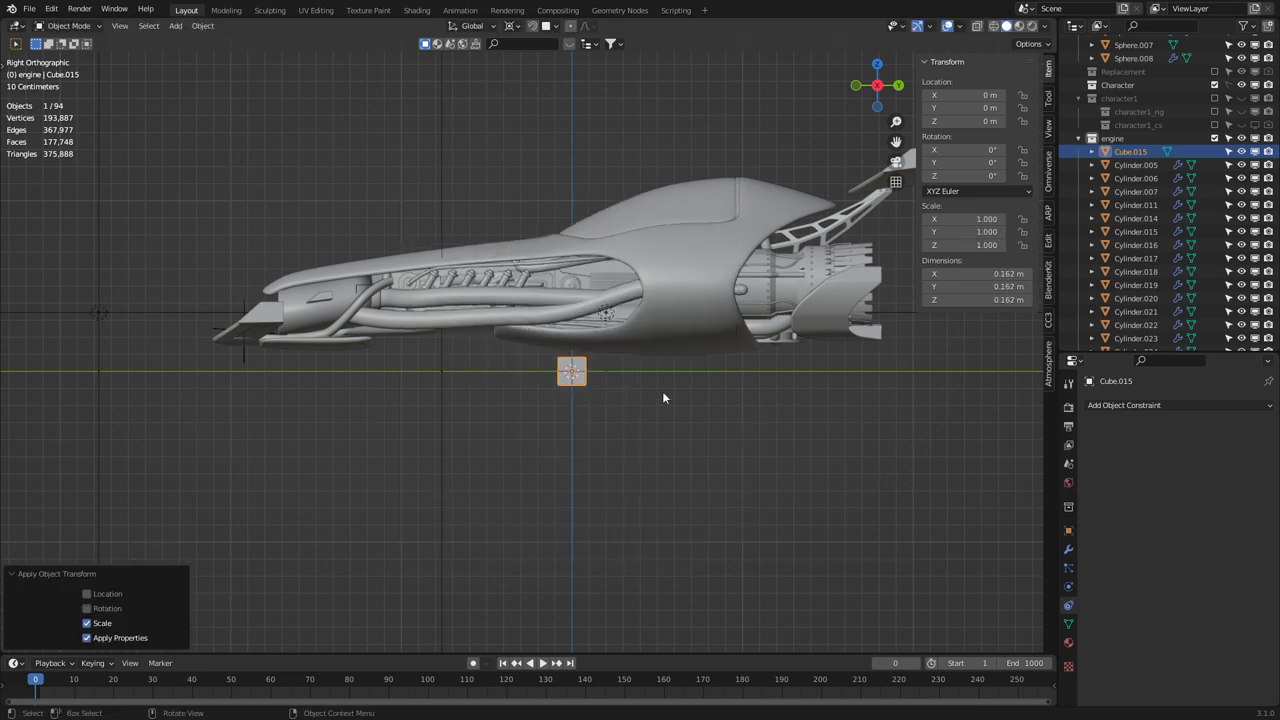
pyautogui.press('g')
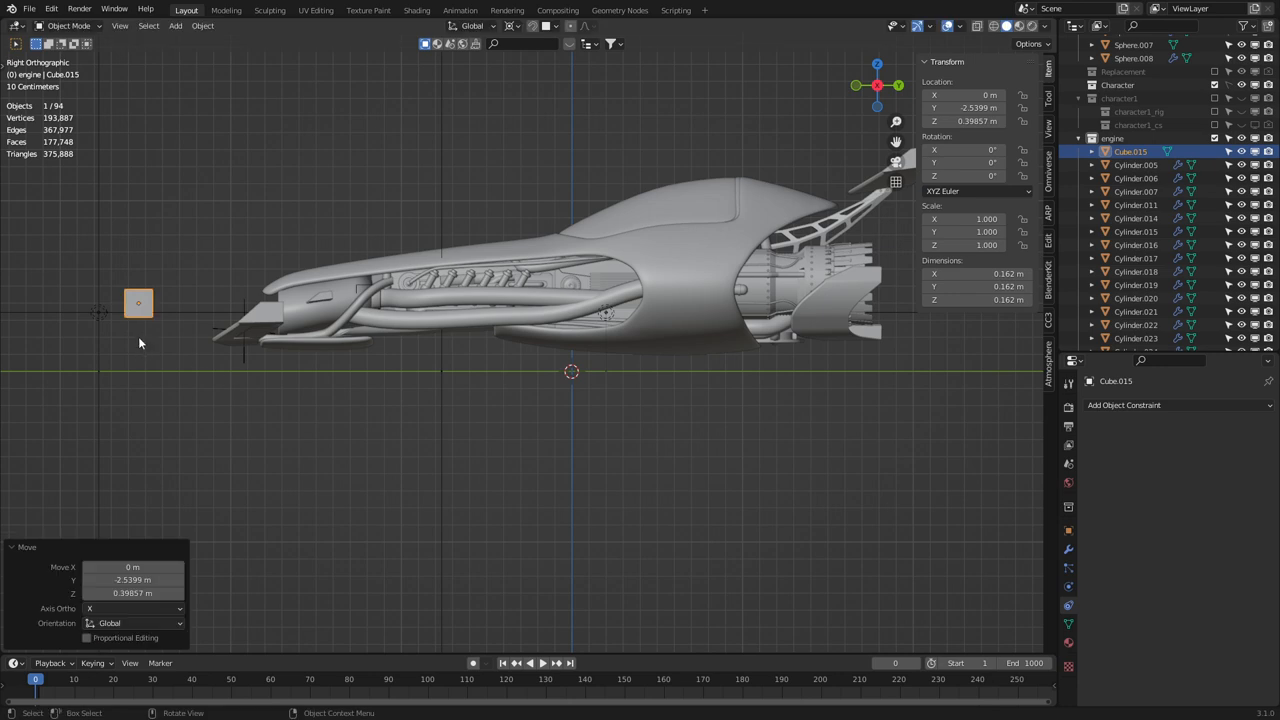
pyautogui.moveTo(230, 343)
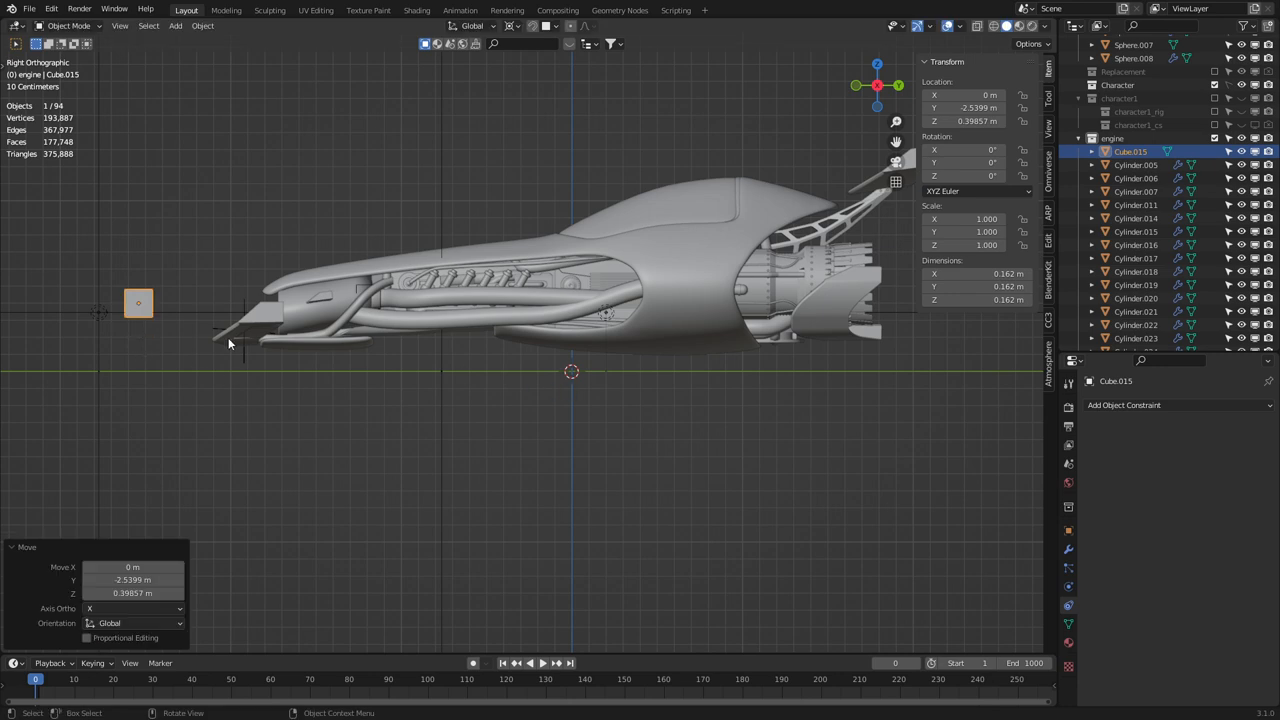
pyautogui.click(975, 94)
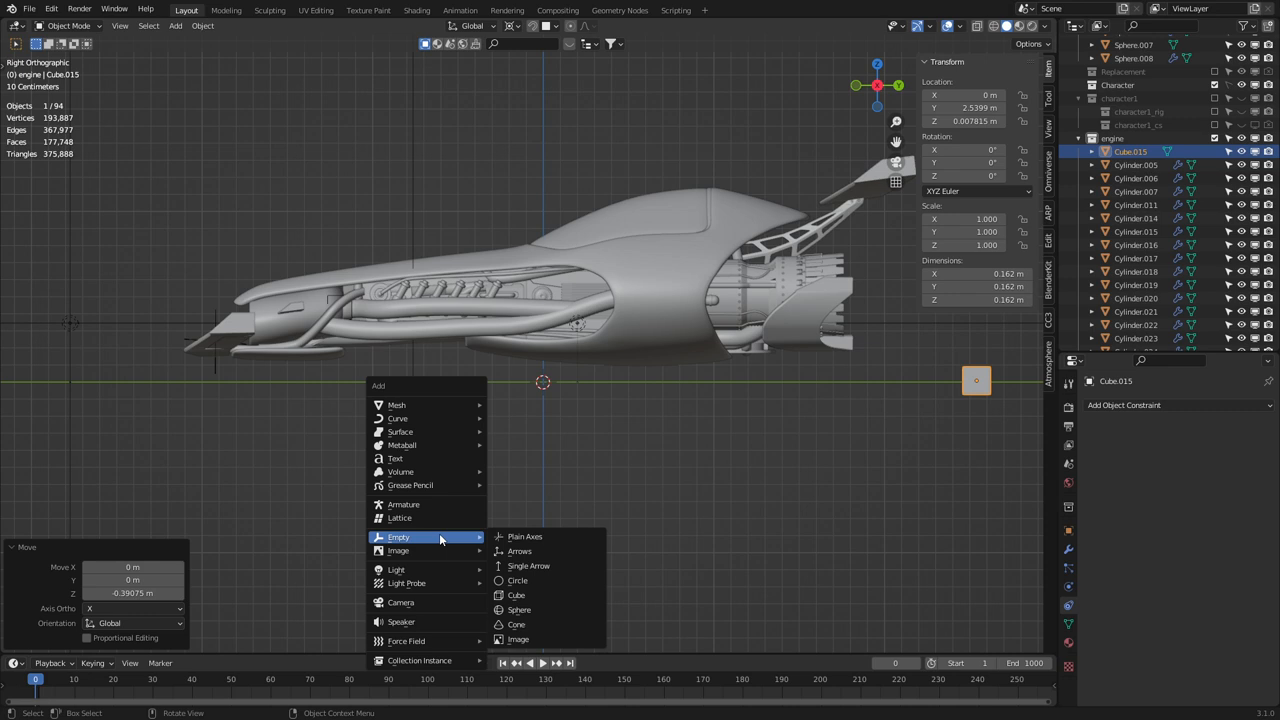
# Add a cone-shaped empty, shrink it and apply its scale.
pyautogui.click(516, 624)
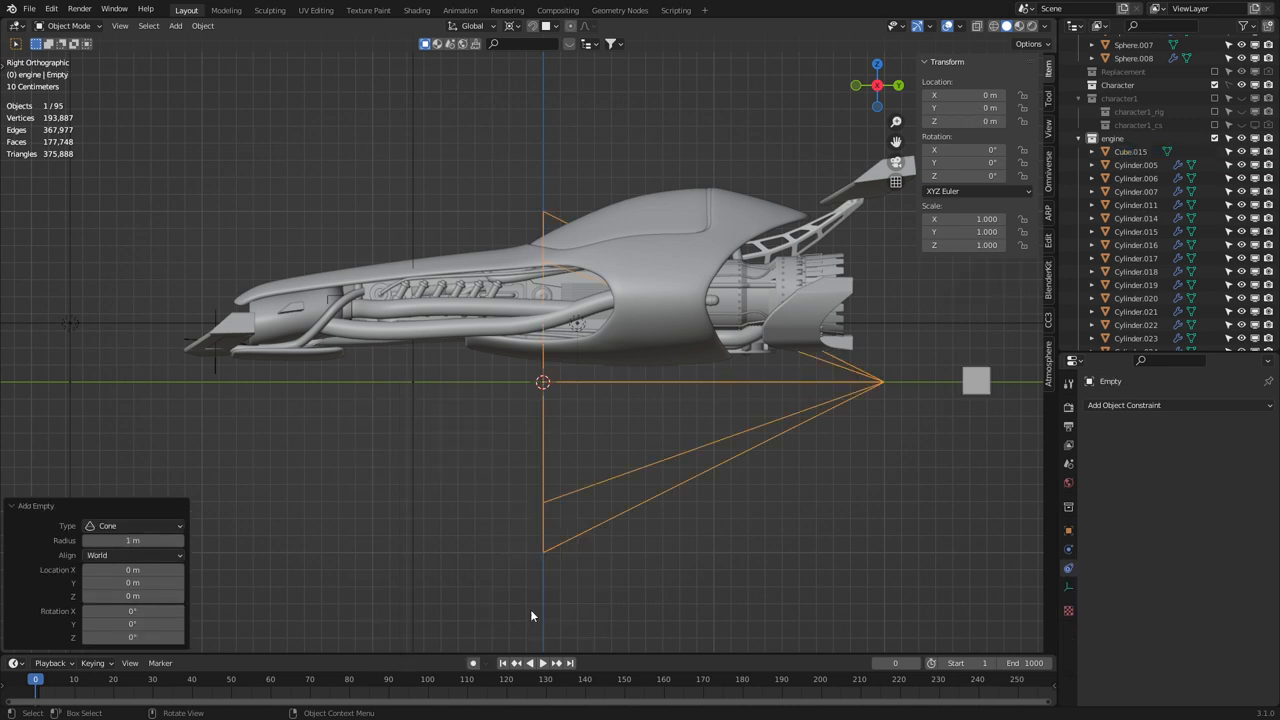
pyautogui.press('s')
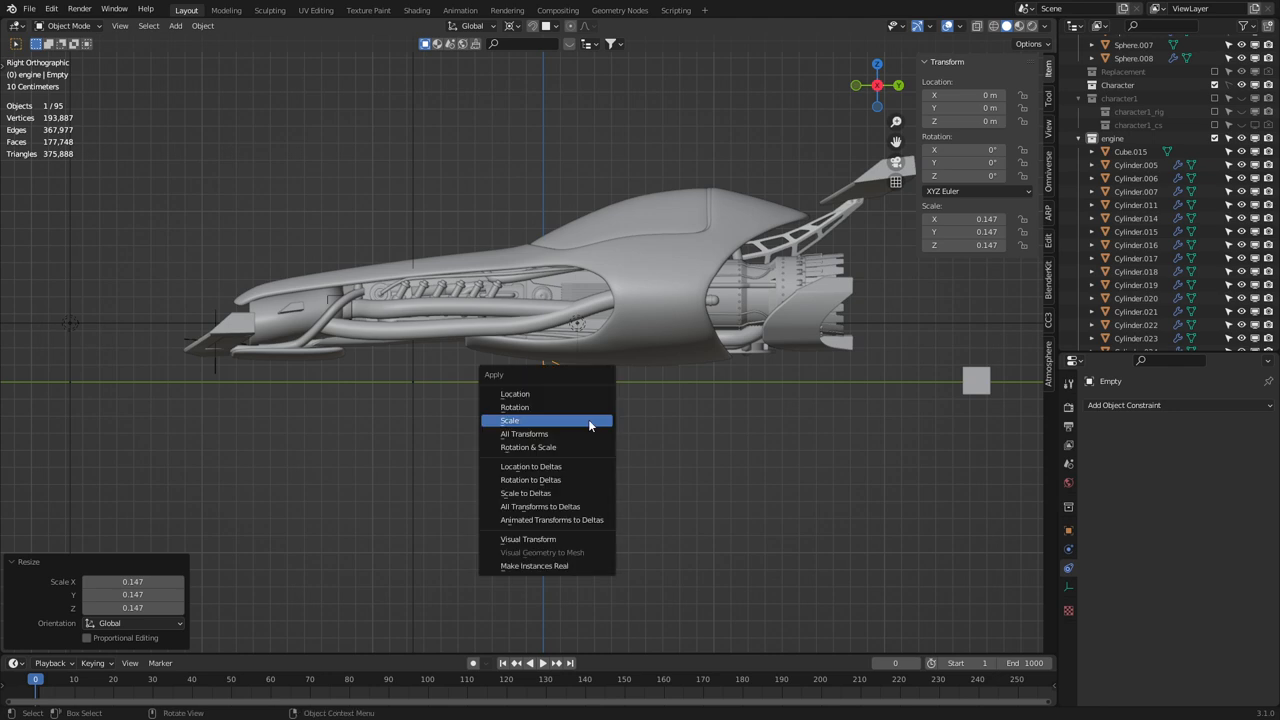
pyautogui.click(510, 420)
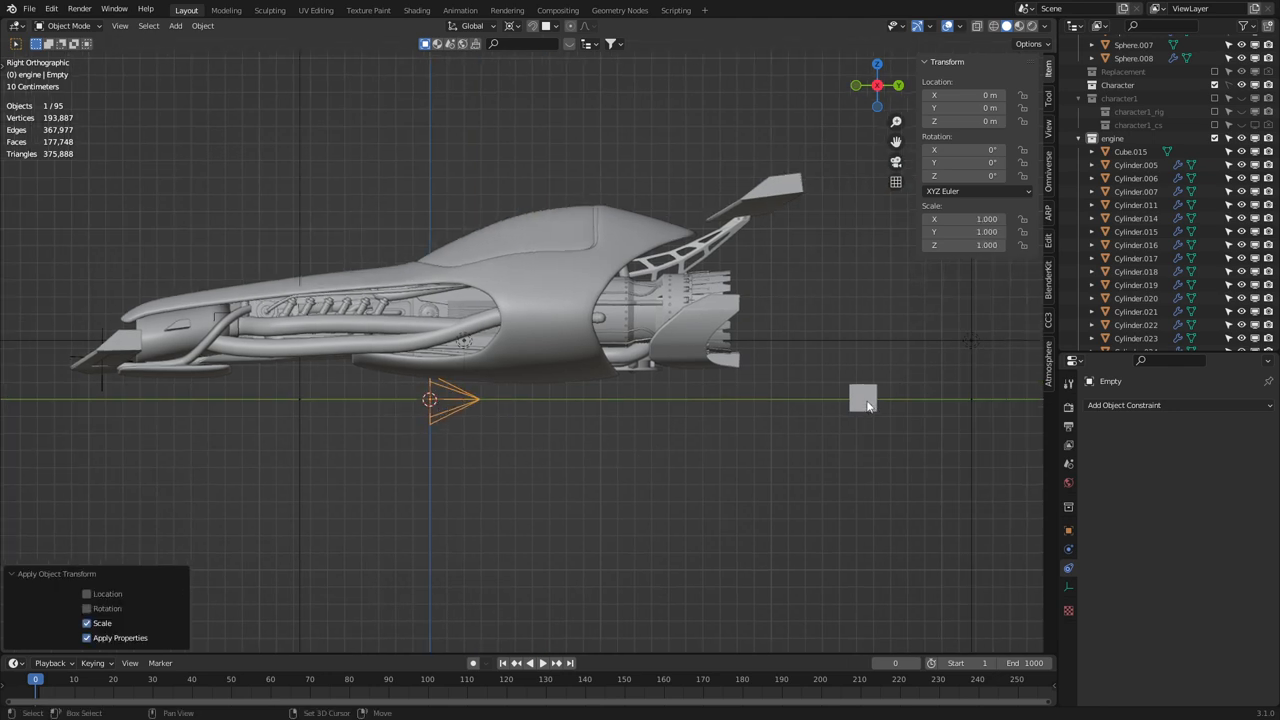
# Select the small control cube and move it into the bike's midsection.
pyautogui.click(862, 397)
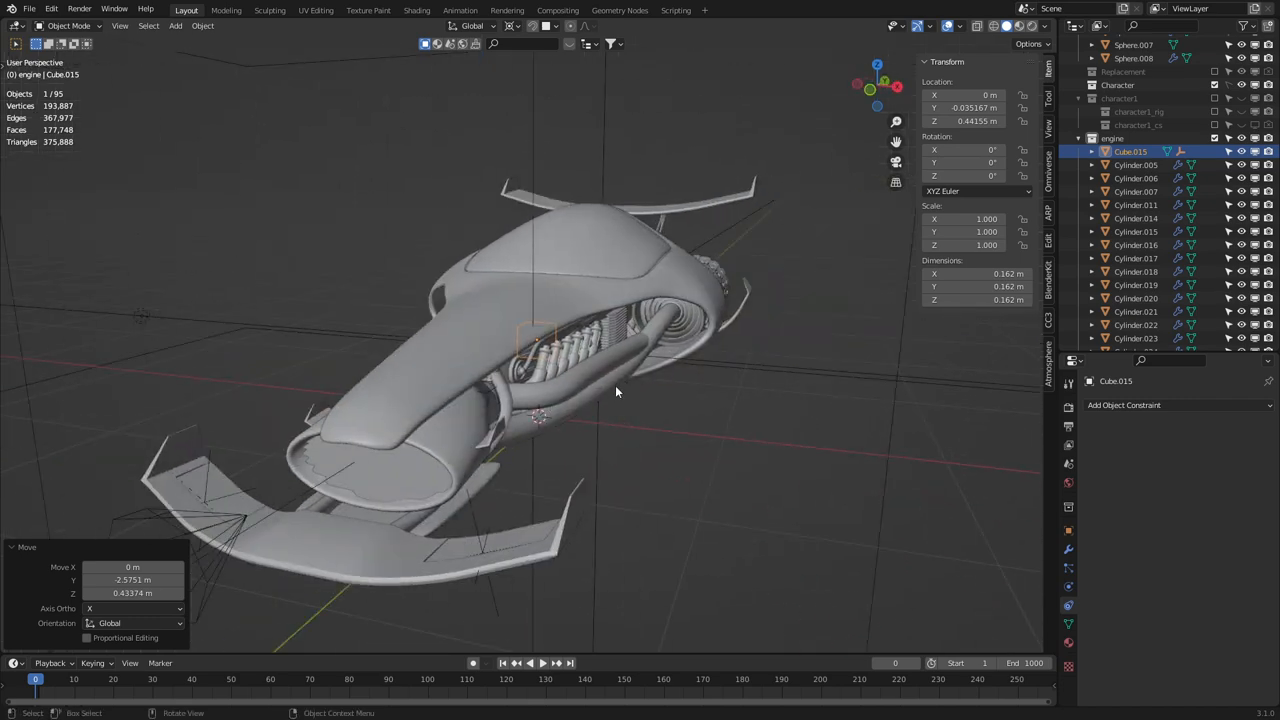
pyautogui.moveTo(600, 400); pyautogui.dragTo(540, 370)
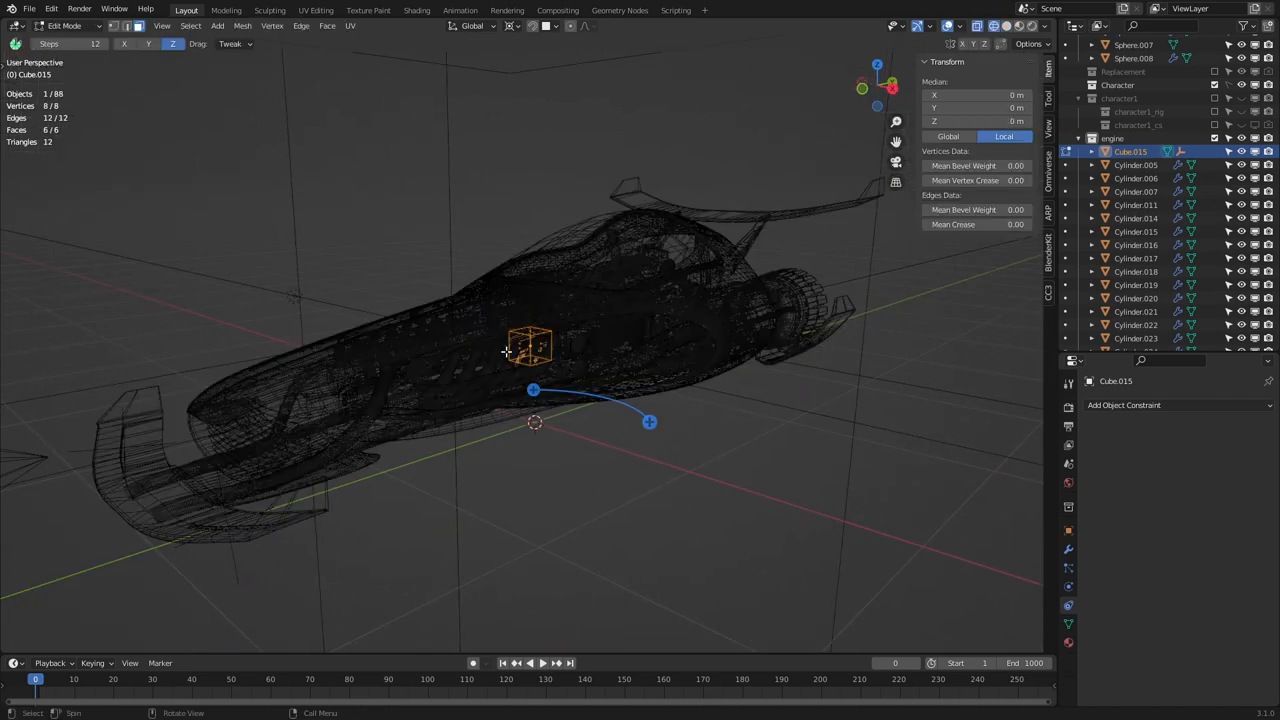
pyautogui.press('Tab')
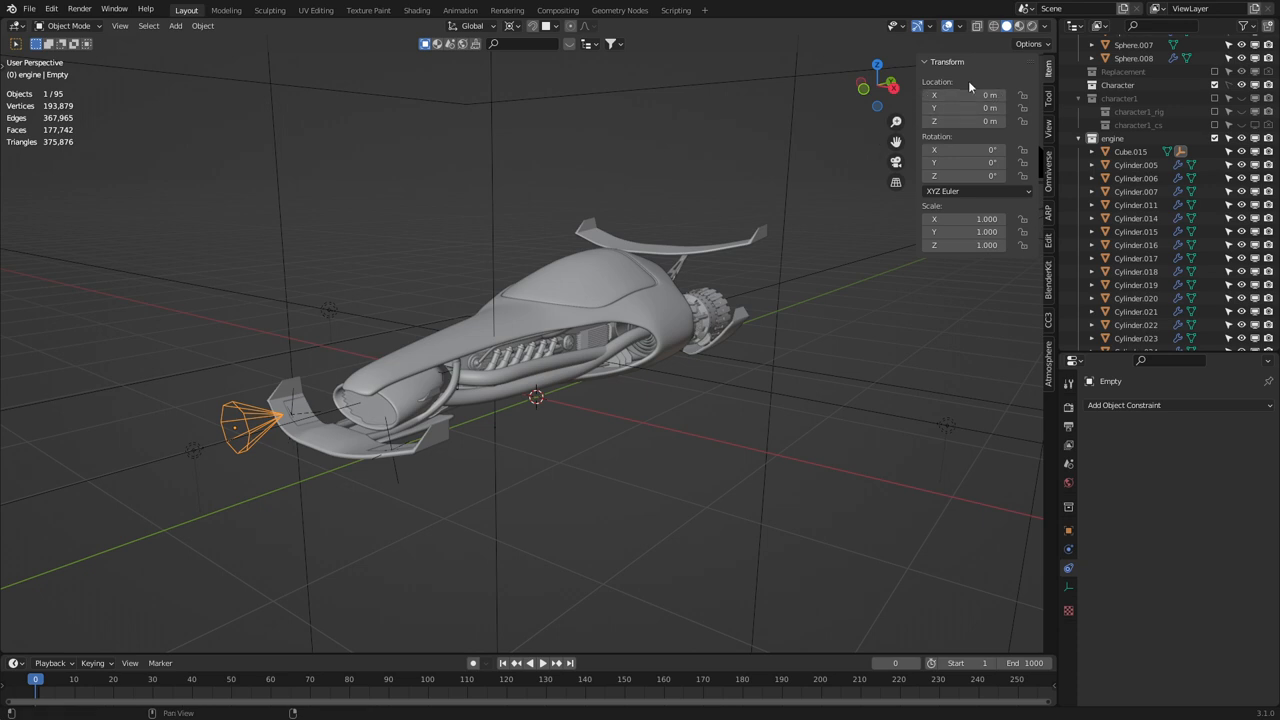
pyautogui.moveTo(980, 145)
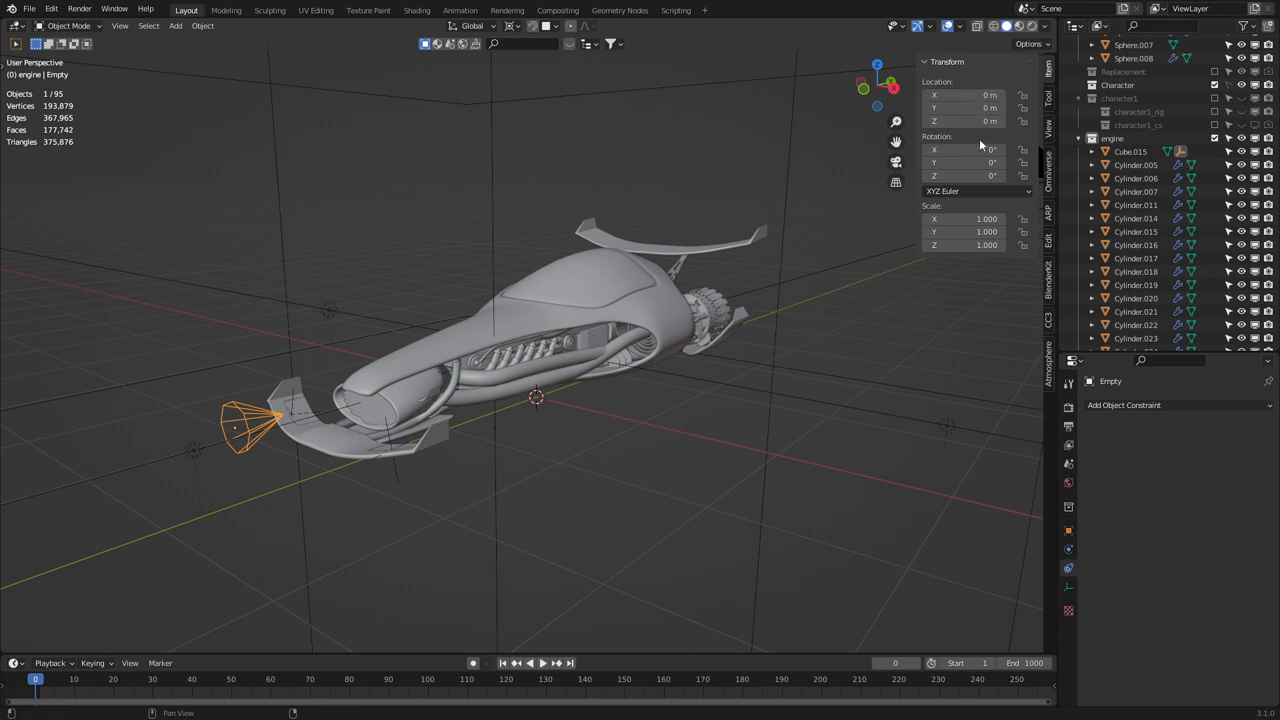
pyautogui.moveTo(433, 427)
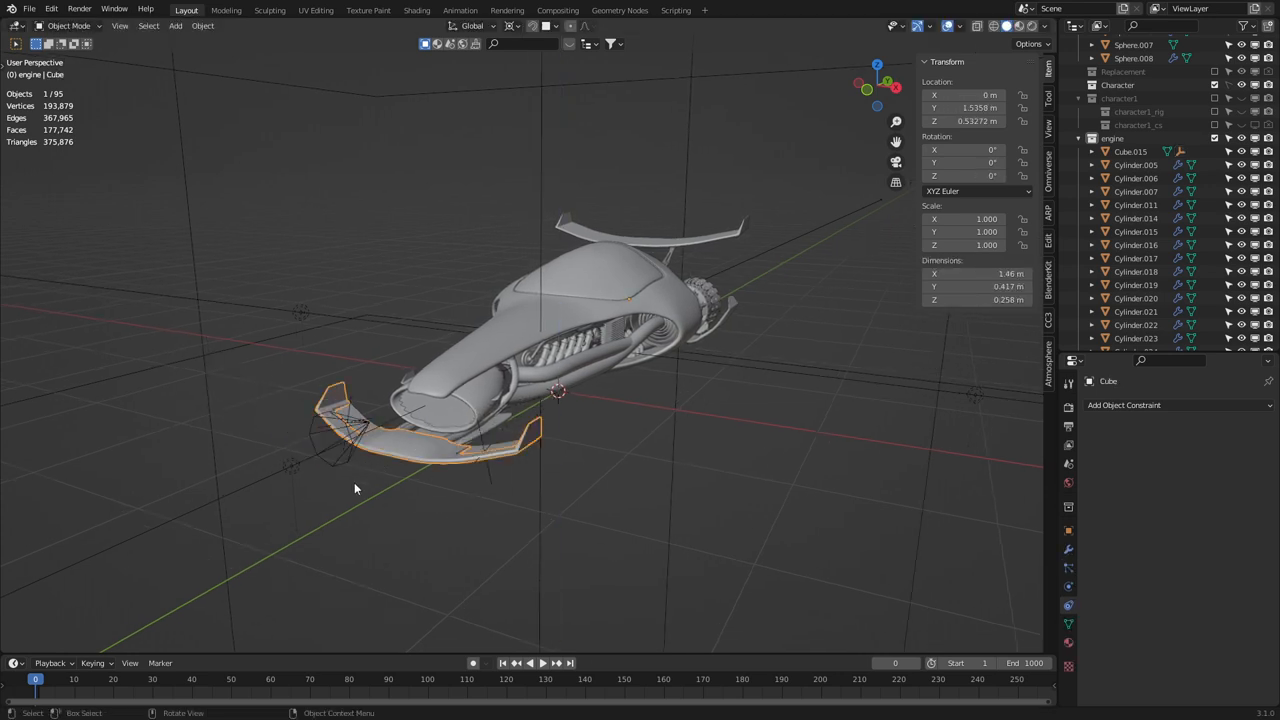
pyautogui.press('r')
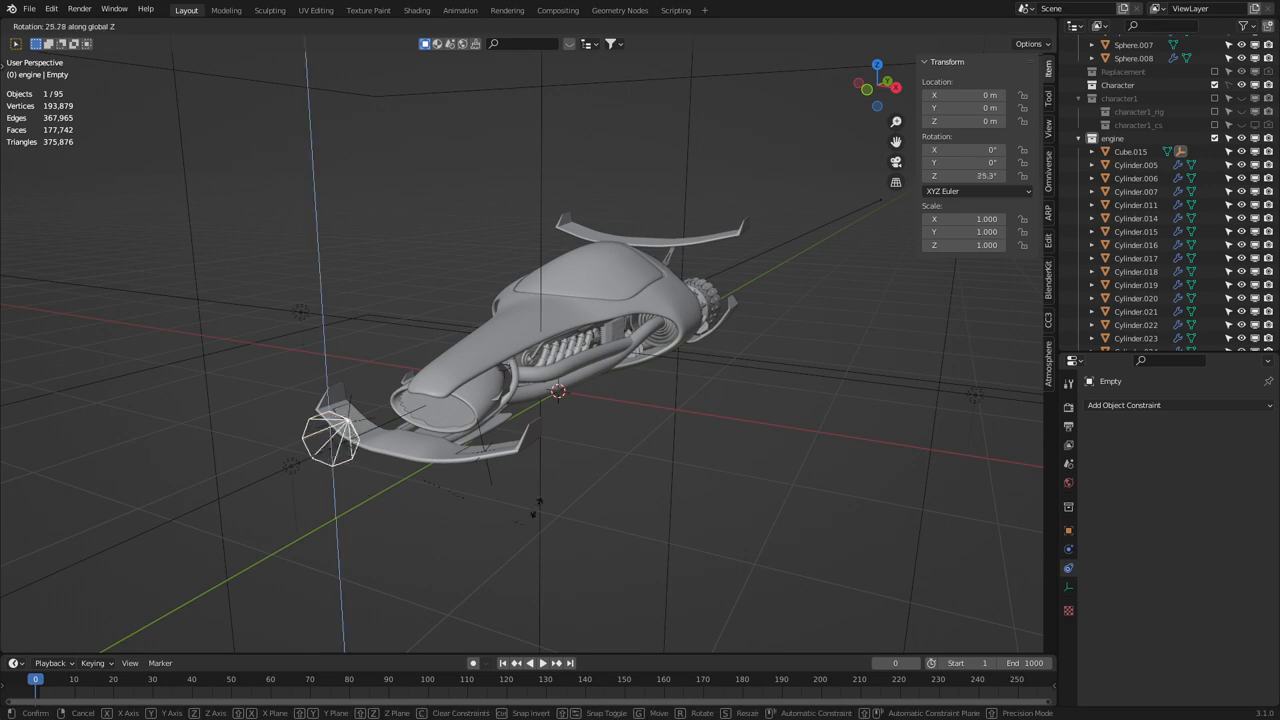
pyautogui.moveTo(443, 500)
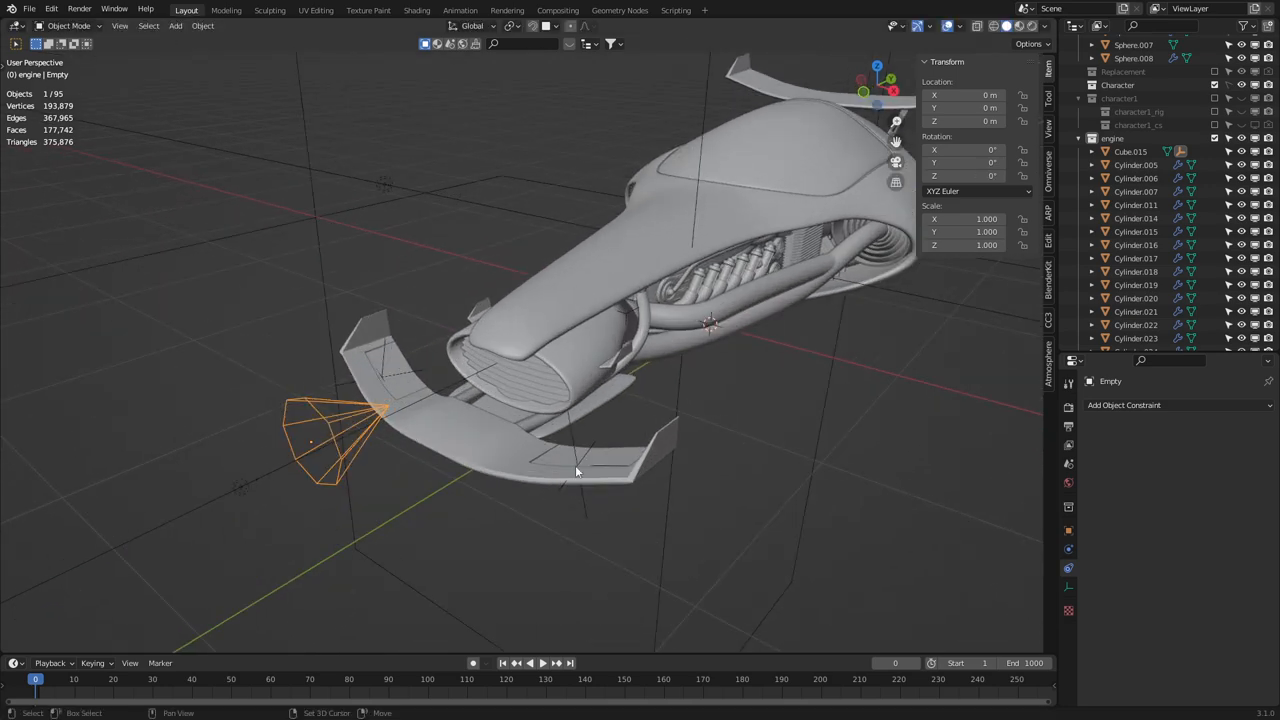
pyautogui.moveTo(575, 471); pyautogui.dragTo(645, 420)
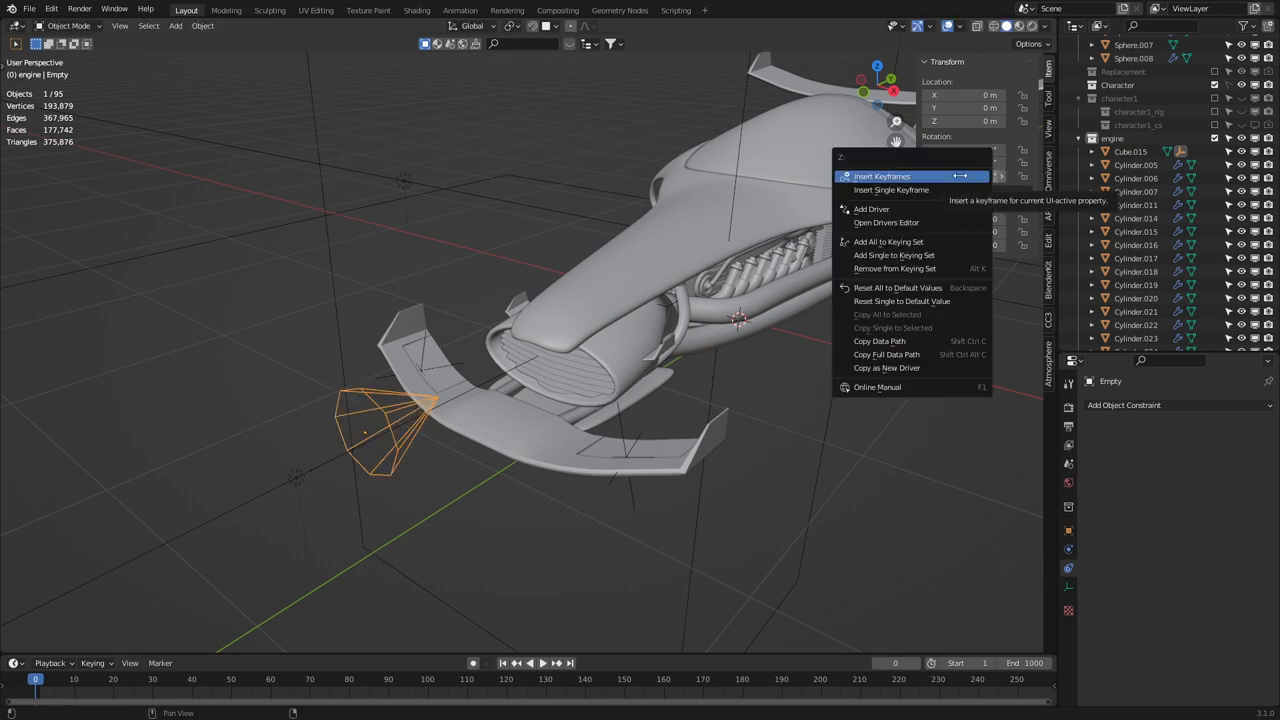
pyautogui.moveTo(886, 367)
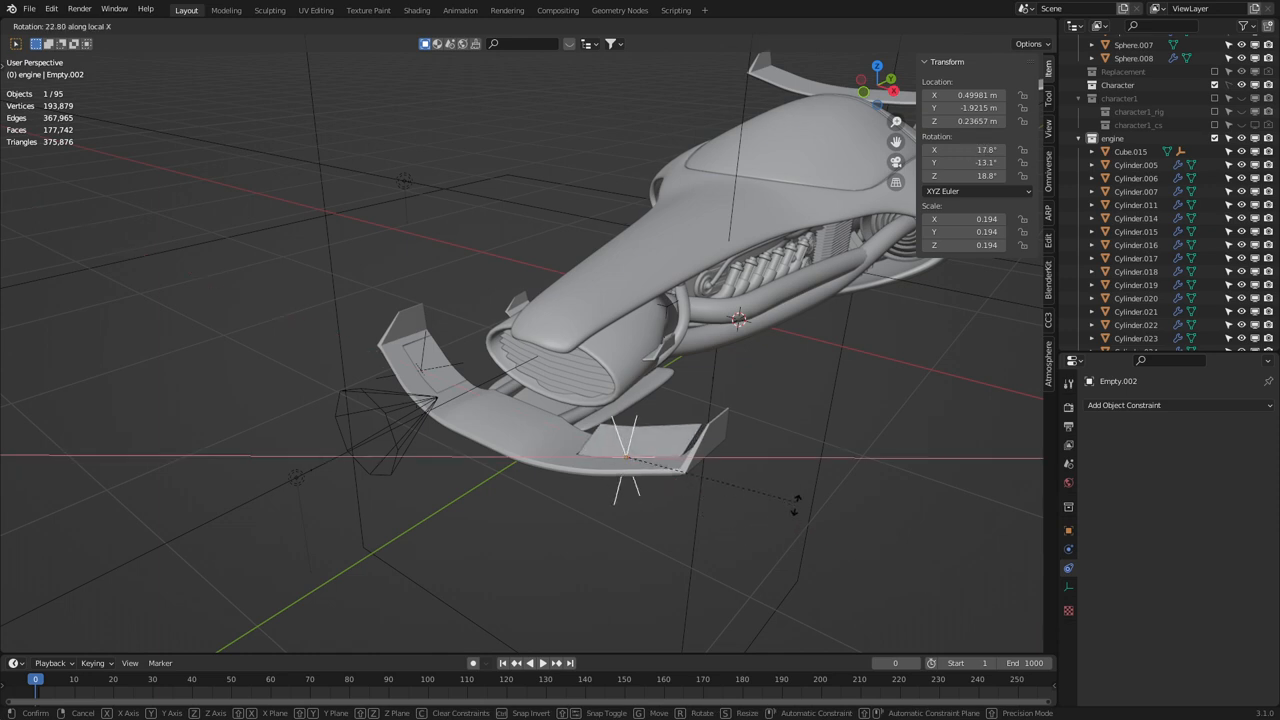
pyautogui.moveTo(765, 455)
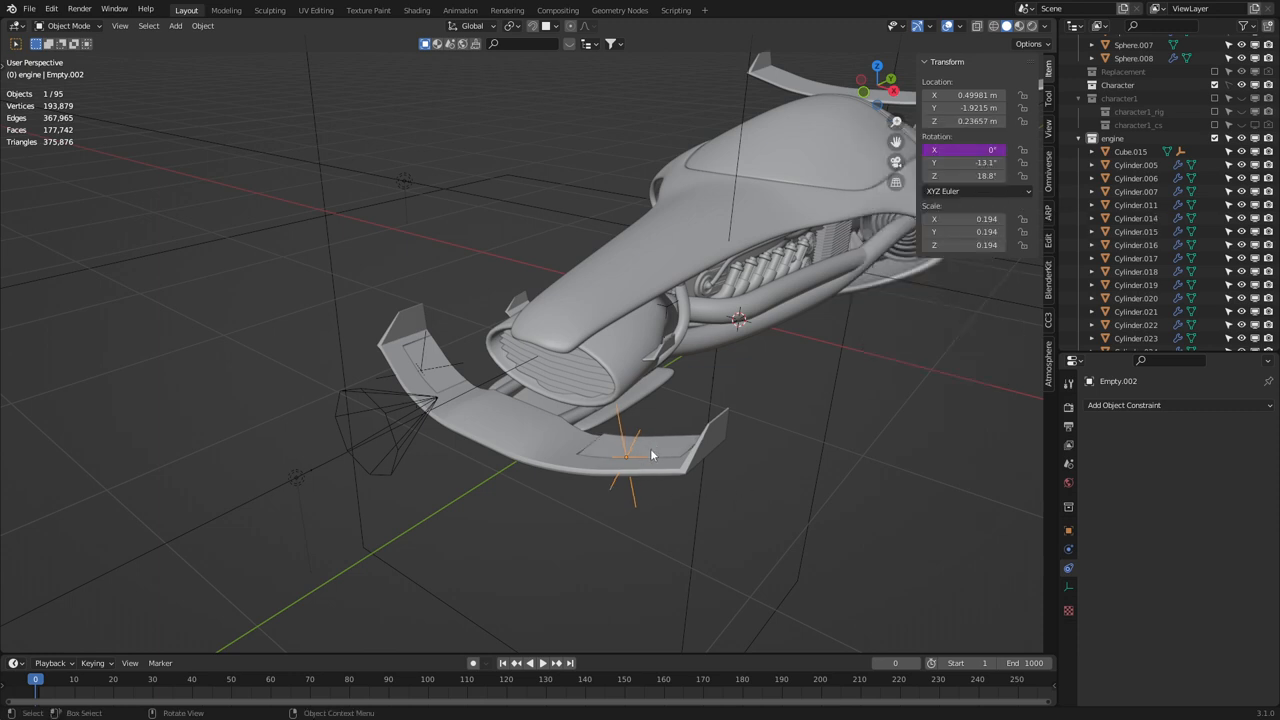
pyautogui.moveTo(404, 465)
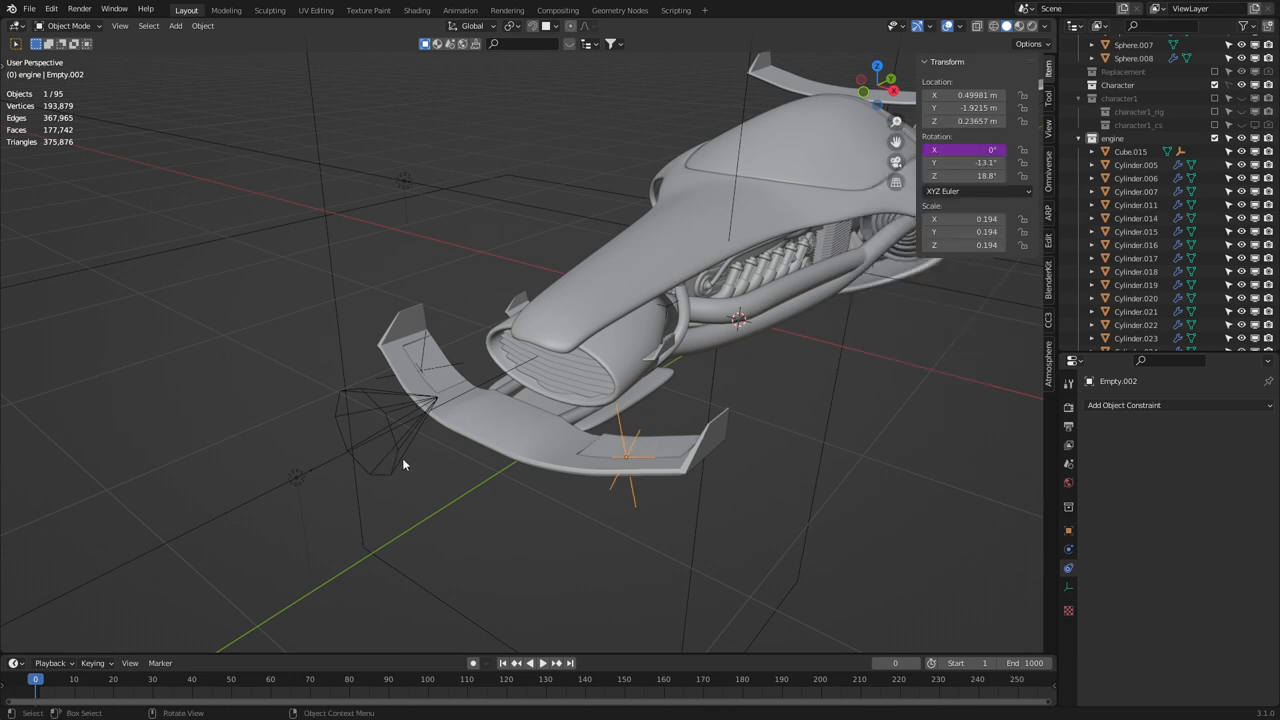
# Rotate the cone empty beside the front flap and bring up options on the flap's X rotation.
pyautogui.click(390, 430)
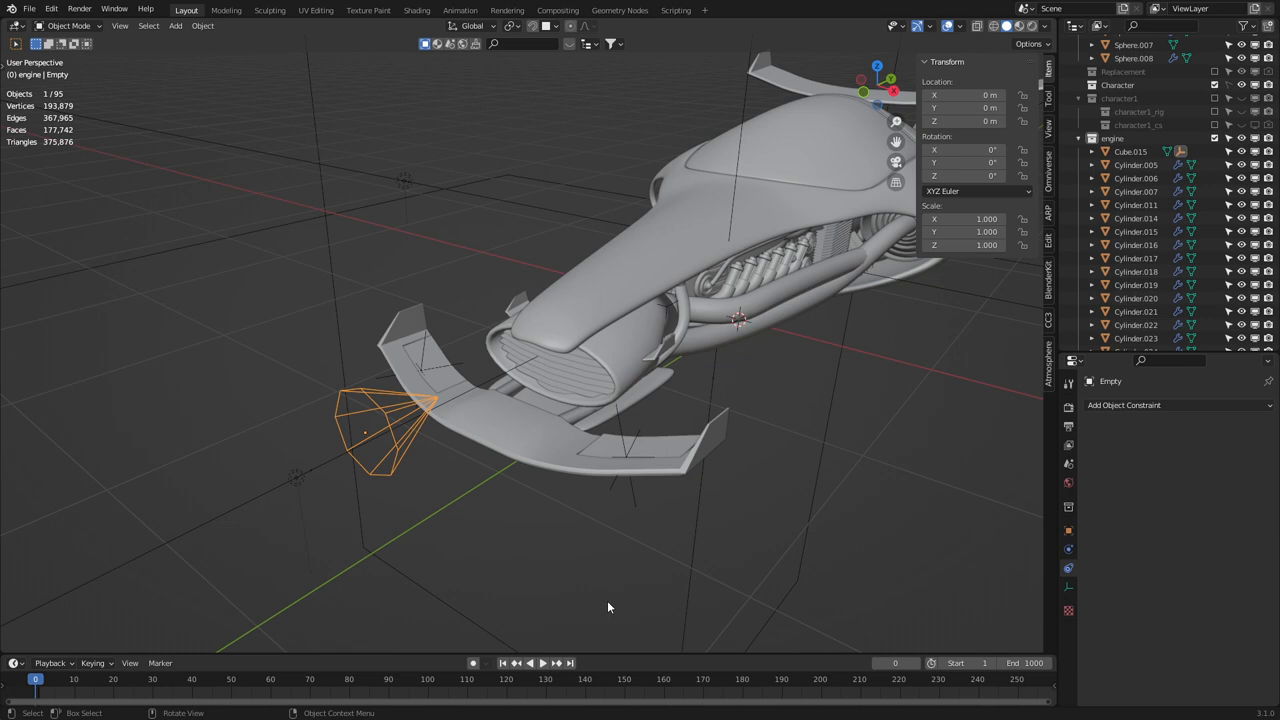
pyautogui.press('r')
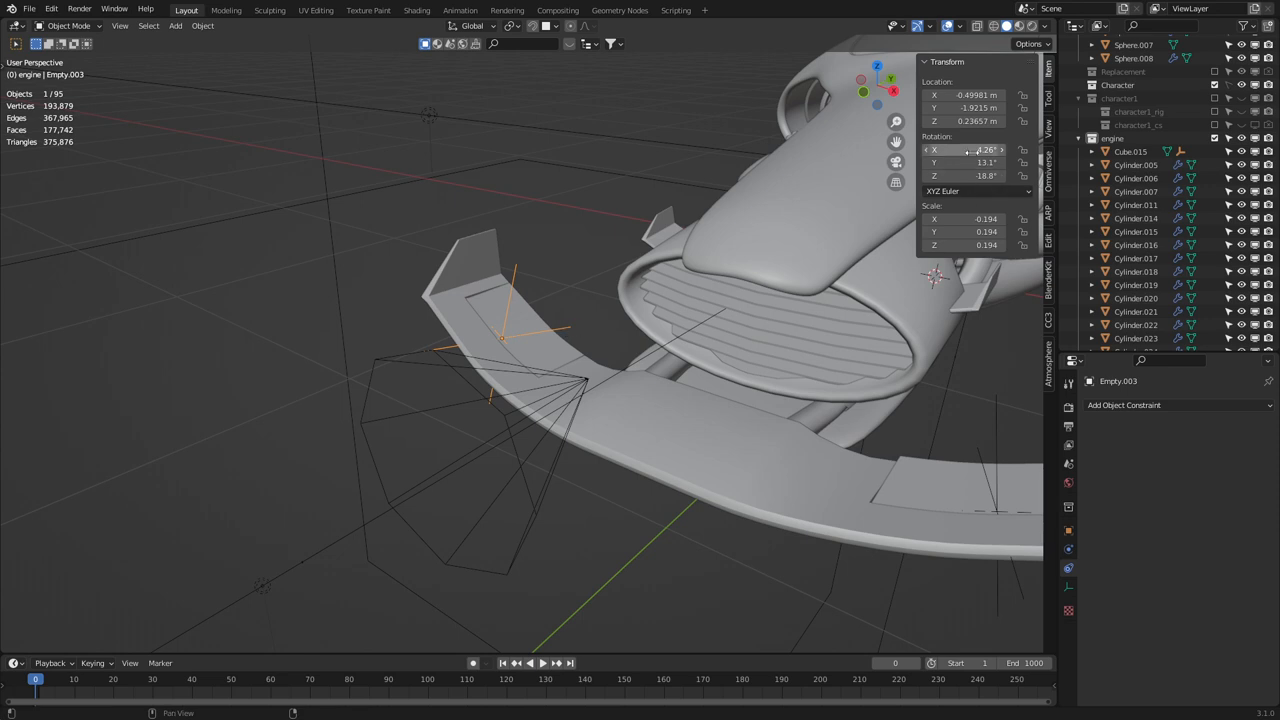
pyautogui.rightClick(975, 150)
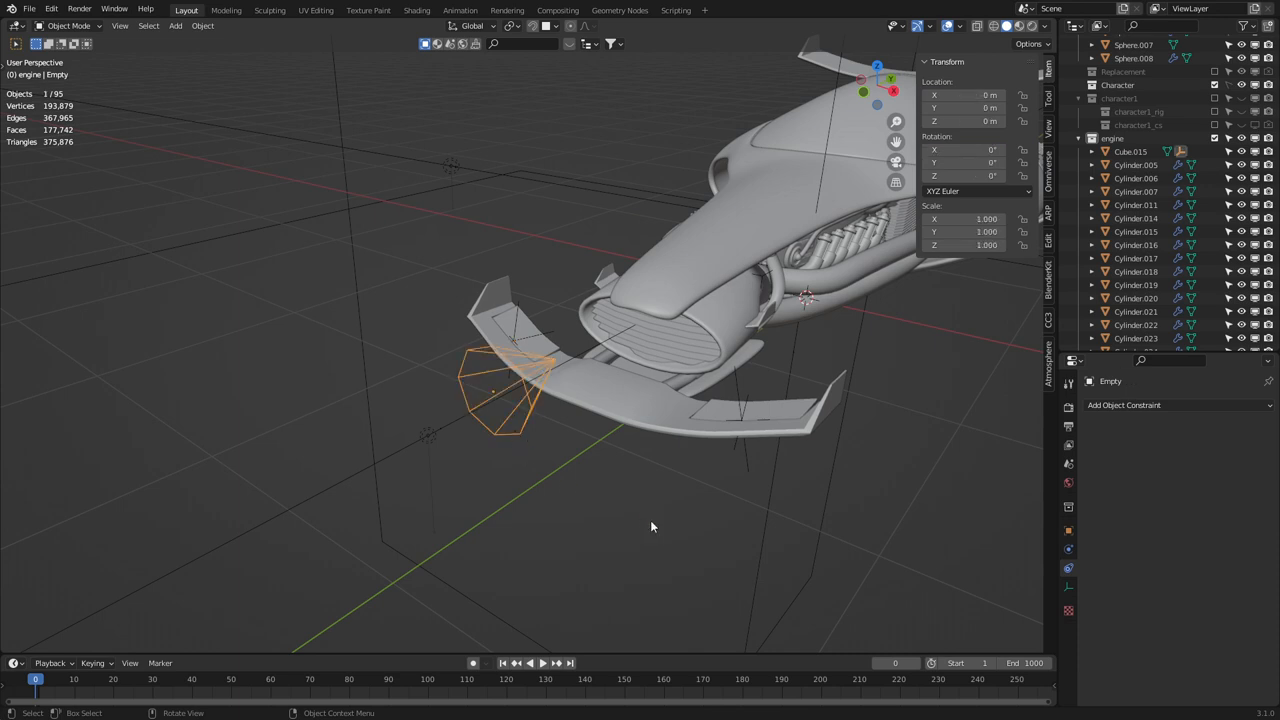
pyautogui.press('r')
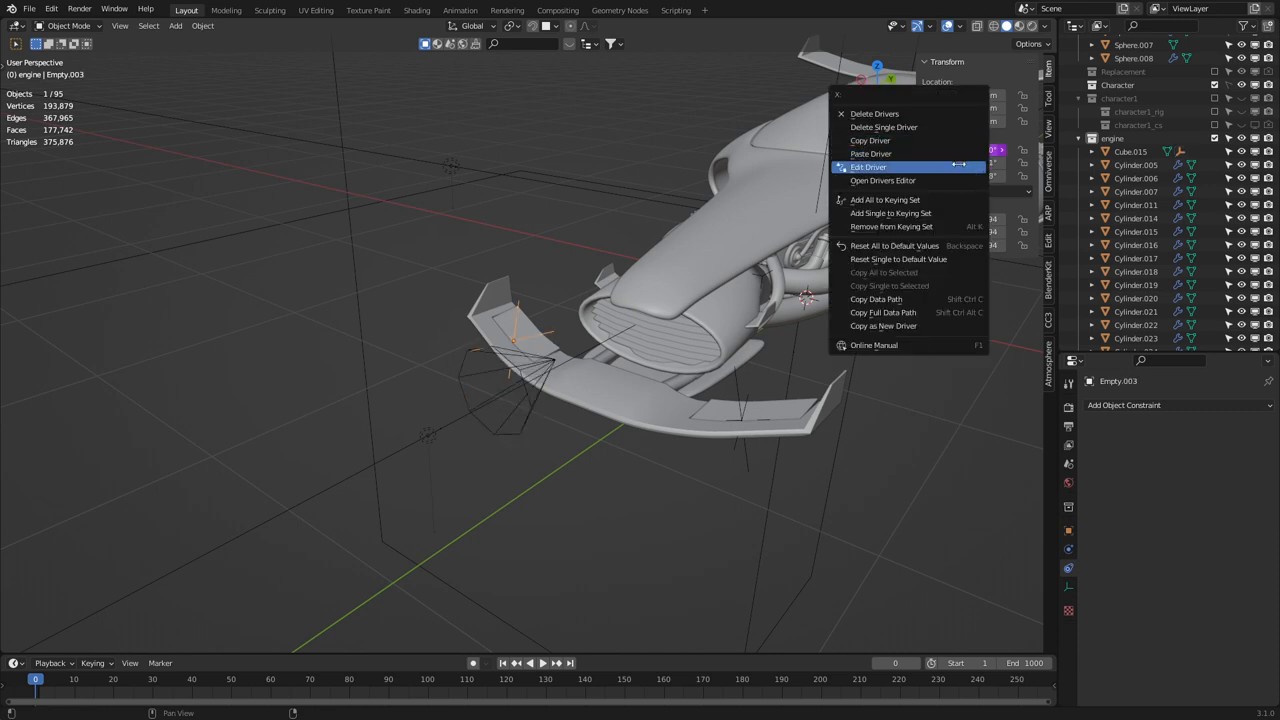
pyautogui.moveTo(869, 167)
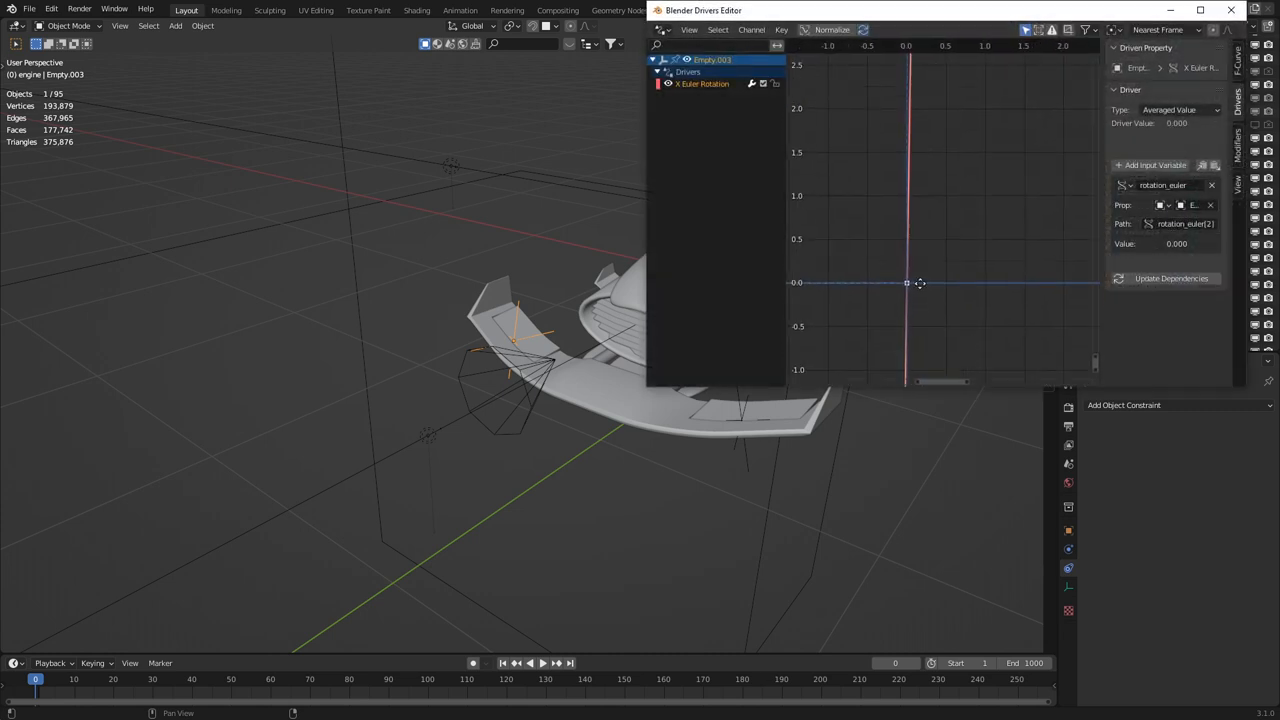
# Scroll the Drivers Editor to the flap X-rotation driver's rotation_euler[2] variable.
pyautogui.scroll(-3)
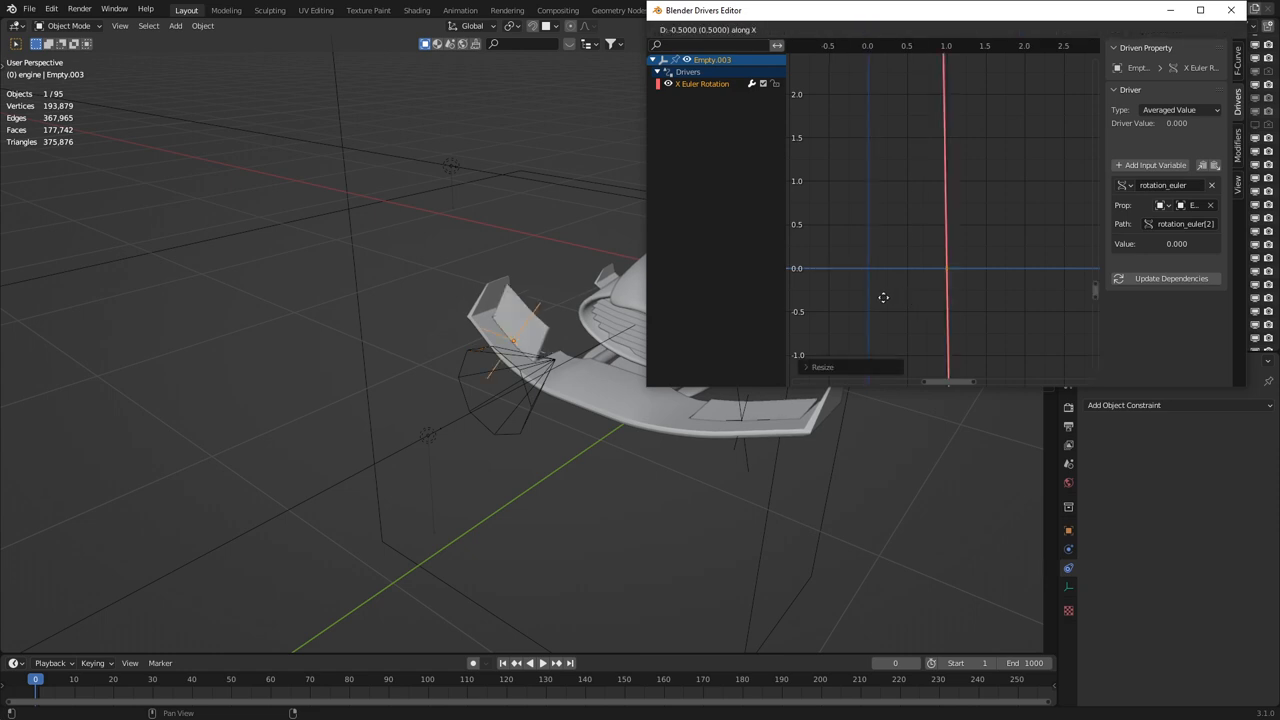
pyautogui.moveTo(1048, 145)
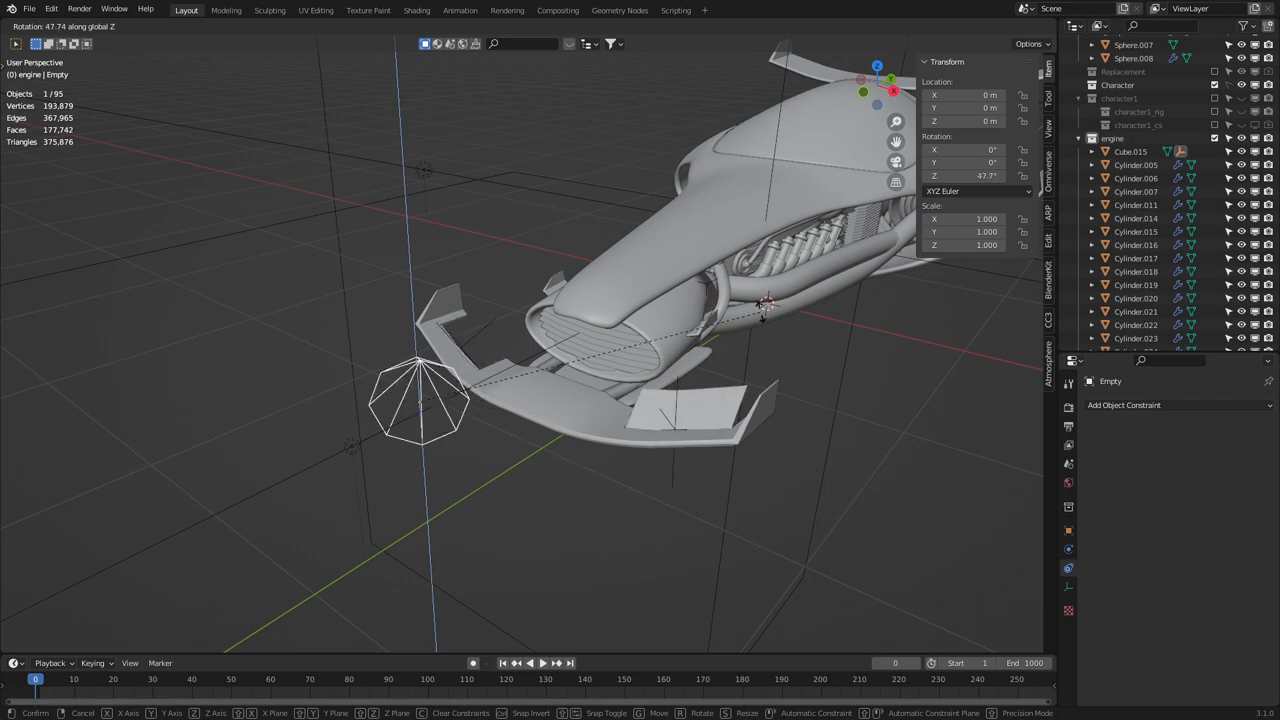
pyautogui.moveTo(525, 443)
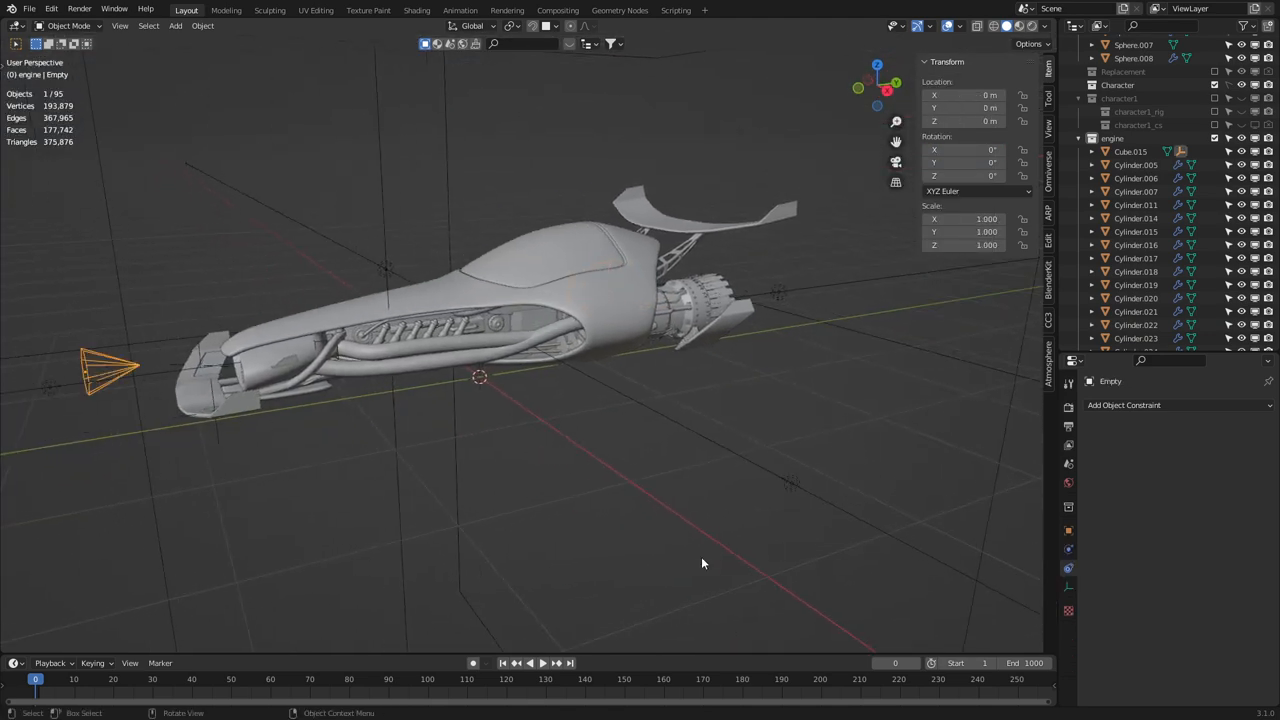
# Orbit to the rear of the bike and show the rear engine flap's driver in the Drivers Editor.
pyautogui.moveTo(702, 563); pyautogui.dragTo(600, 489)
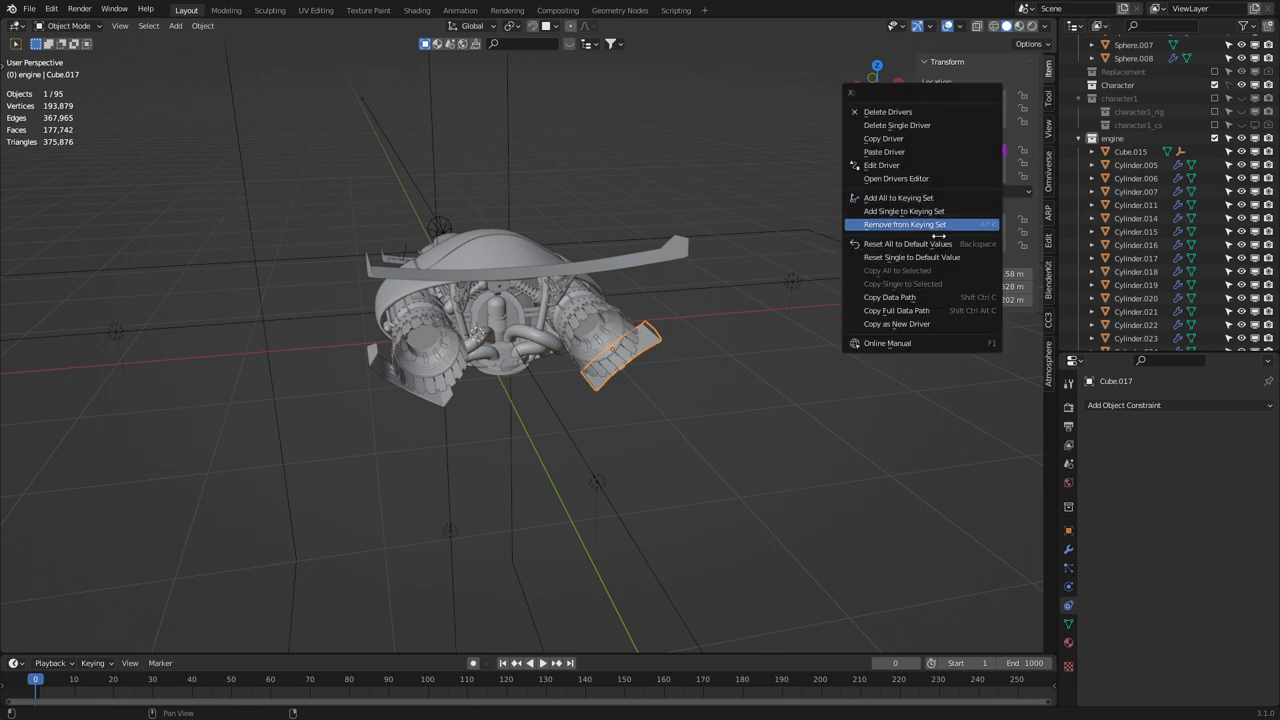
pyautogui.click(896, 178)
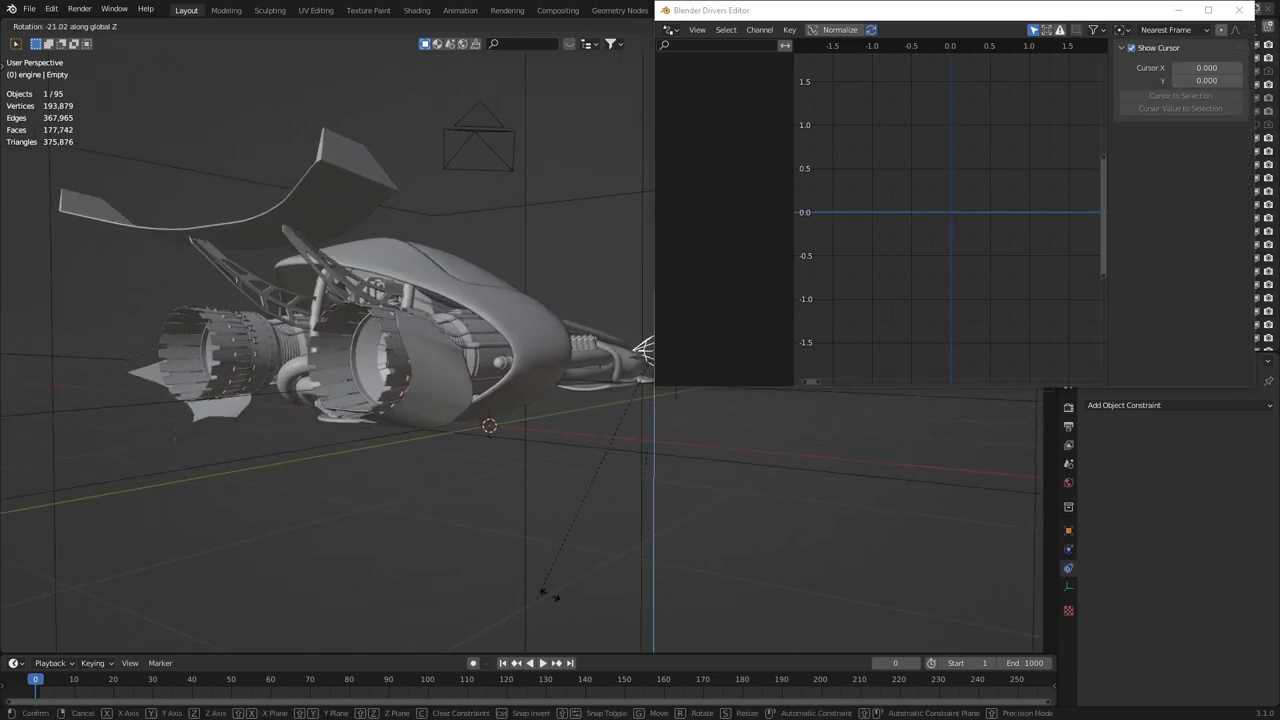
pyautogui.moveTo(545, 567)
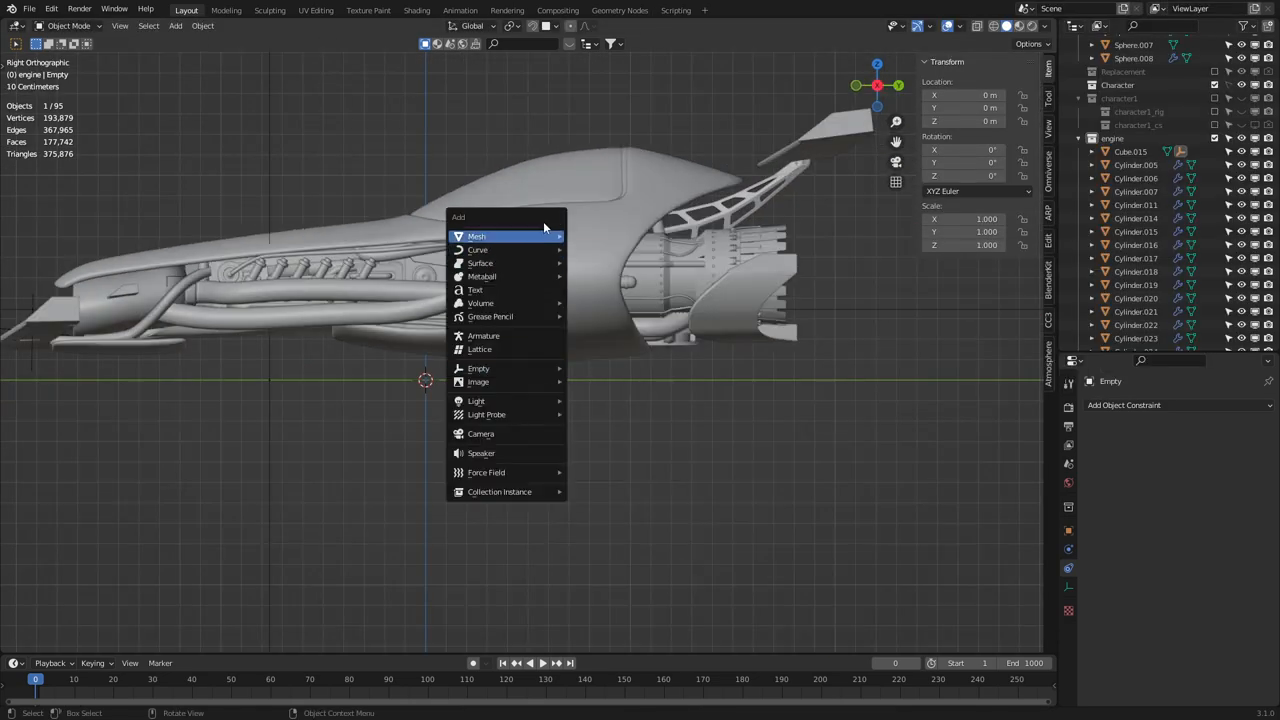
# Add a small control cube below the bike and a cube-shaped empty beside it.
pyautogui.click(476, 236)
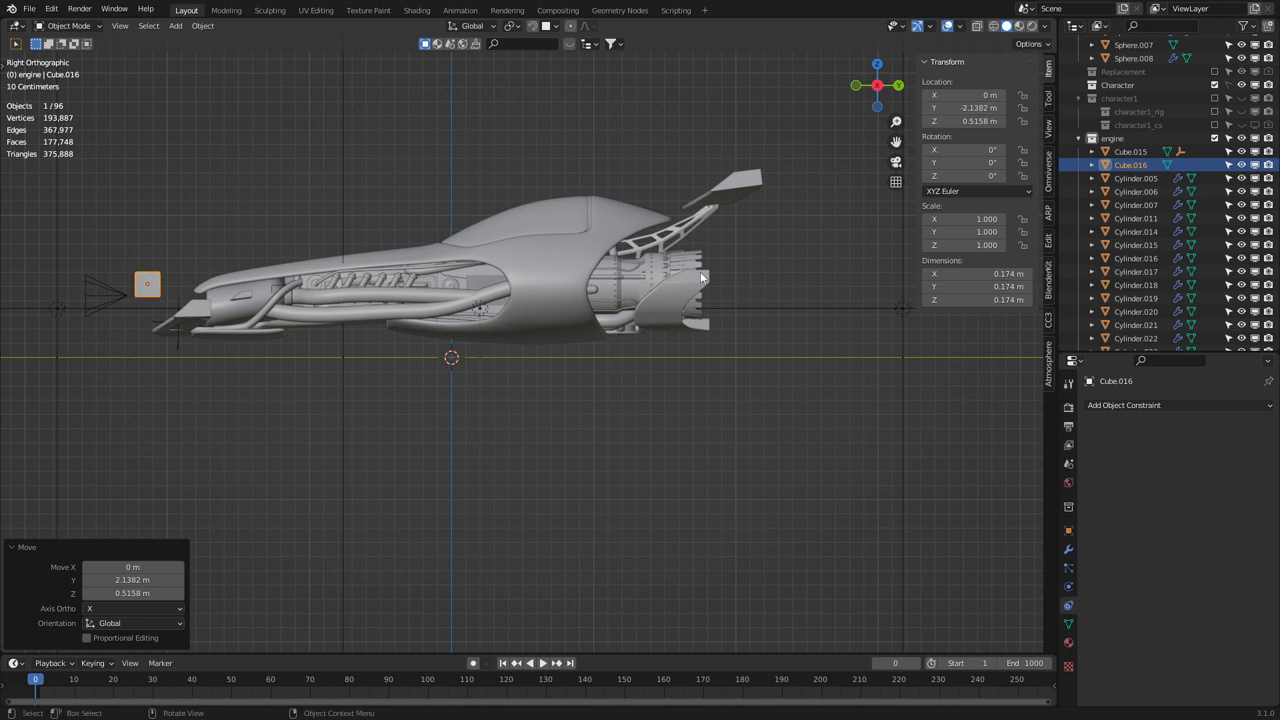
pyautogui.moveTo(717, 289)
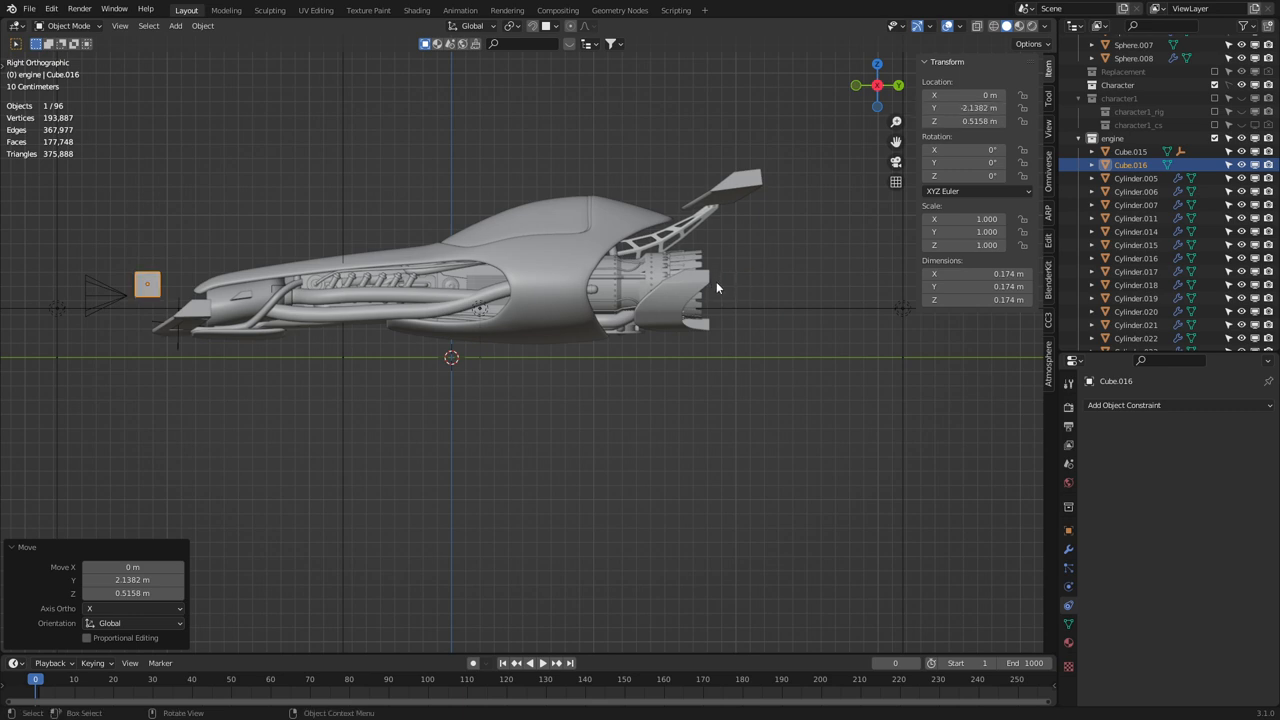
pyautogui.doubleClick(963, 121)
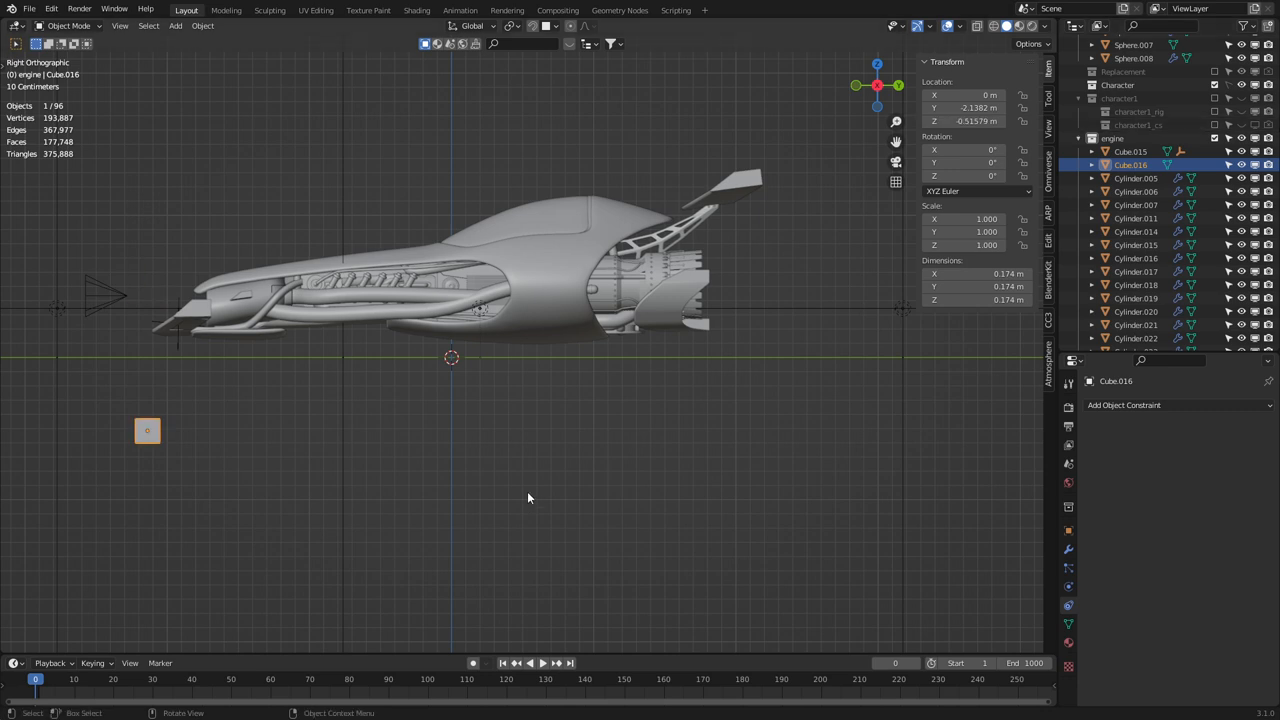
pyautogui.press('g')
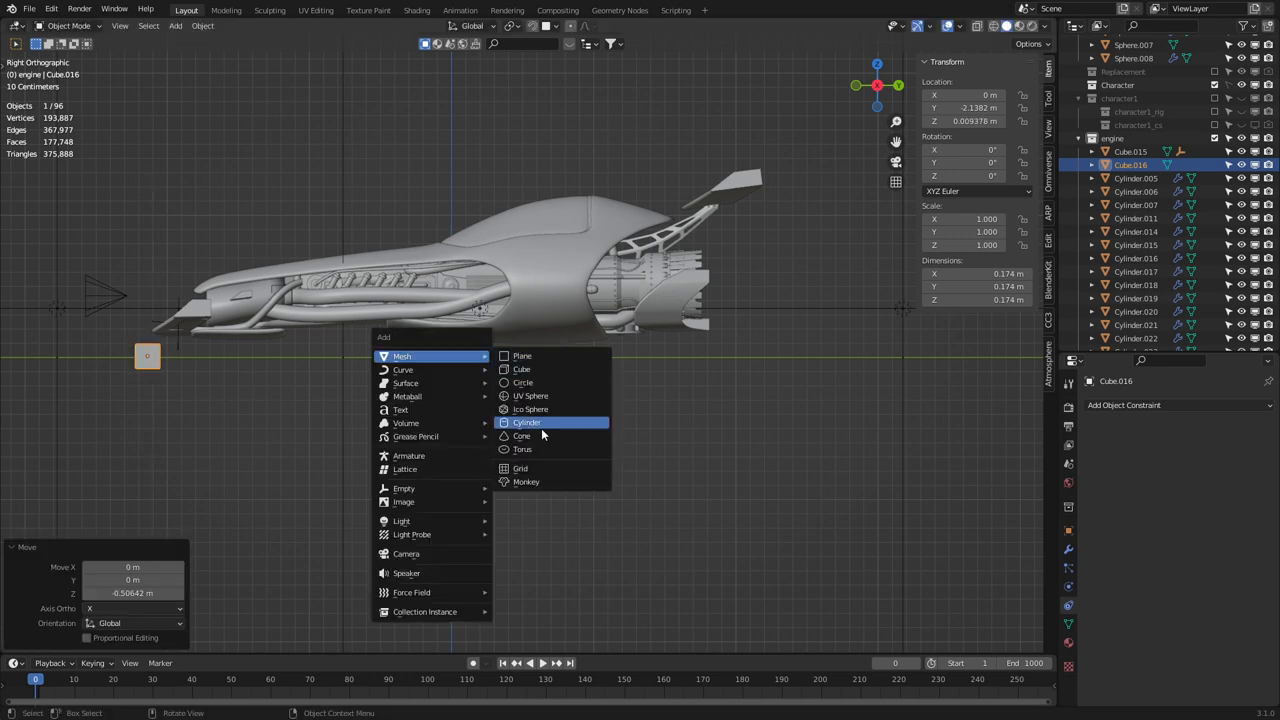
pyautogui.moveTo(404, 501)
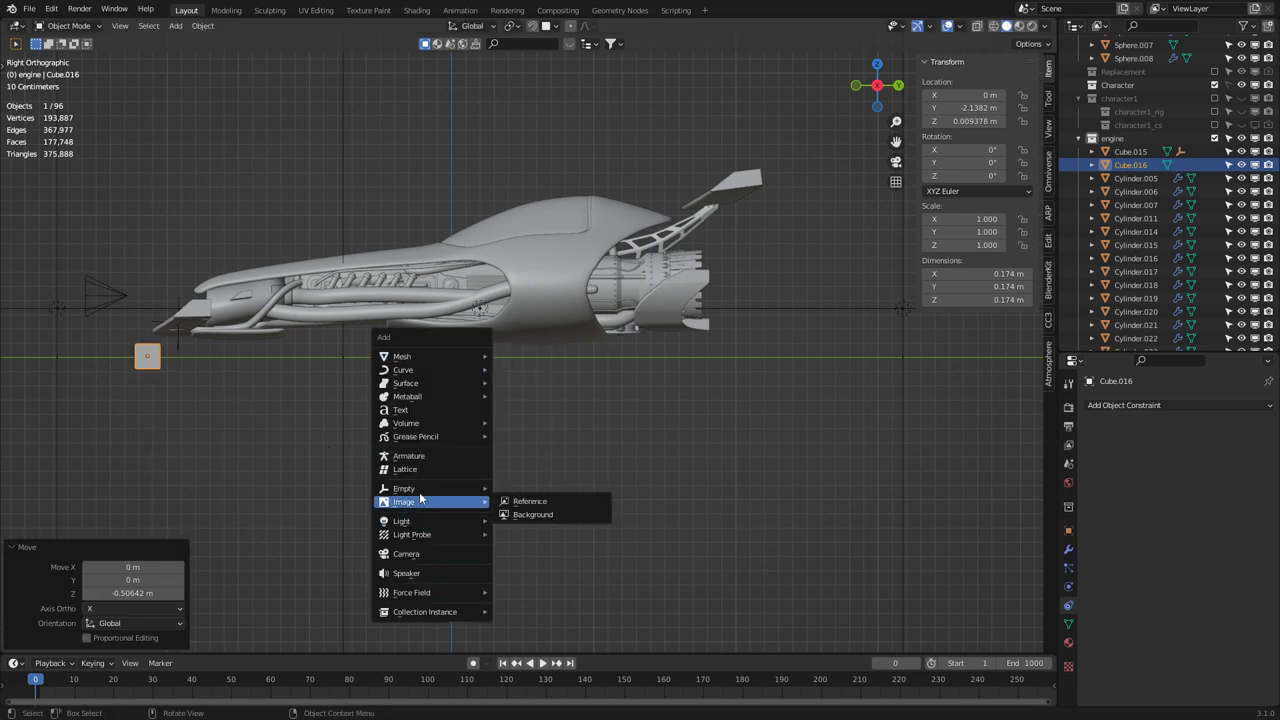
pyautogui.moveTo(404, 488)
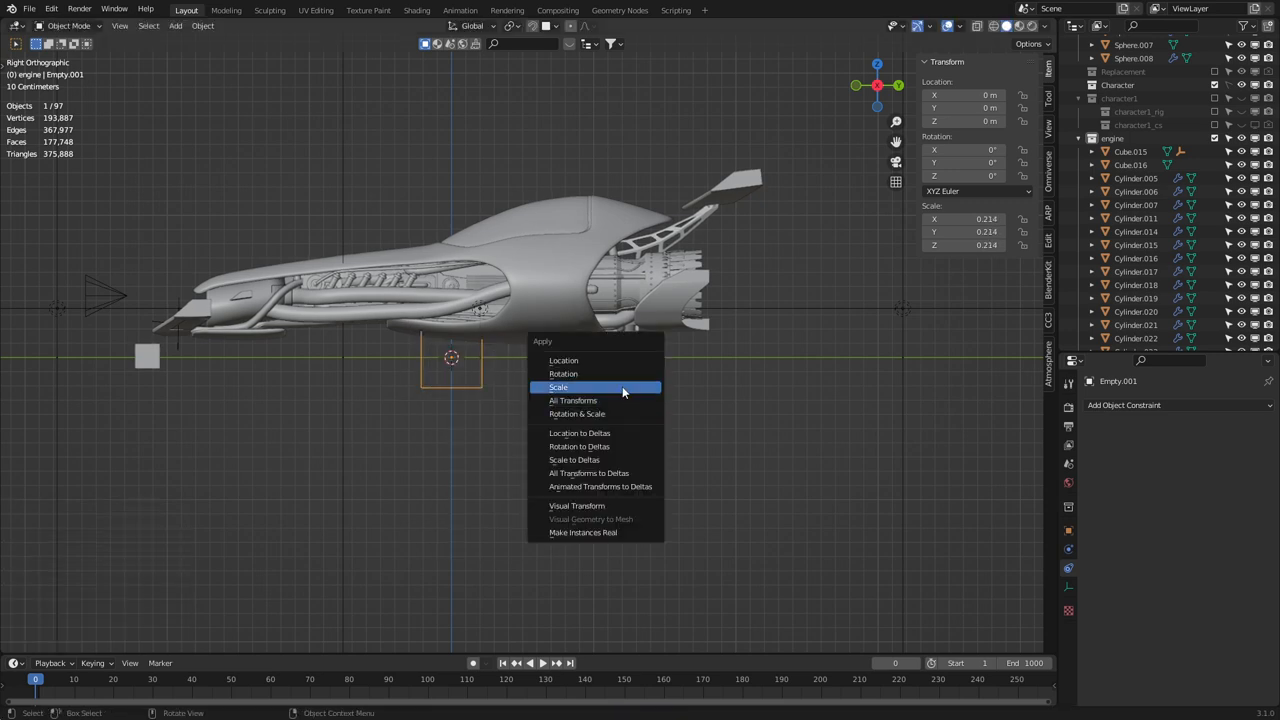
# Apply the empty's scale and parent the control cube to it.
pyautogui.click(558, 387)
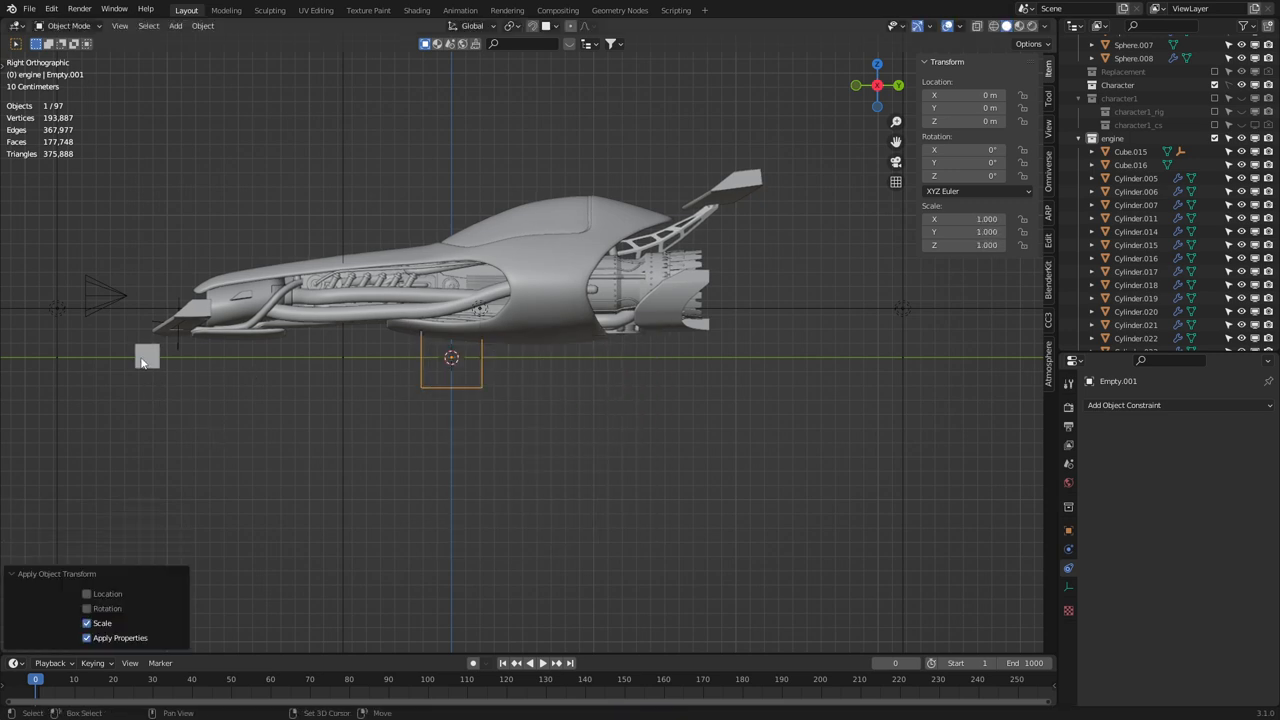
pyautogui.press('ctrl+p')
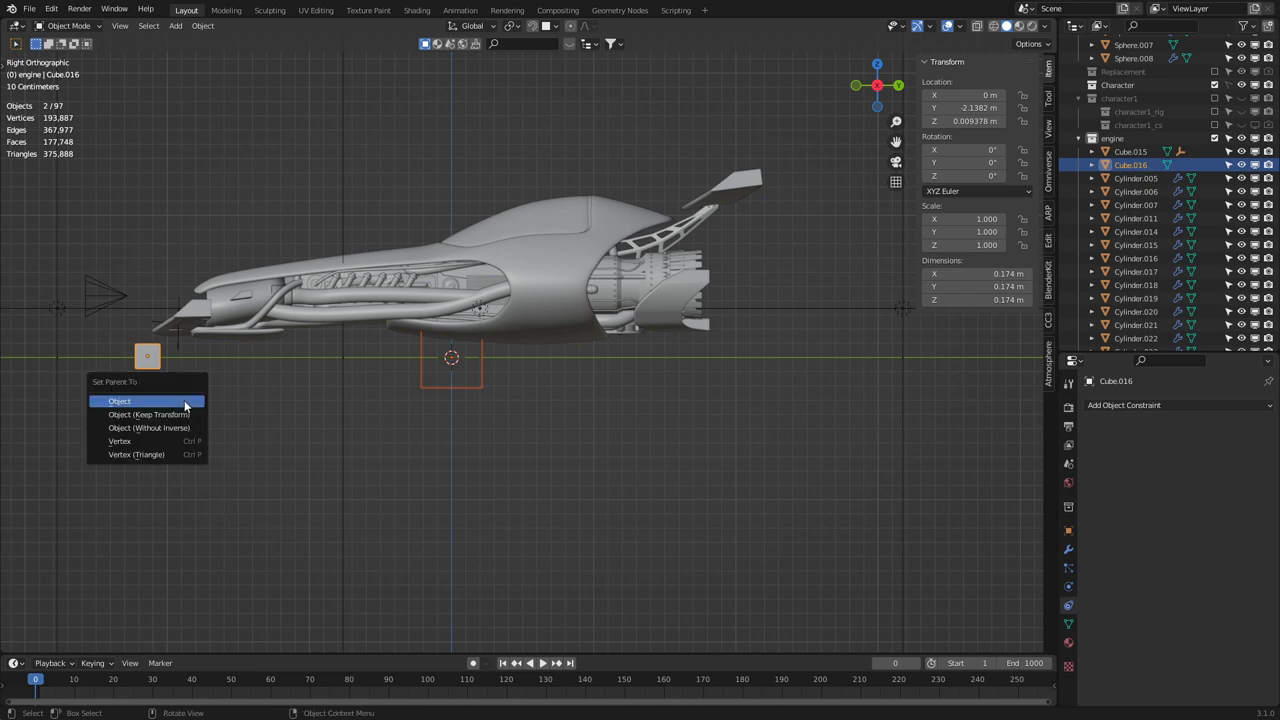
pyautogui.click(119, 401)
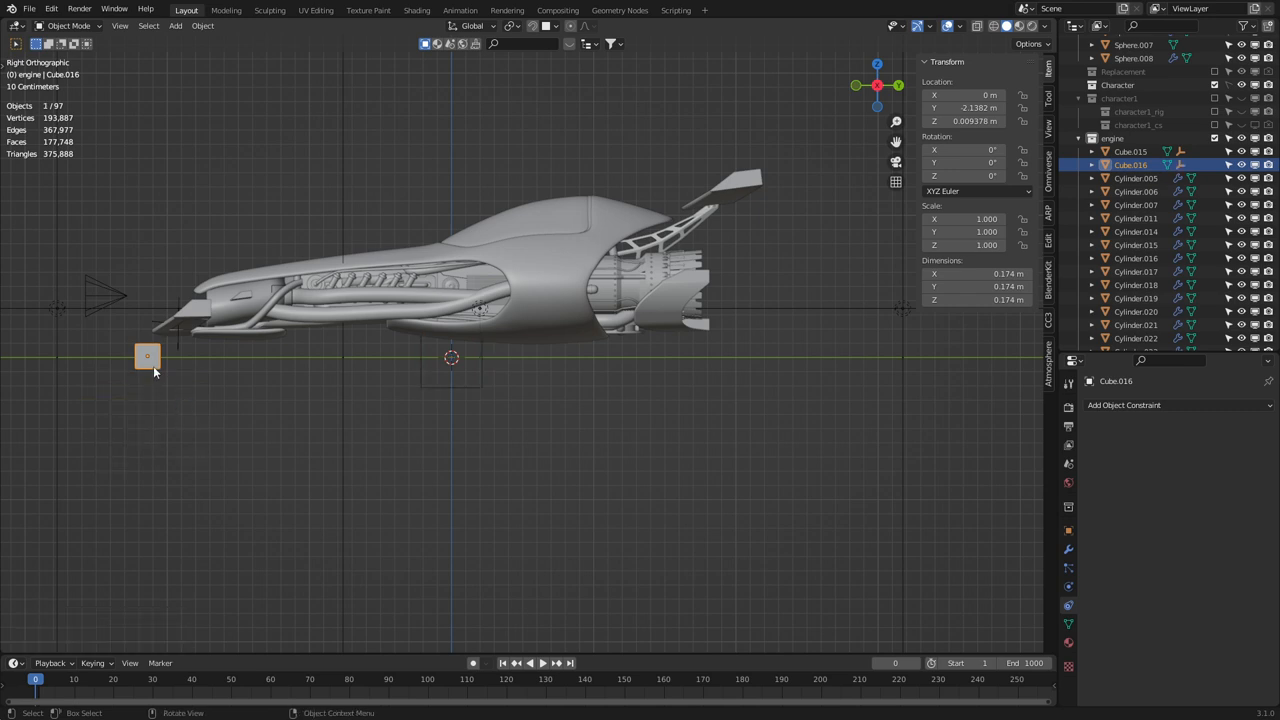
pyautogui.moveTo(148, 356); pyautogui.dragTo(463, 288)
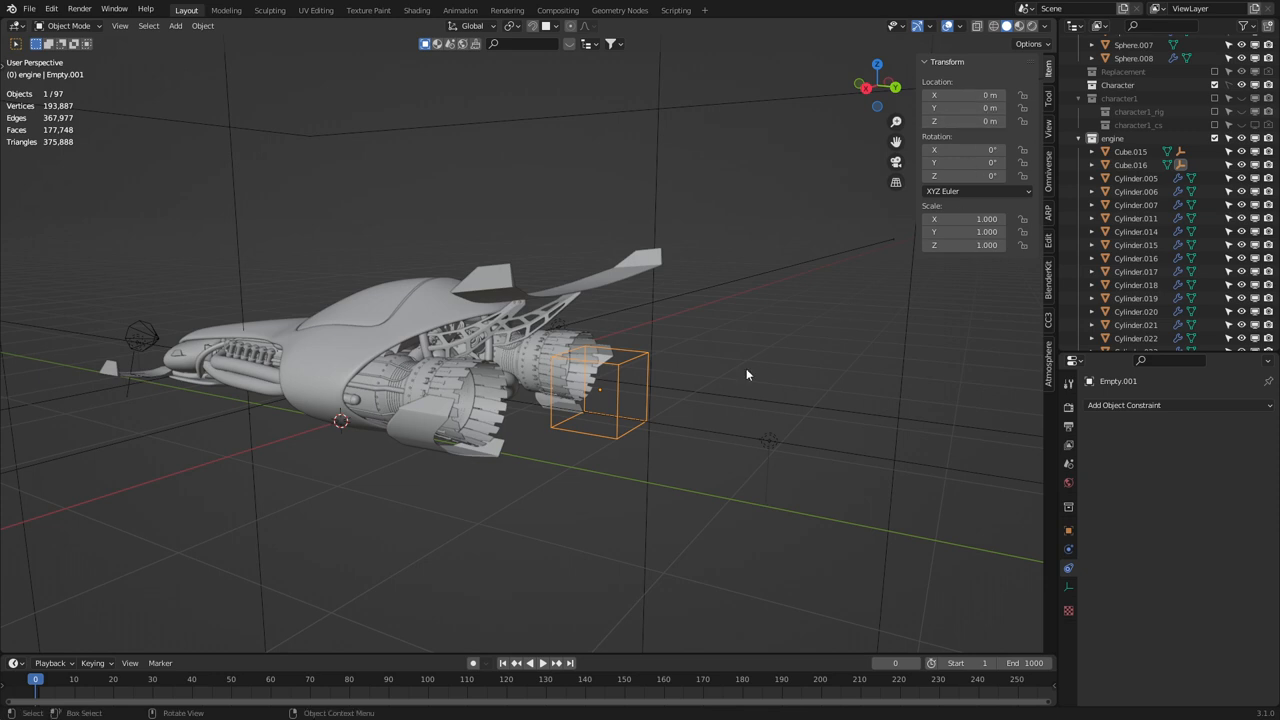
# Delete one small flap piece on the rear engine and enlarge the cube-shaped empty behind it.
pyautogui.moveTo(745, 375); pyautogui.dragTo(640, 473)
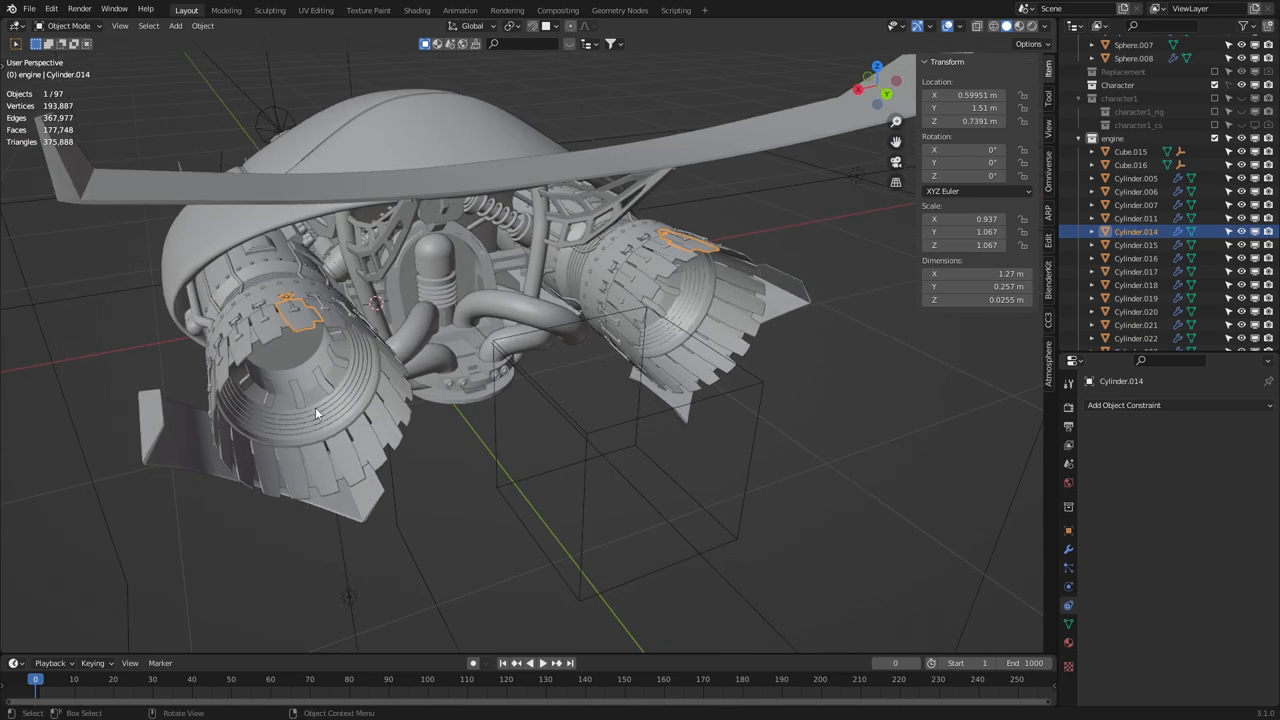
pyautogui.moveTo(303, 360)
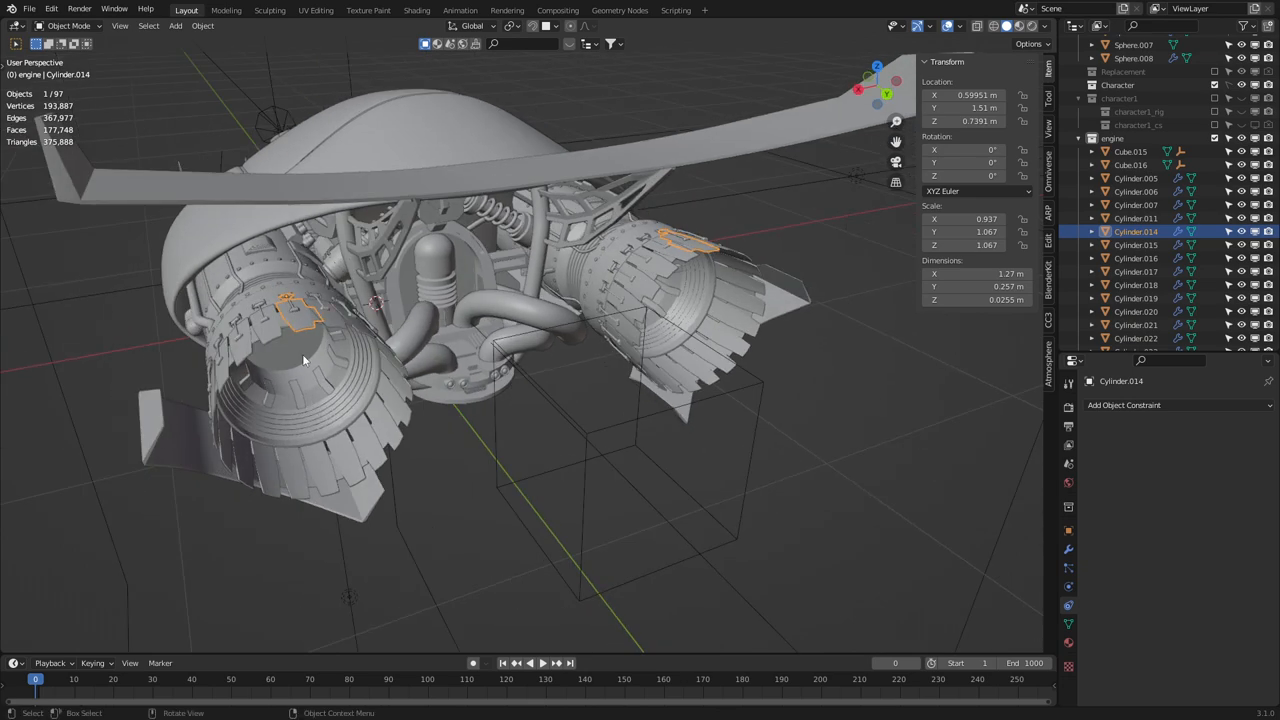
pyautogui.moveTo(308, 313)
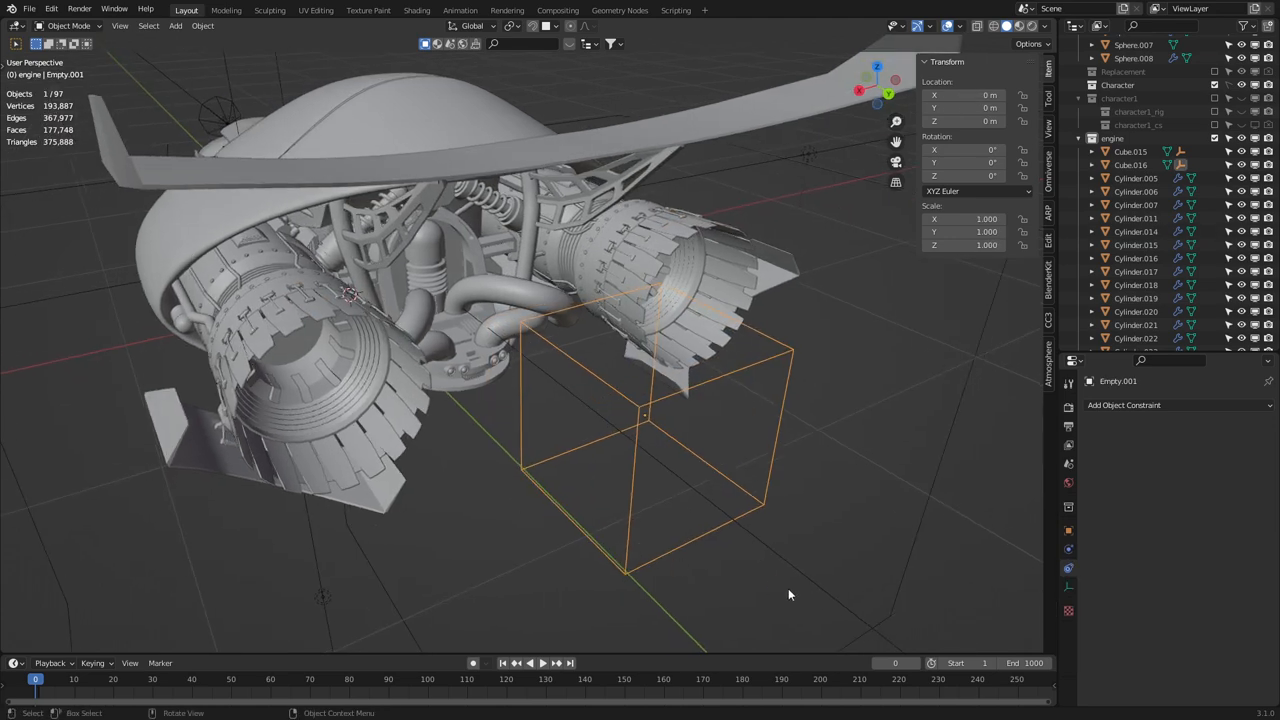
pyautogui.press('g')
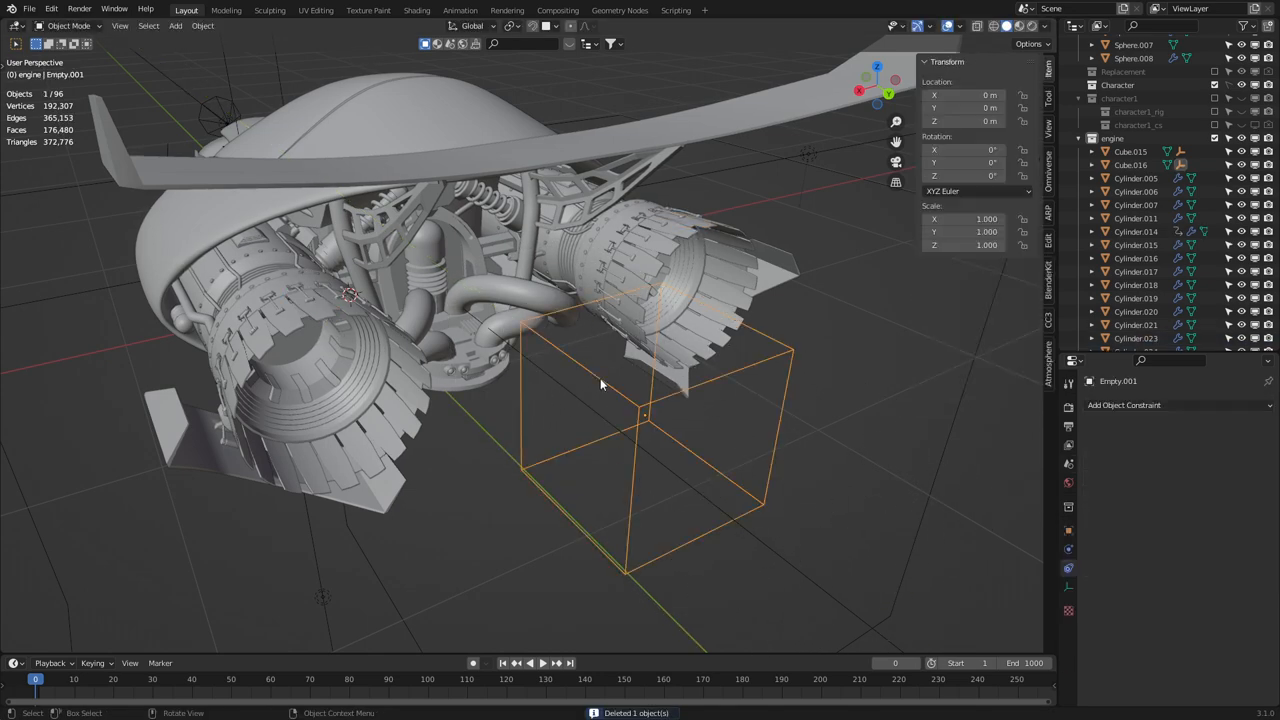
pyautogui.press('g')
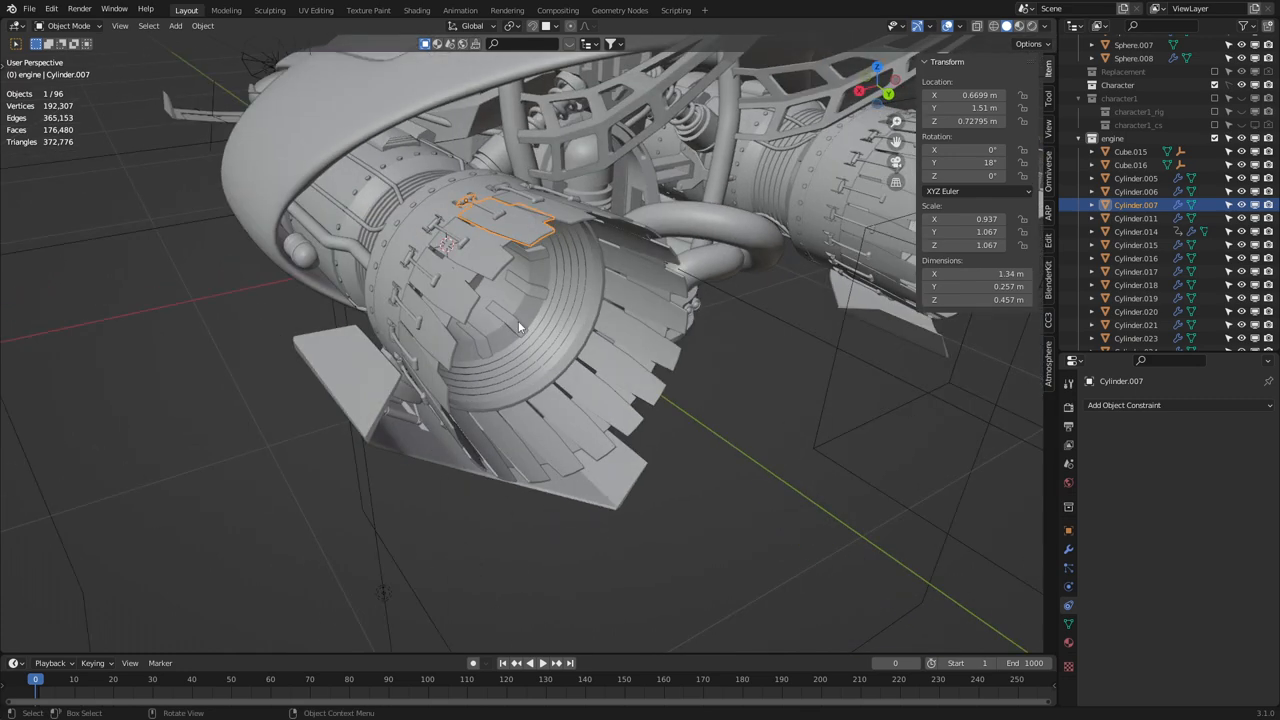
# Remove the ring of engine flap pieces, then restore them around the nozzle cylinder.
pyautogui.click(1135, 231)
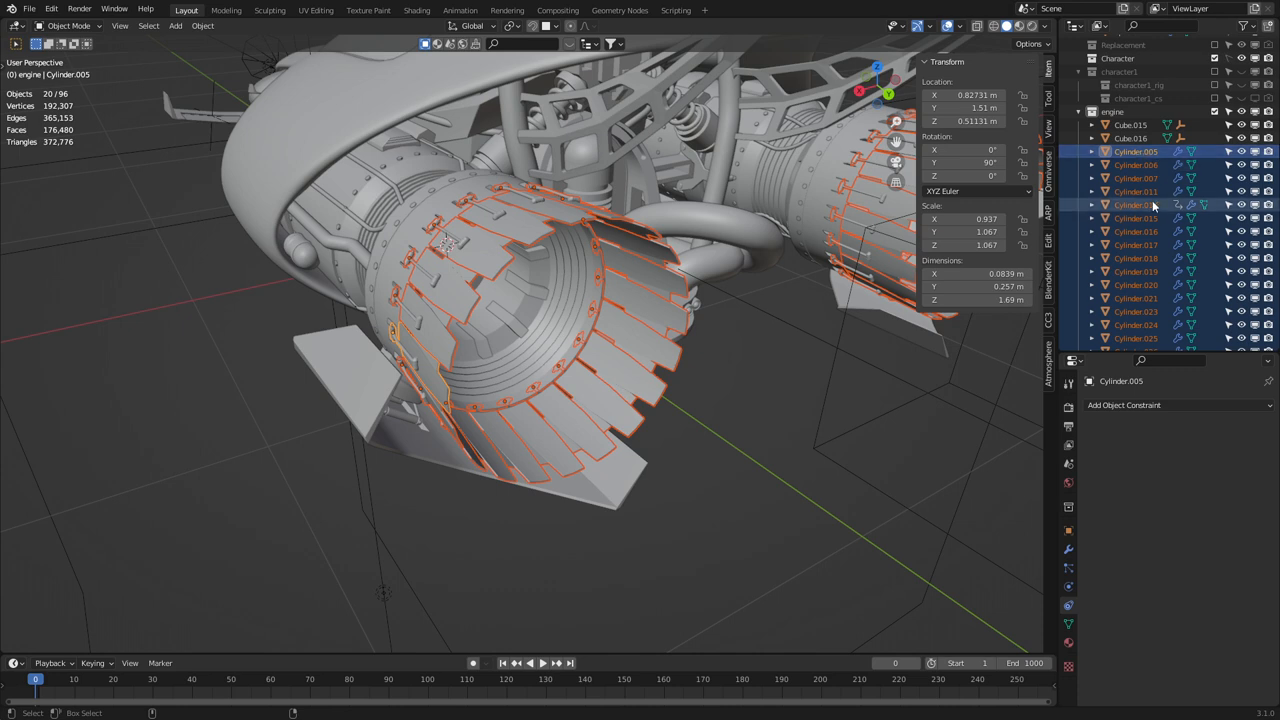
pyautogui.press('x')
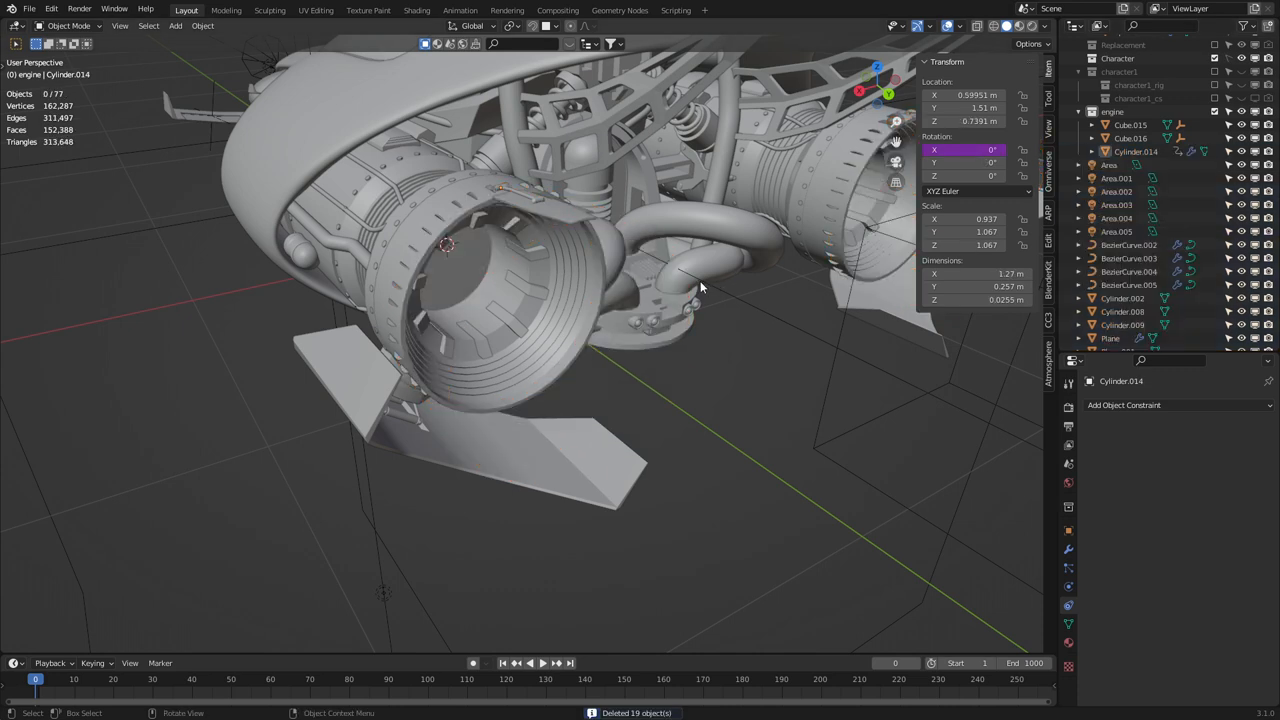
pyautogui.click(540, 205)
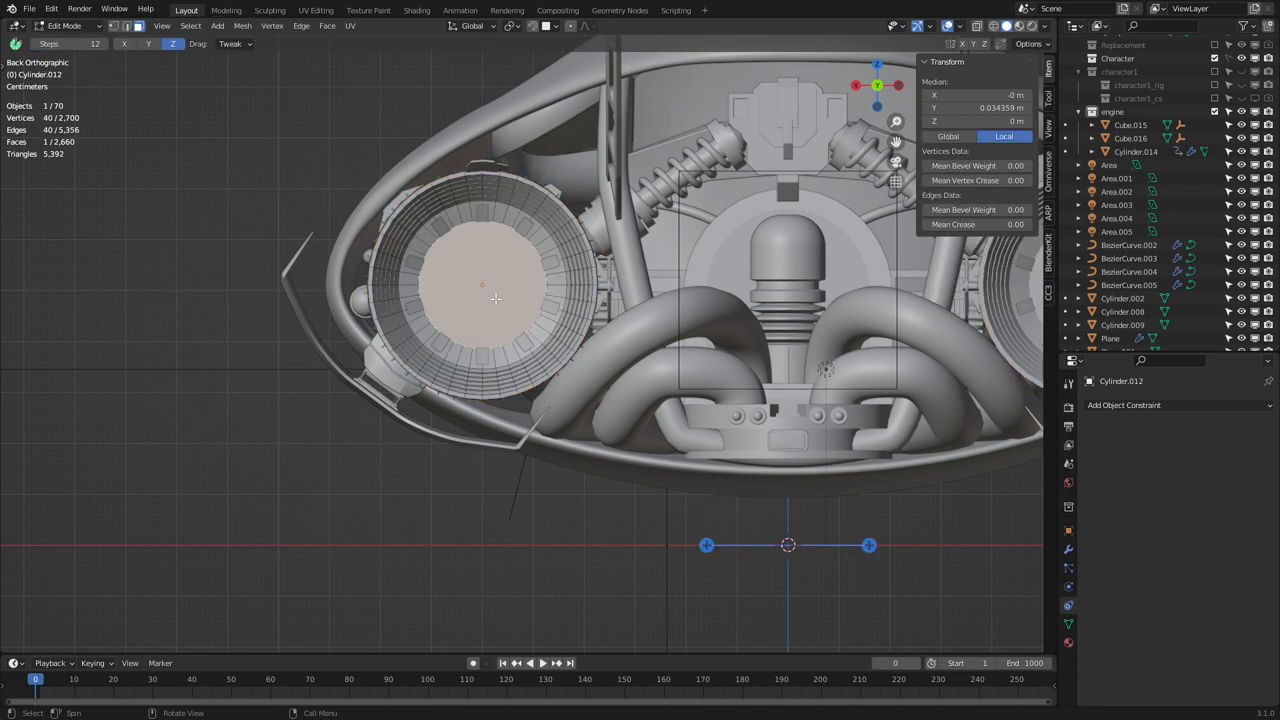
pyautogui.press('Tab')
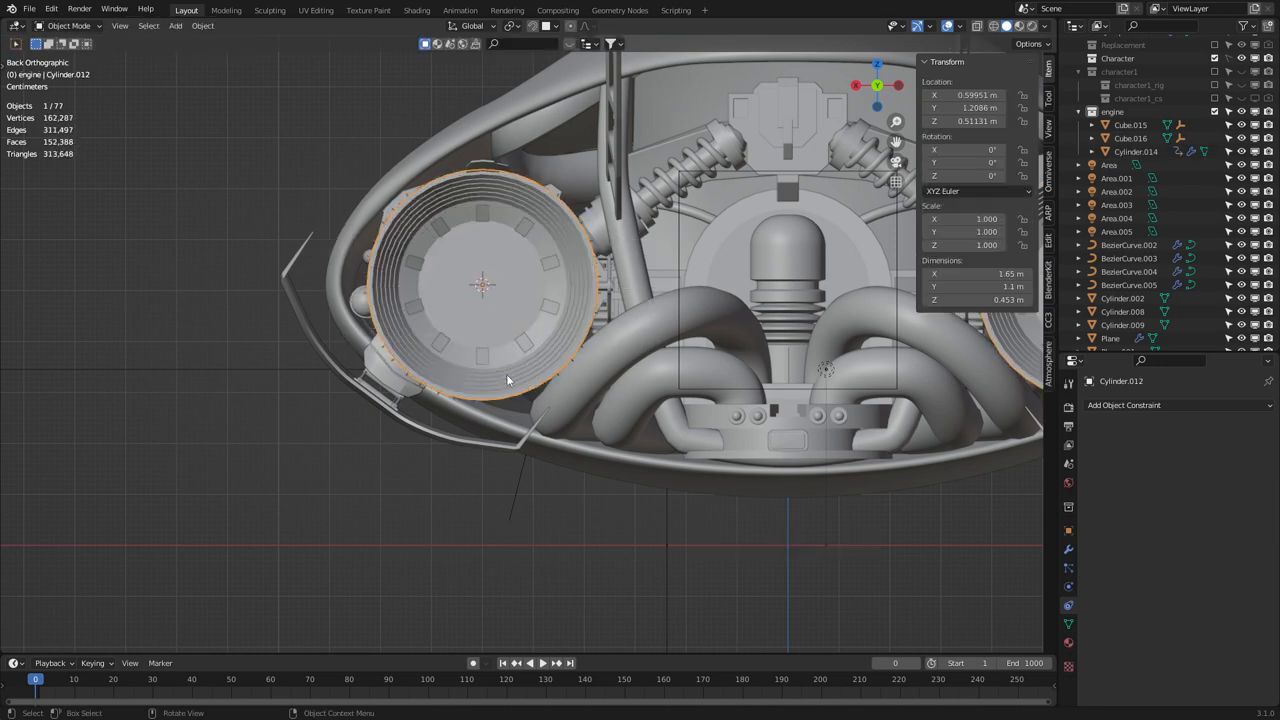
pyautogui.click(489, 166)
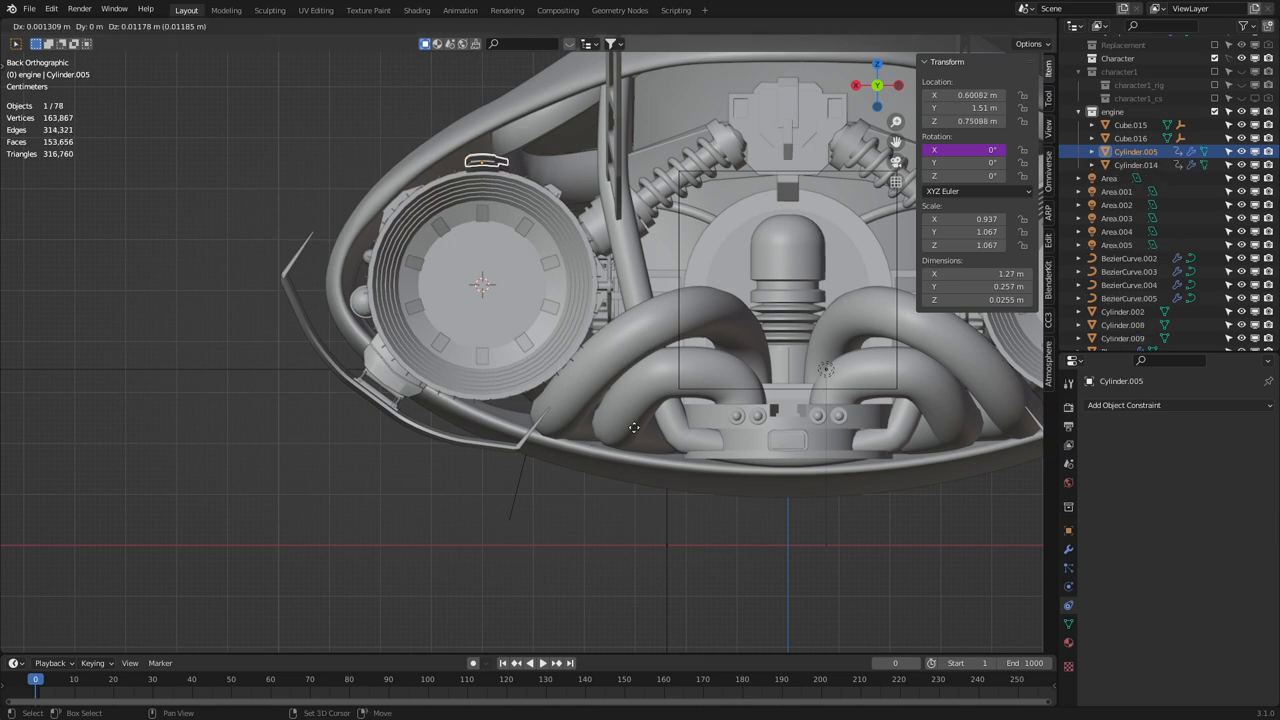
pyautogui.click(545, 26)
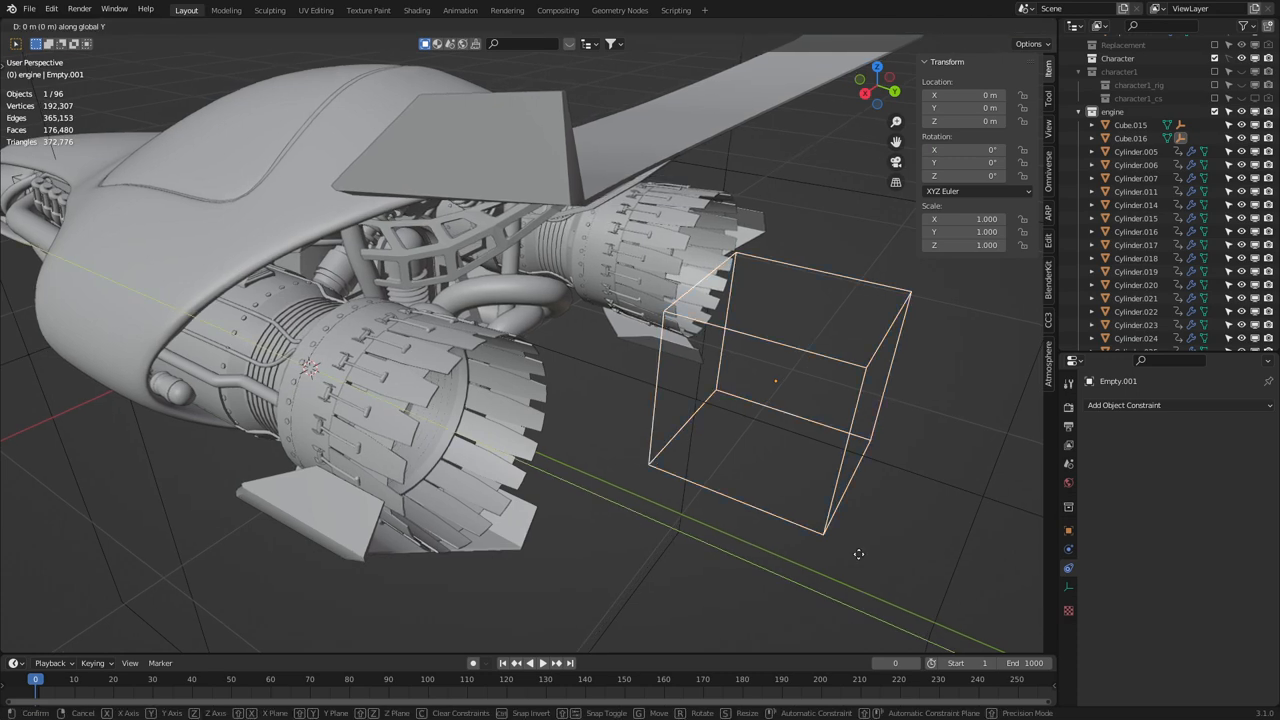
pyautogui.moveTo(768, 525)
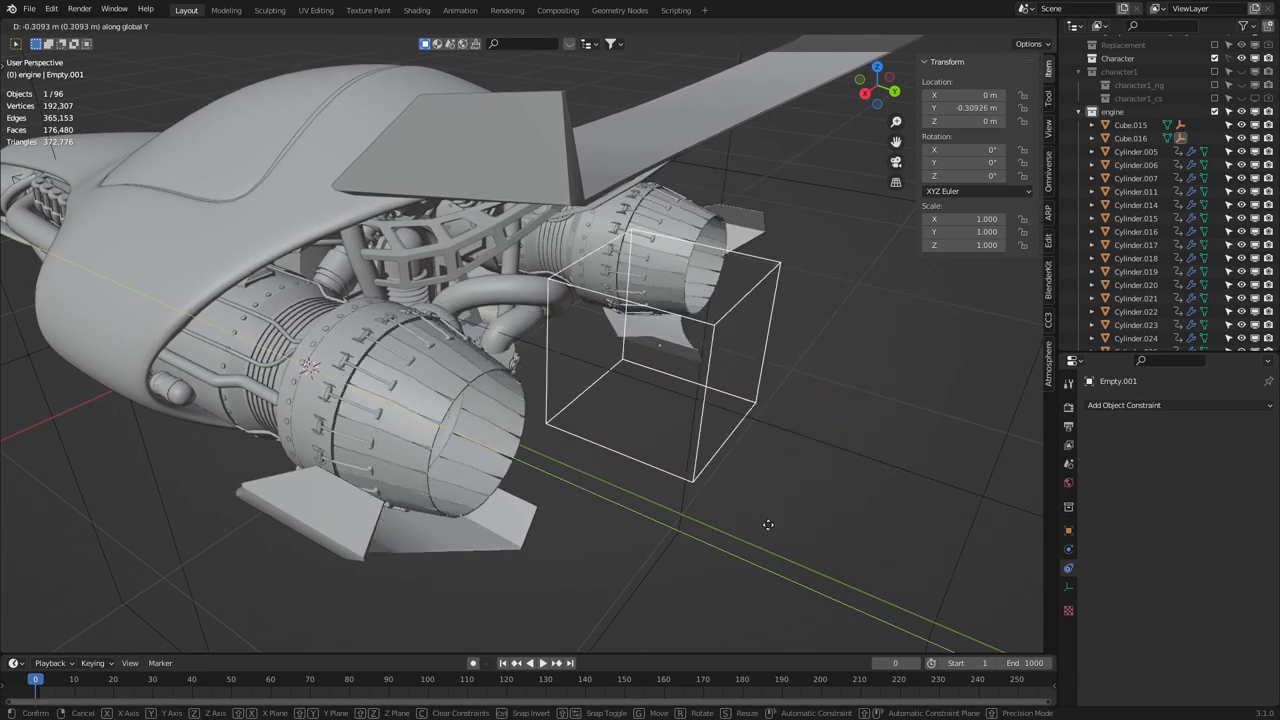
# Reset the controller cube and test-slide it backward to check the flaps respond.
pyautogui.click(660, 480)
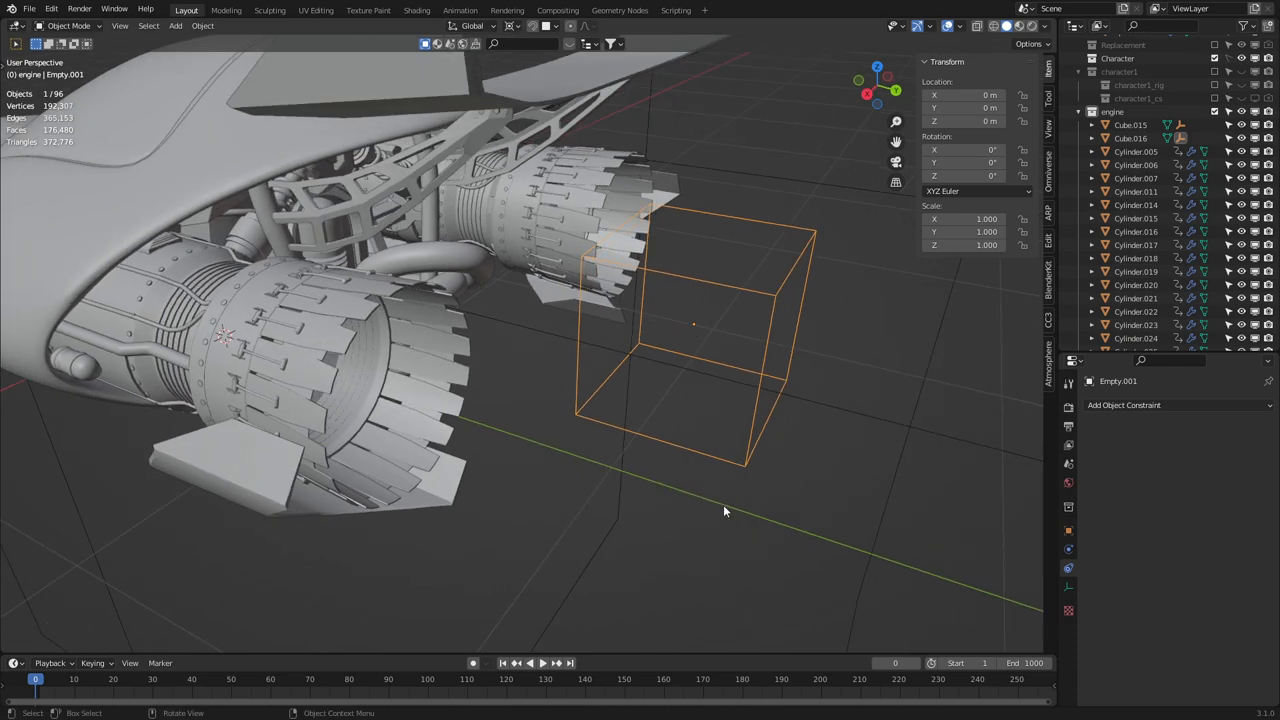
pyautogui.moveTo(725, 510); pyautogui.dragTo(657, 548)
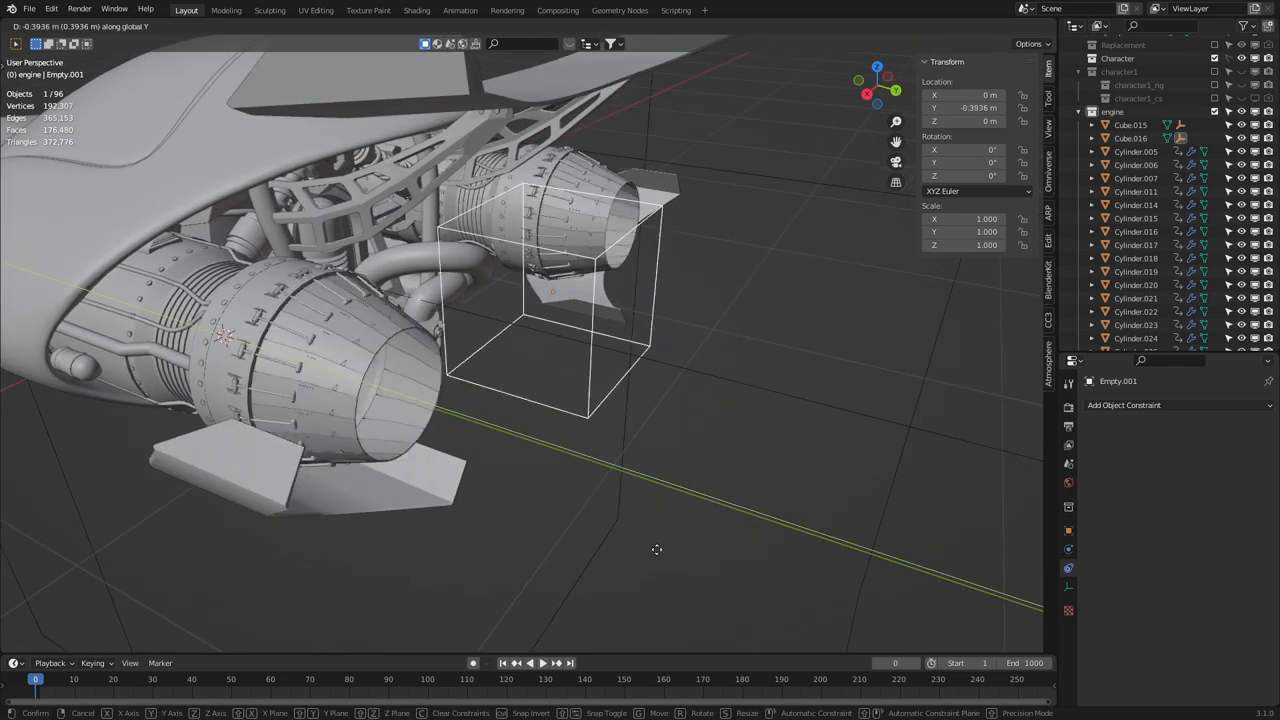
pyautogui.click(547, 547)
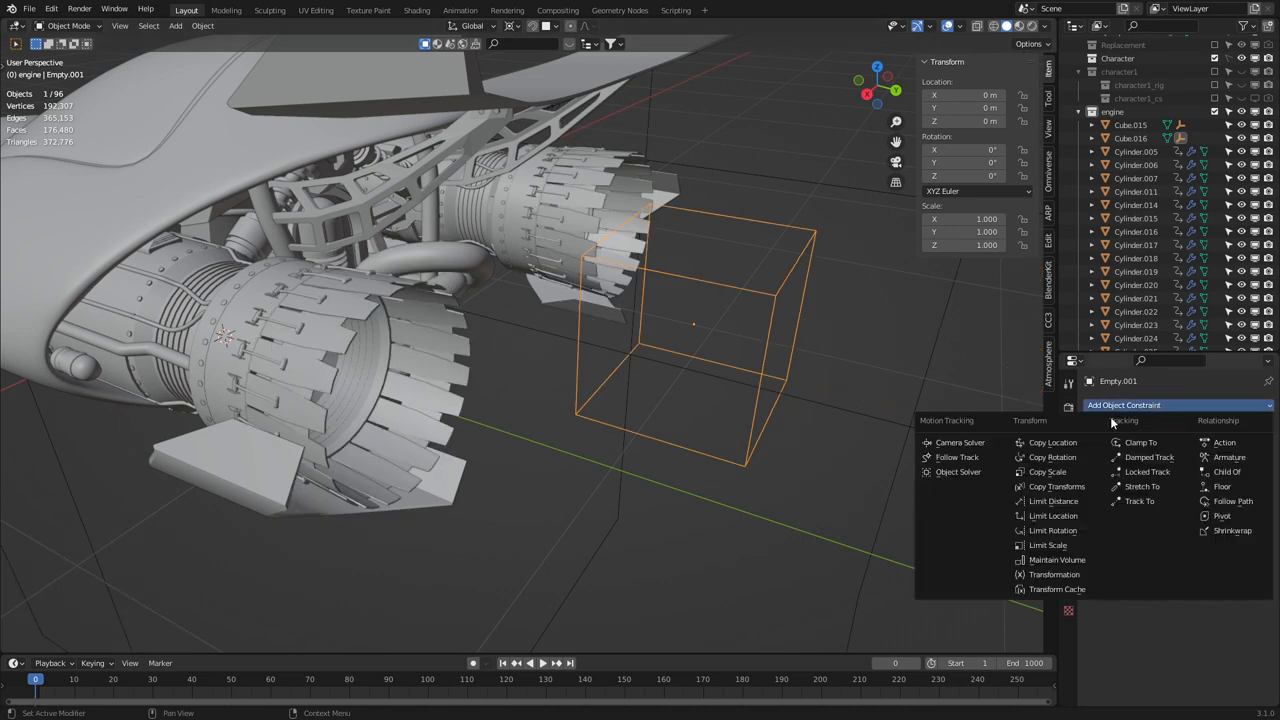
# Add a Limit Location constraint in local space: Y from -0.334 m to 0.145 m, X and Z locked.
pyautogui.click(1053, 515)
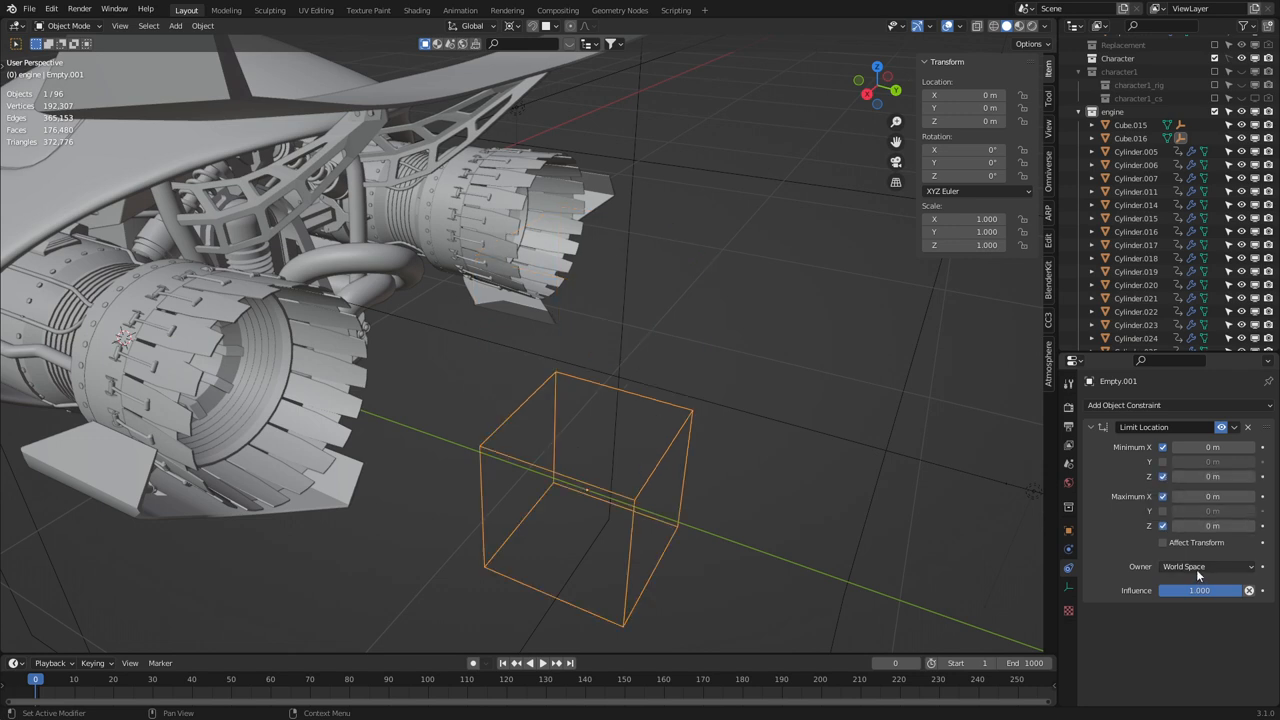
pyautogui.click(1205, 566)
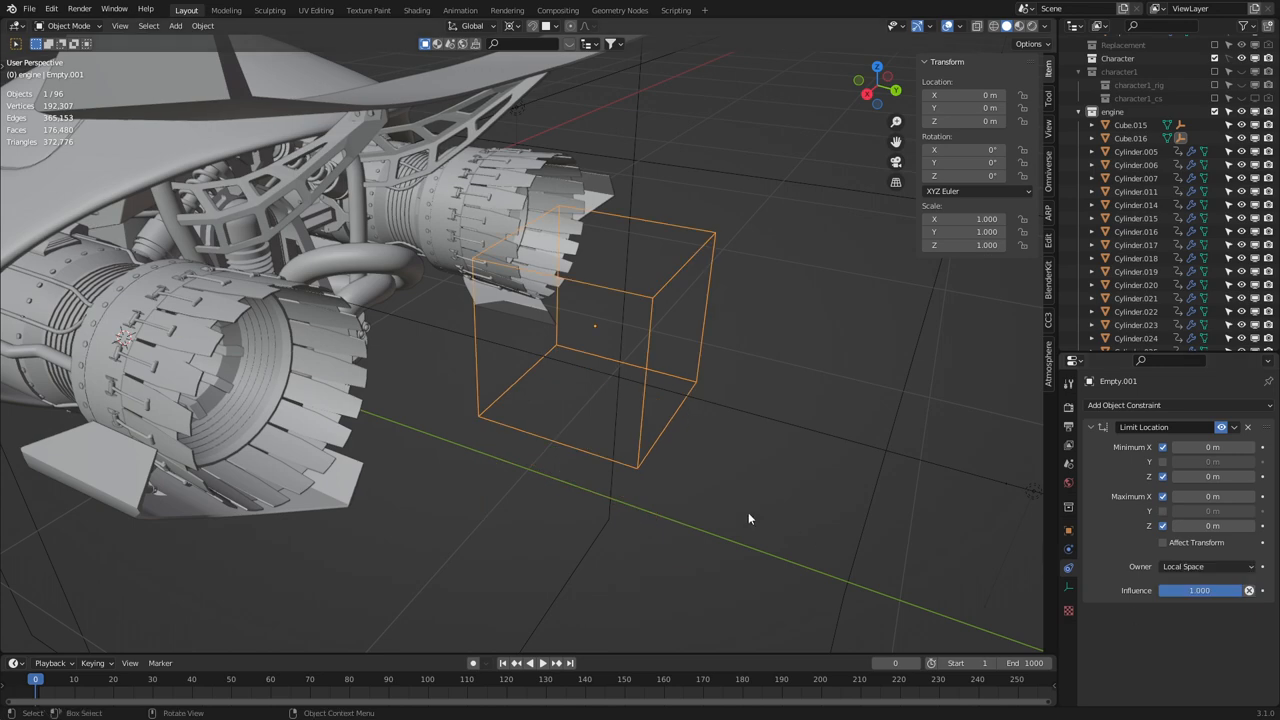
pyautogui.moveTo(750, 518); pyautogui.dragTo(756, 305)
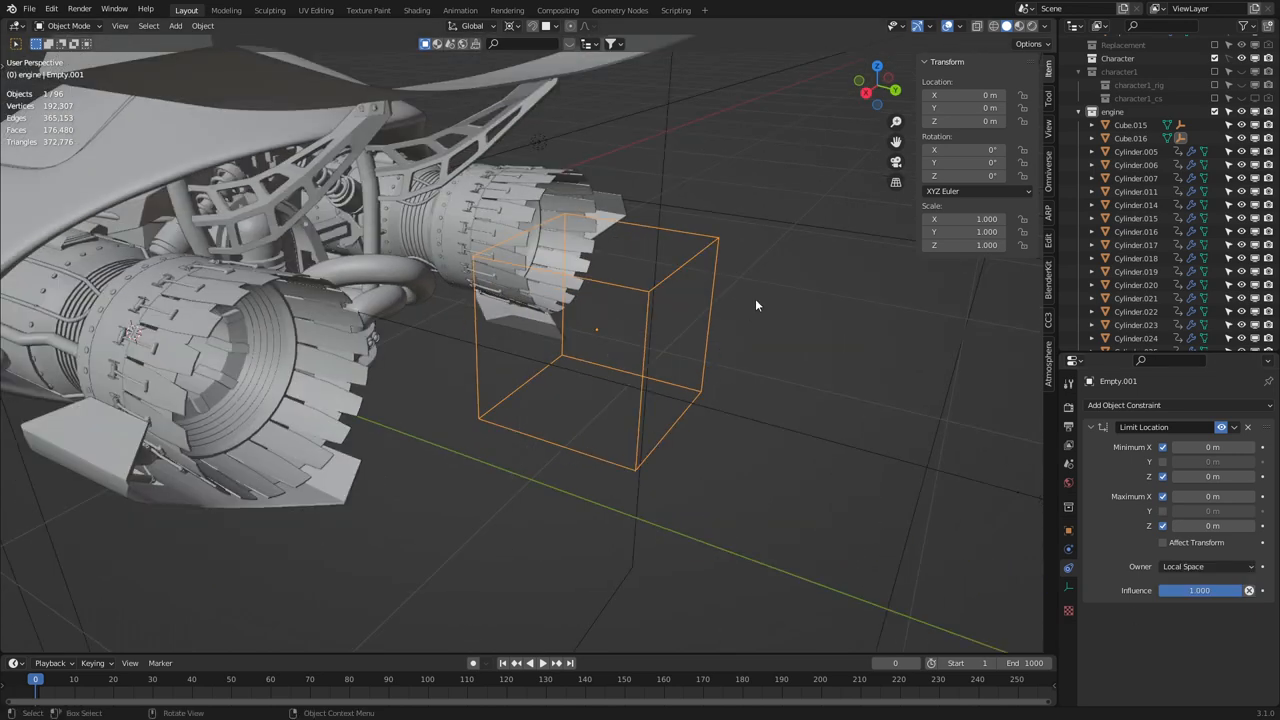
pyautogui.moveTo(800, 416)
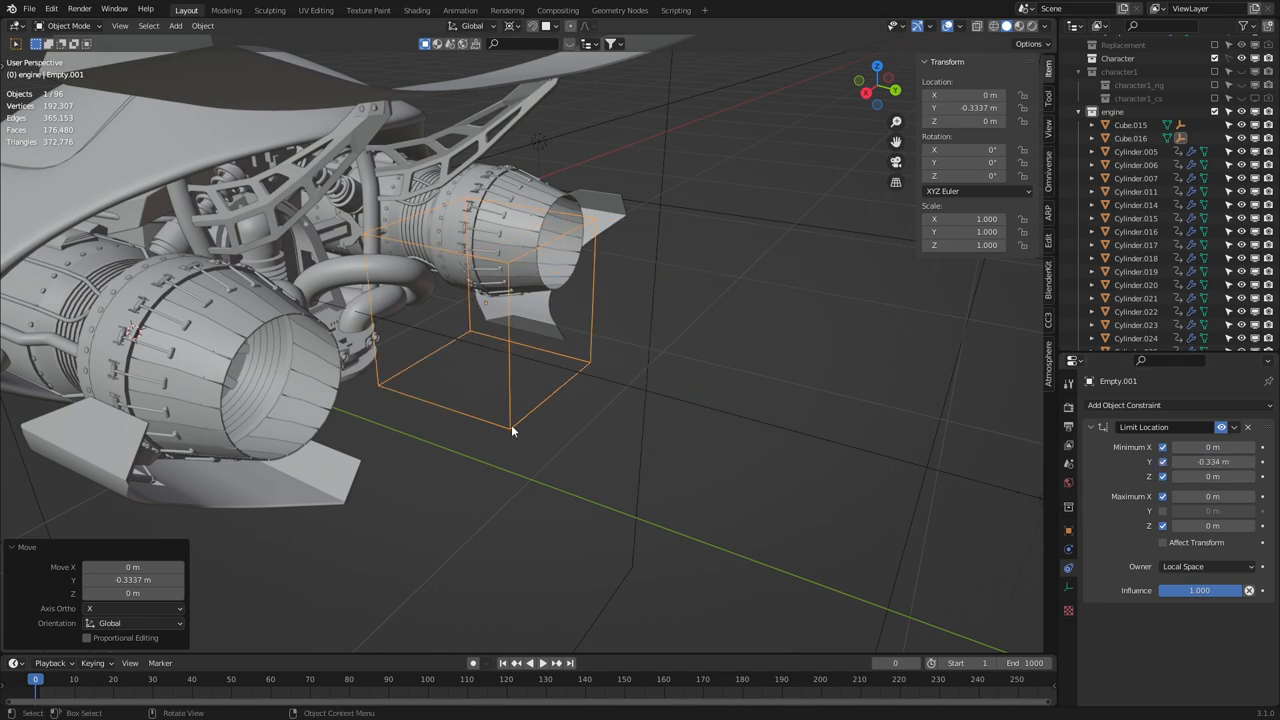
# Move the cube along Y to verify the limits, then reset it to its origin.
pyautogui.press('g')
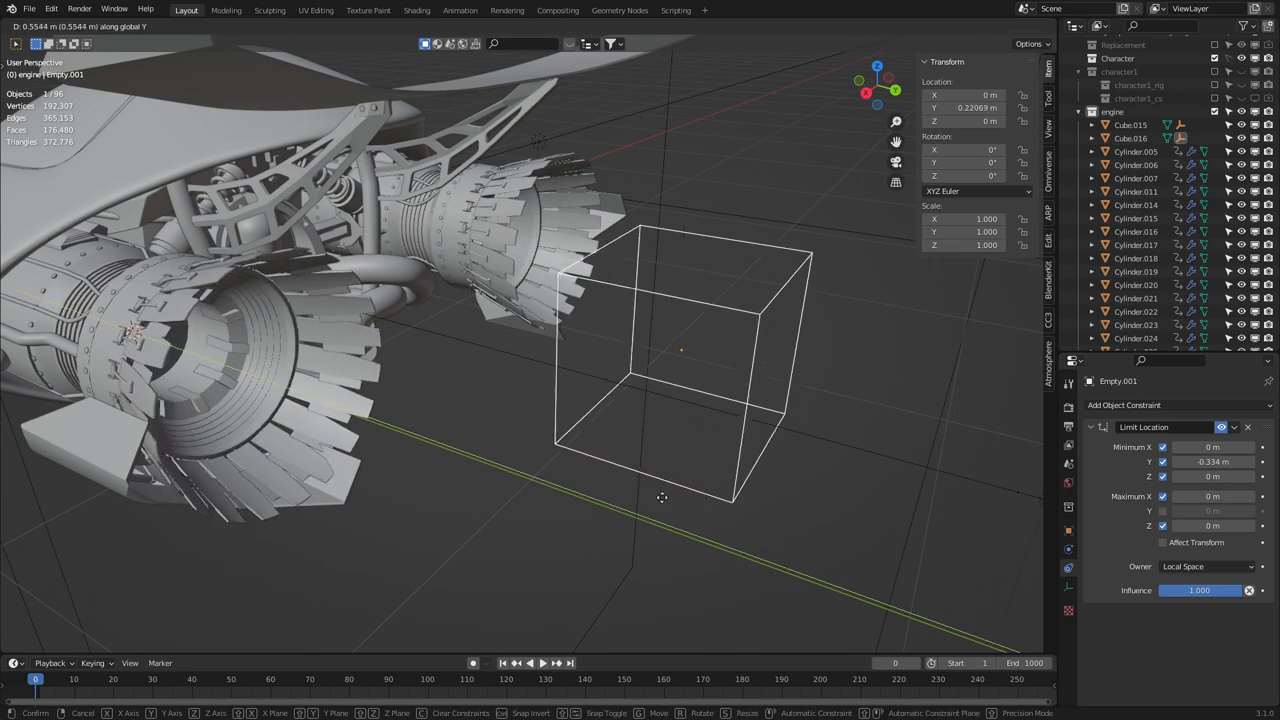
pyautogui.click(636, 496)
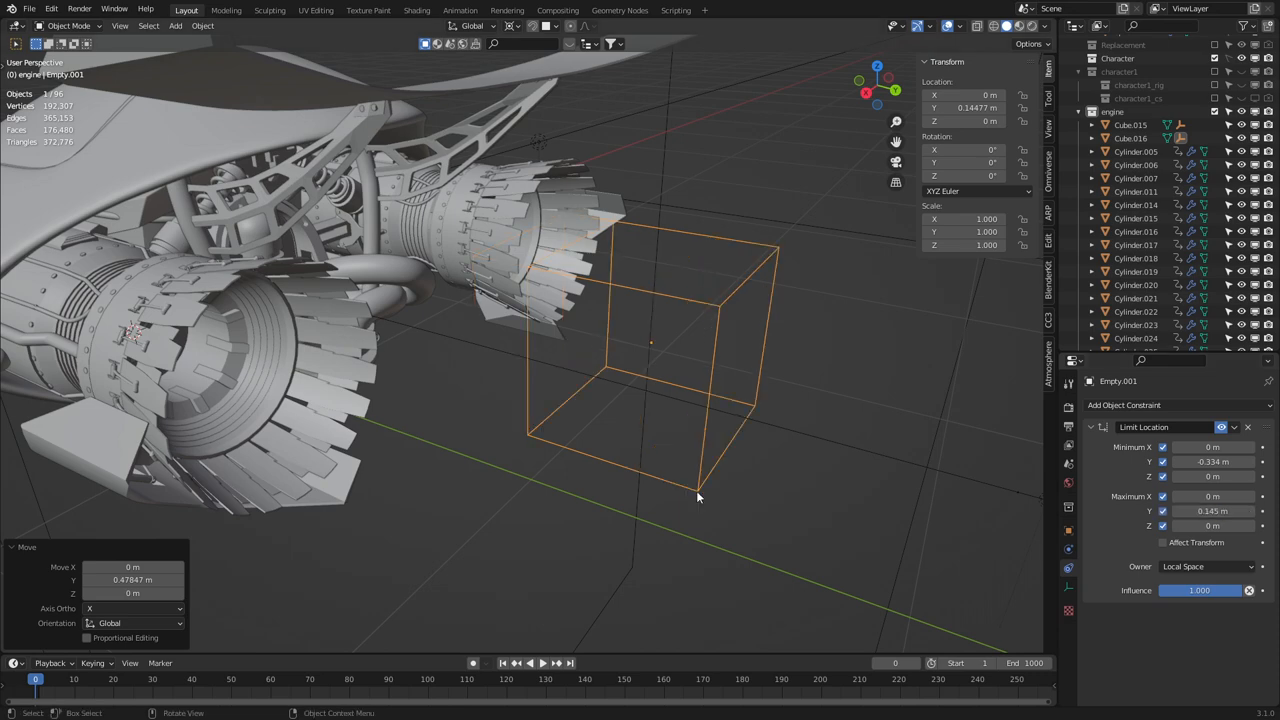
pyautogui.press('g')
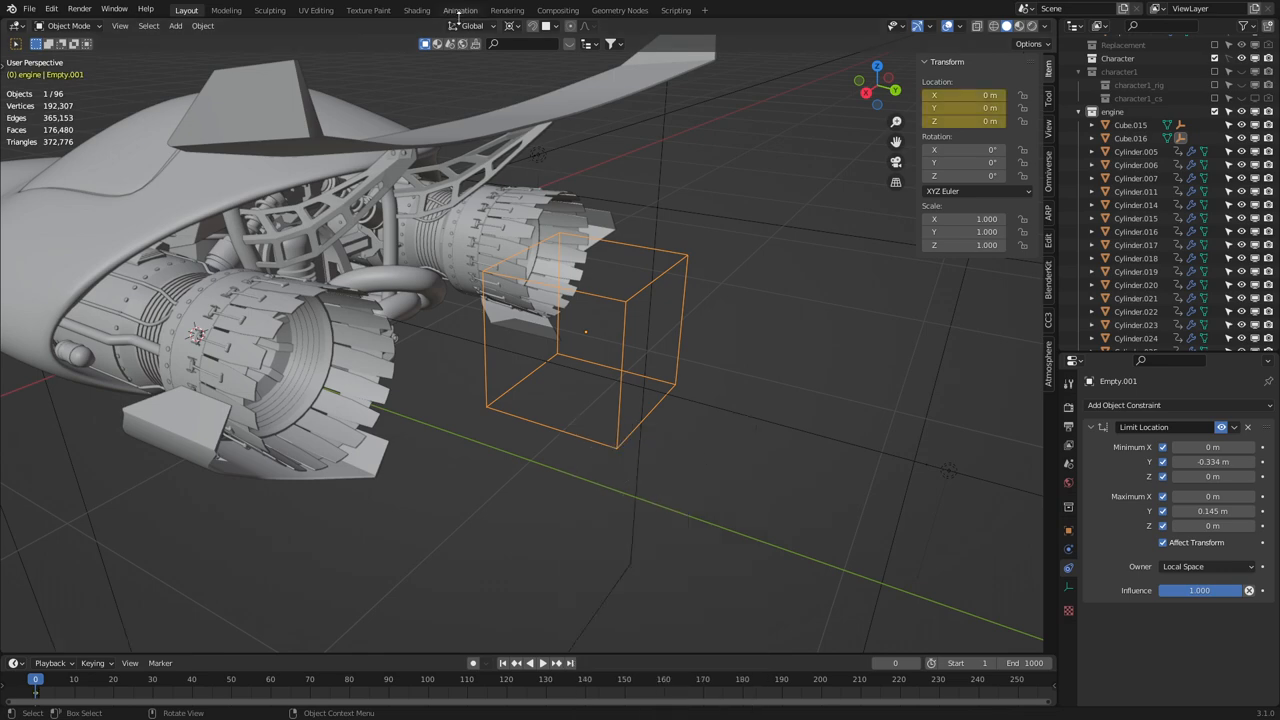
# In the Animation workspace, expand the controller cube's location curves in the Graph Editor.
pyautogui.click(459, 10)
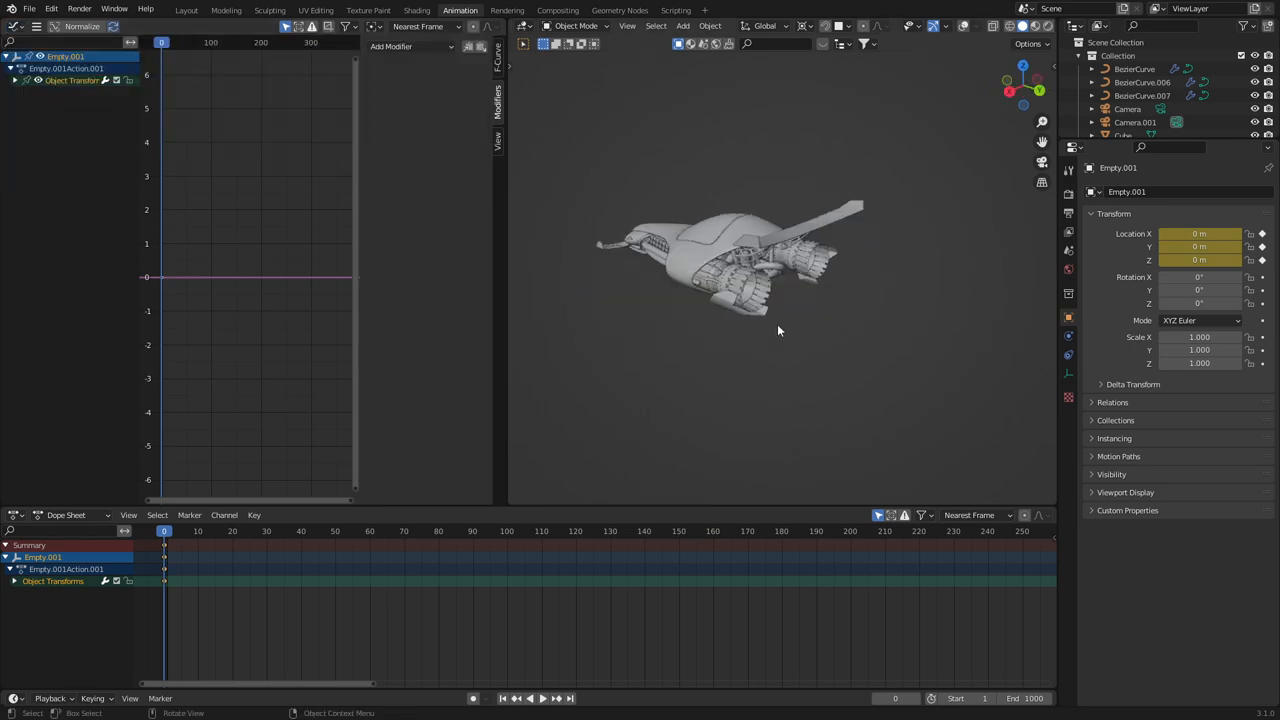
pyautogui.click(16, 26)
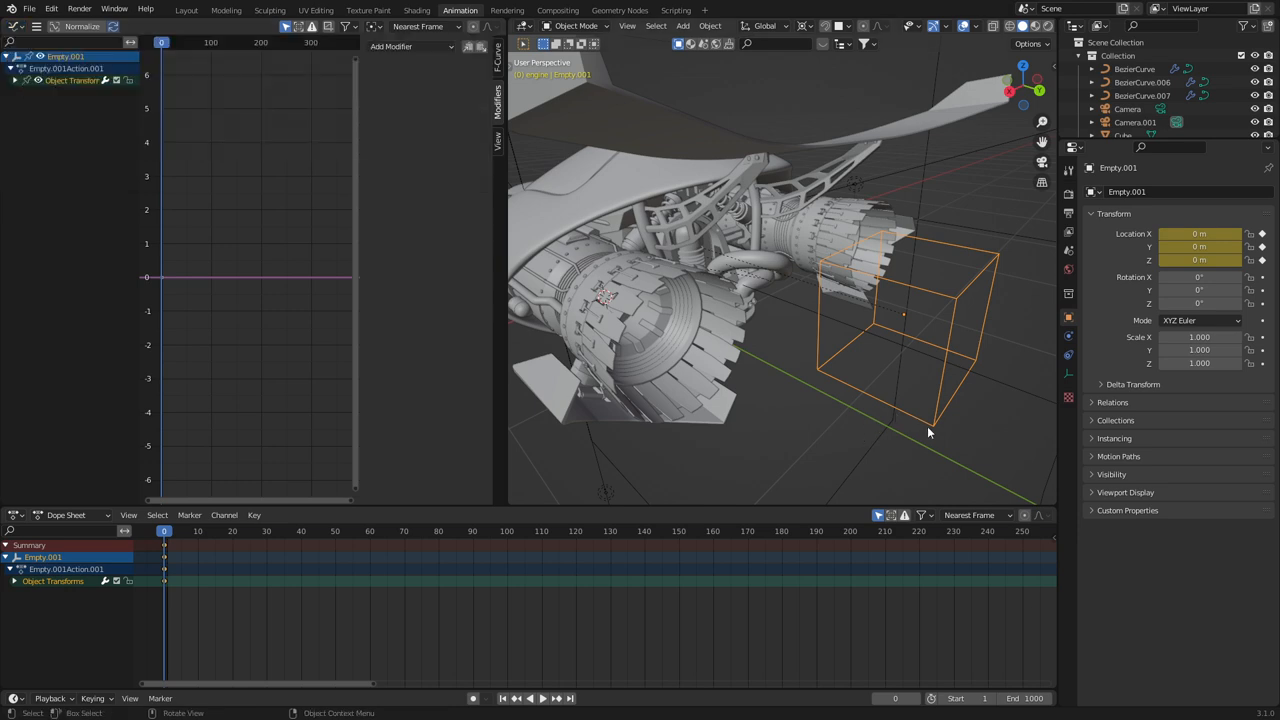
pyautogui.click(15, 80)
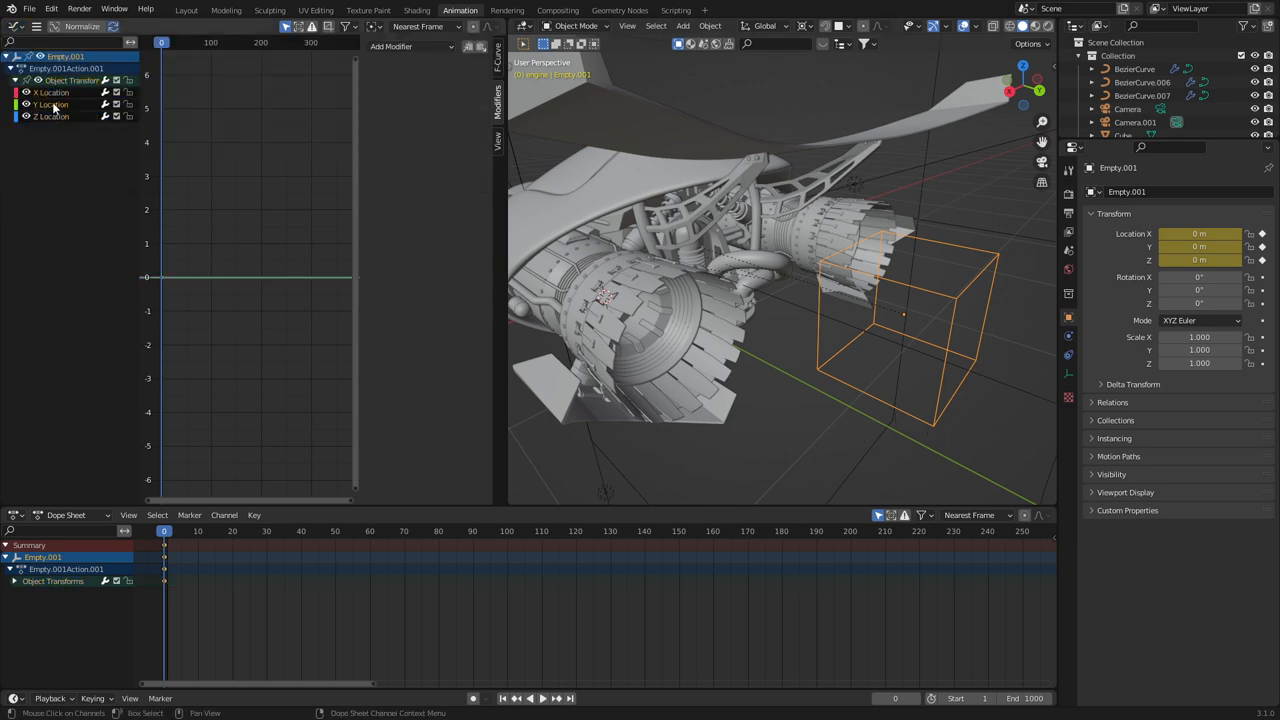
# Add a Noise modifier to the Y location curve with scale 11.3 and strength 0.25, and play back.
pyautogui.click(410, 46)
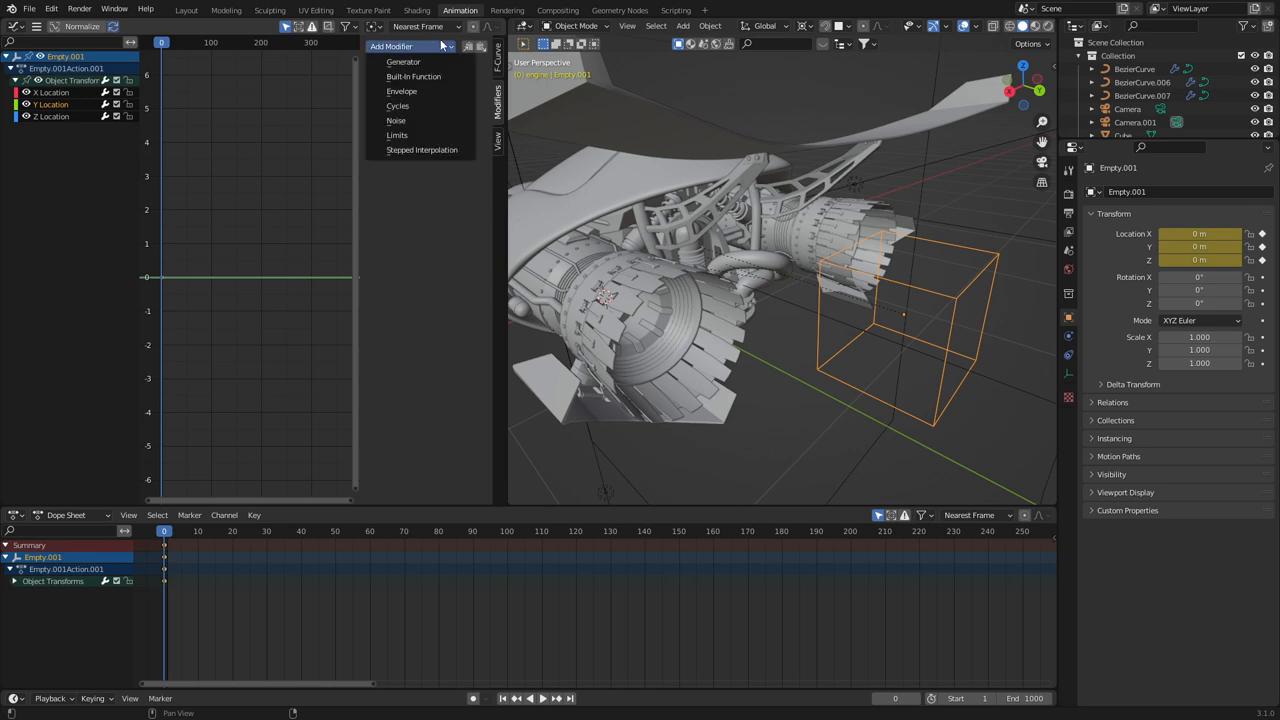
pyautogui.click(396, 120)
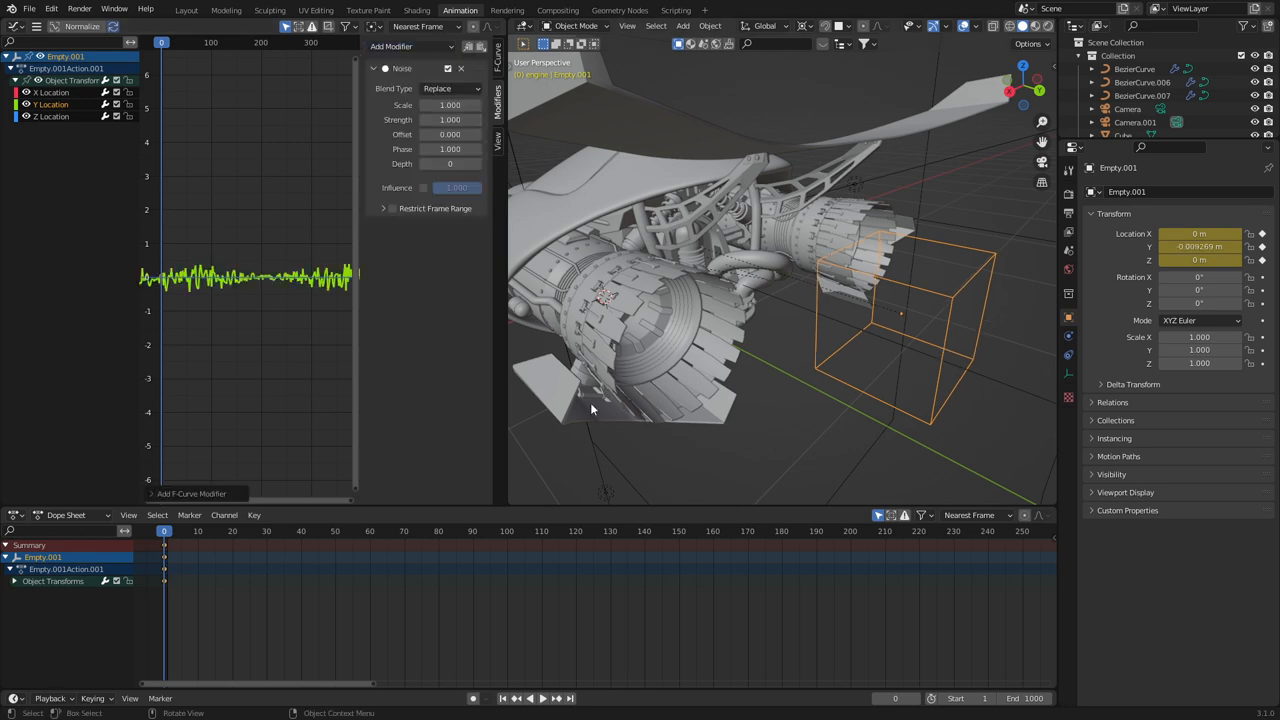
pyautogui.click(528, 698)
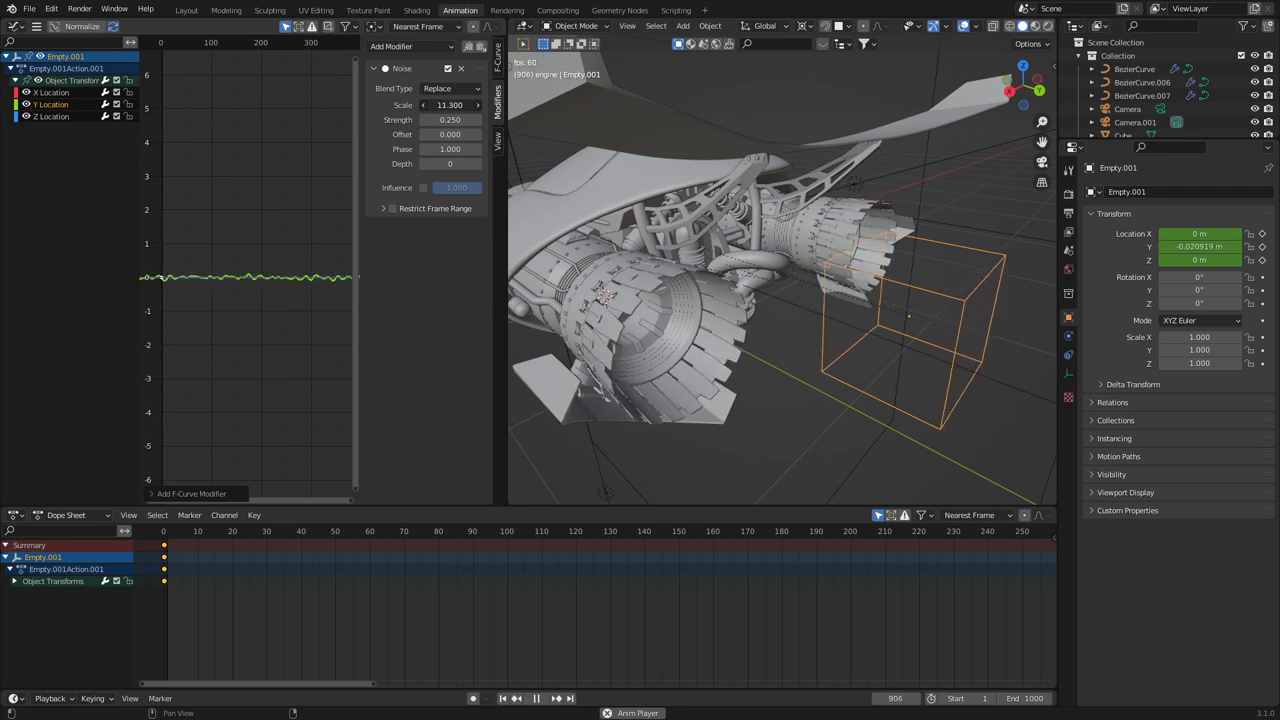
pyautogui.click(252, 531)
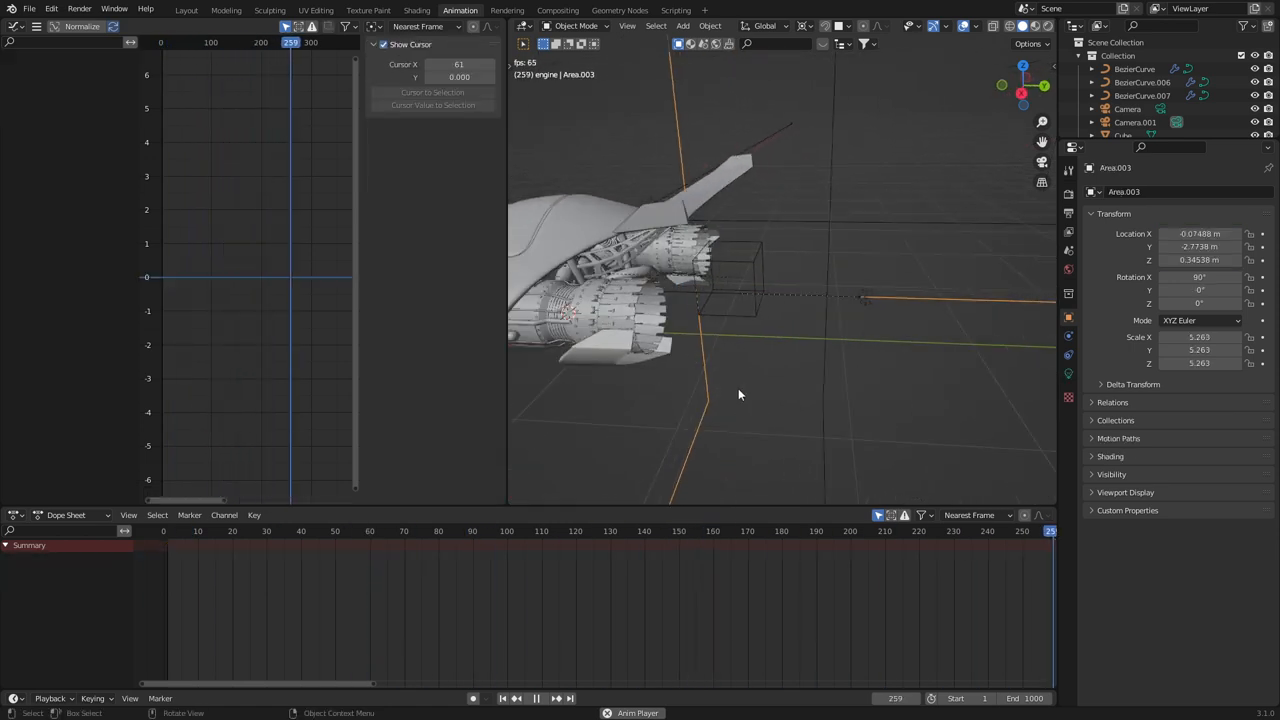
# Add a Noise modifier to the front cone-shaped empty's Z Euler Rotation F-curve.
pyautogui.click(515, 698)
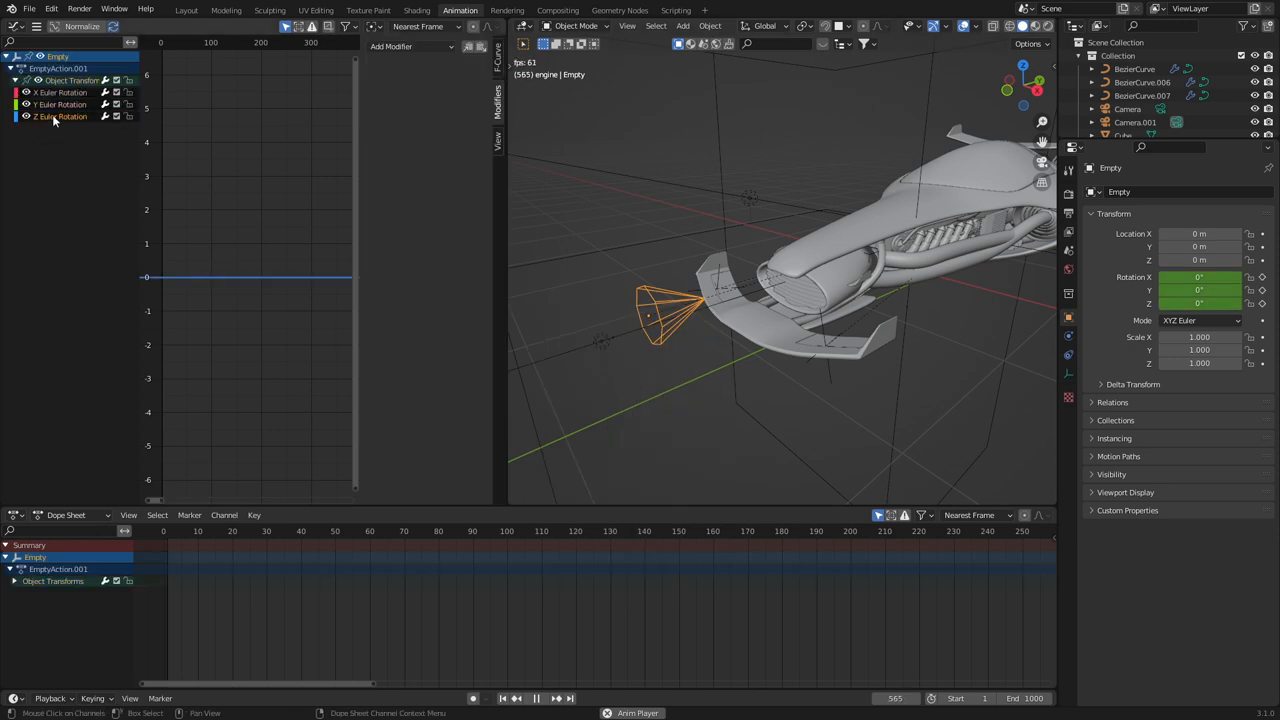
pyautogui.click(410, 46)
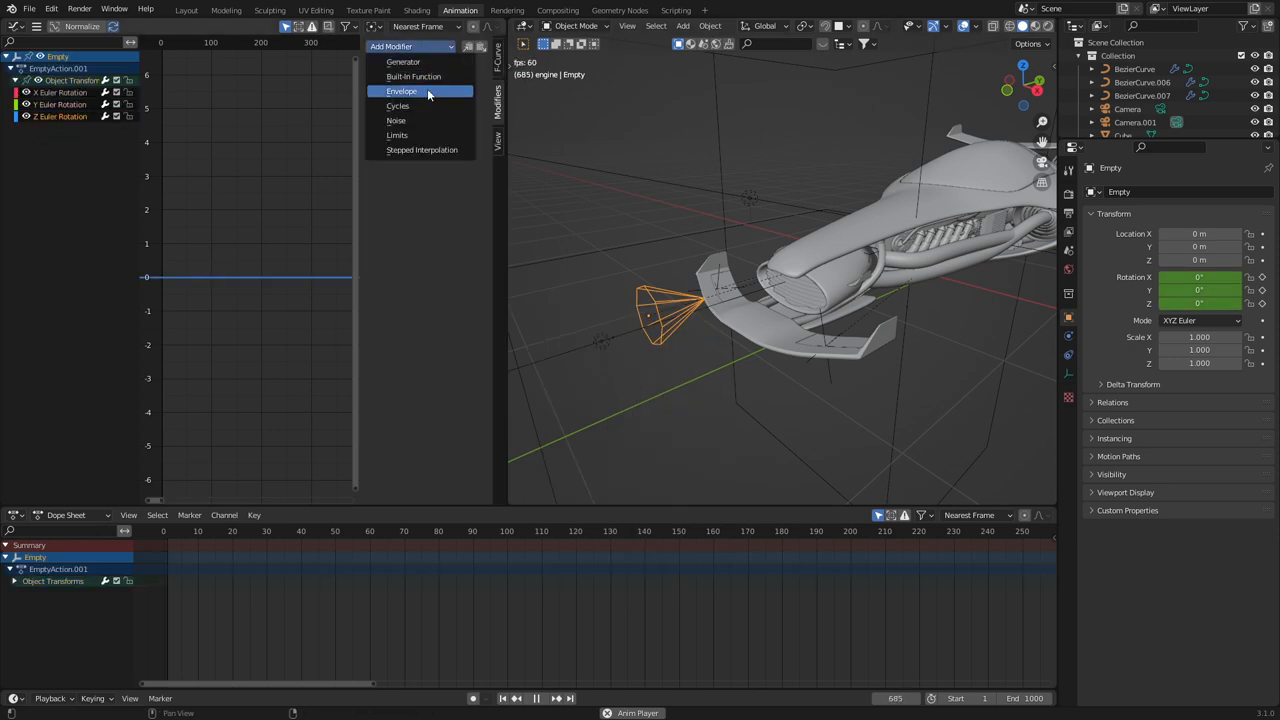
pyautogui.moveTo(428, 120)
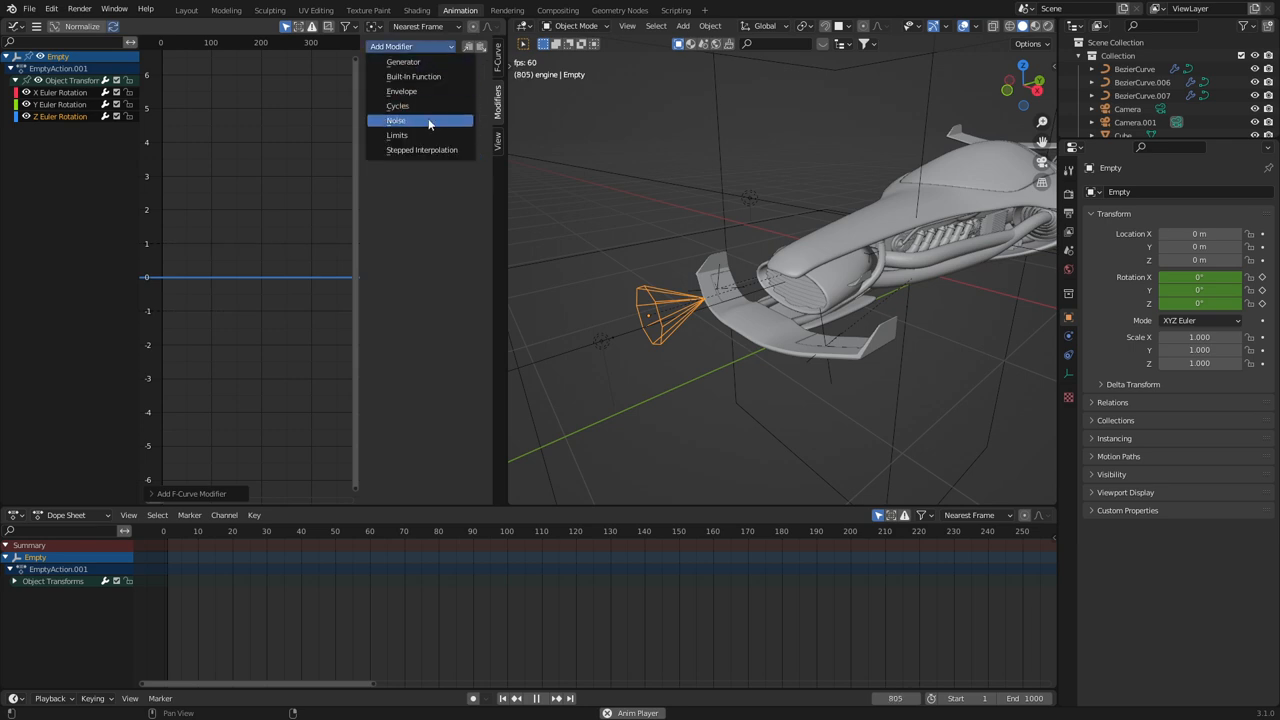
pyautogui.click(396, 120)
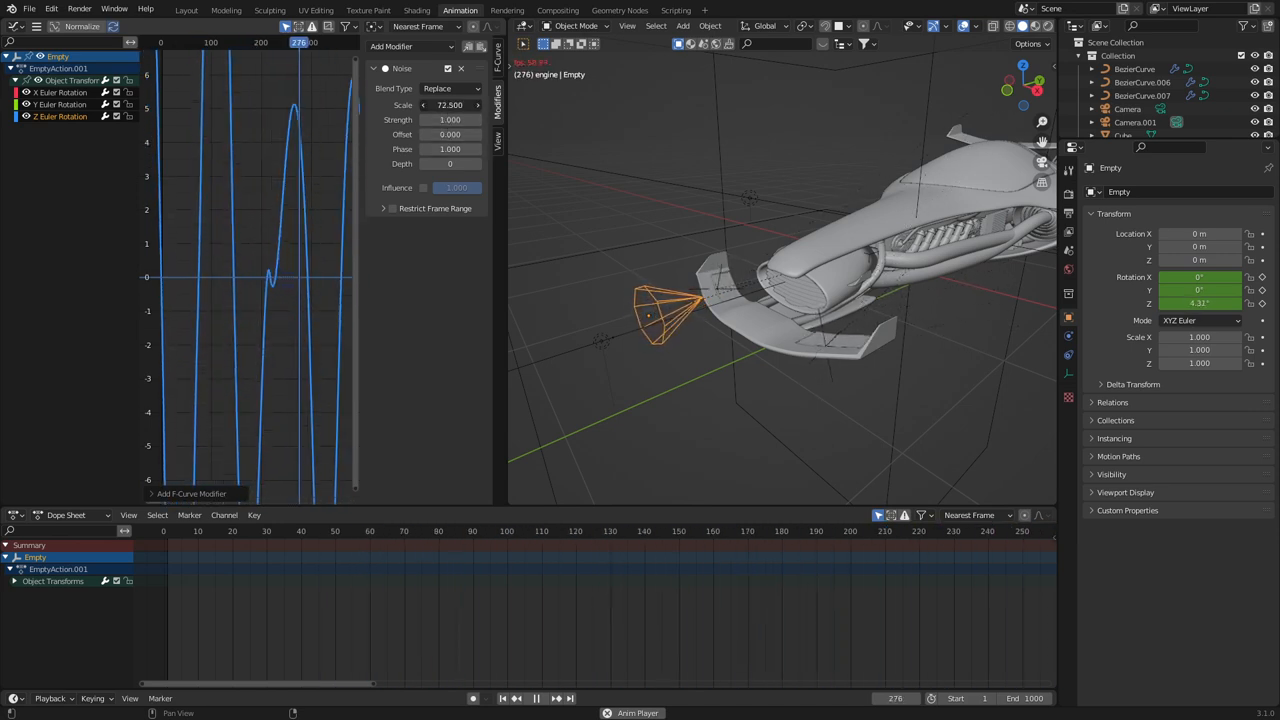
# Tune the noise to scale 21.9 and strength 0.2 for a gentle Z wobble.
pyautogui.click(536, 698)
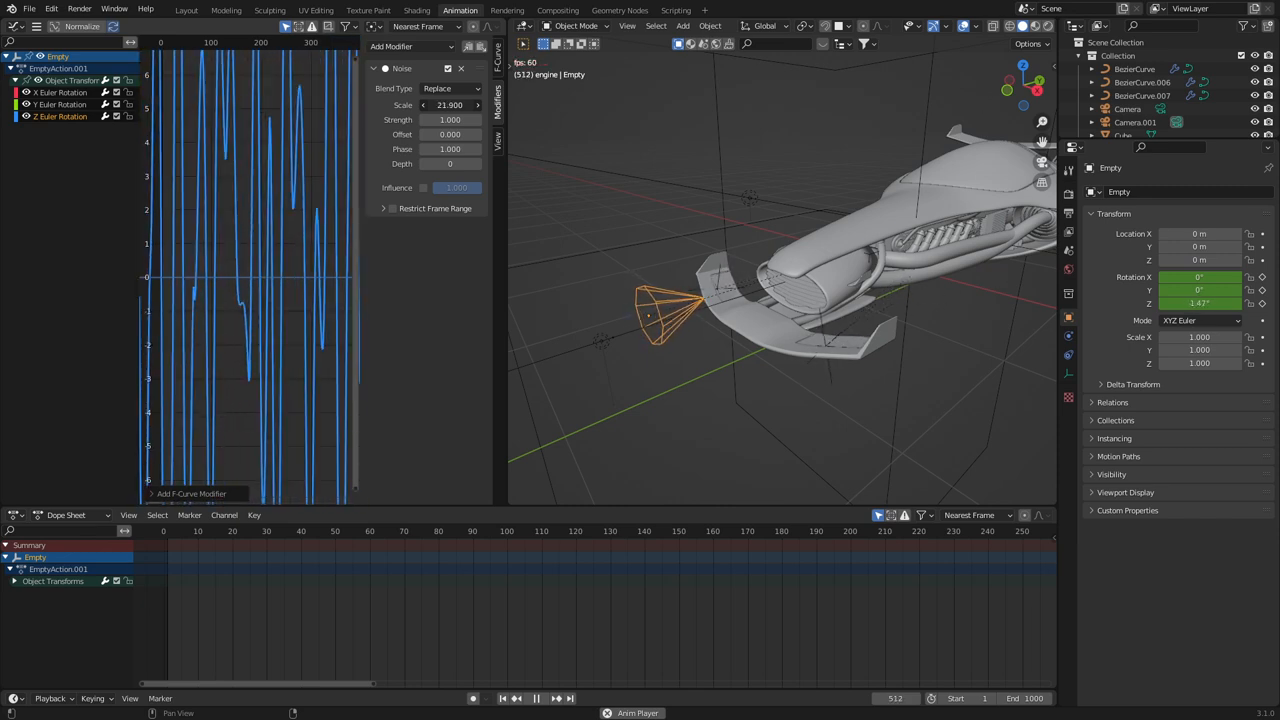
pyautogui.click(535, 698)
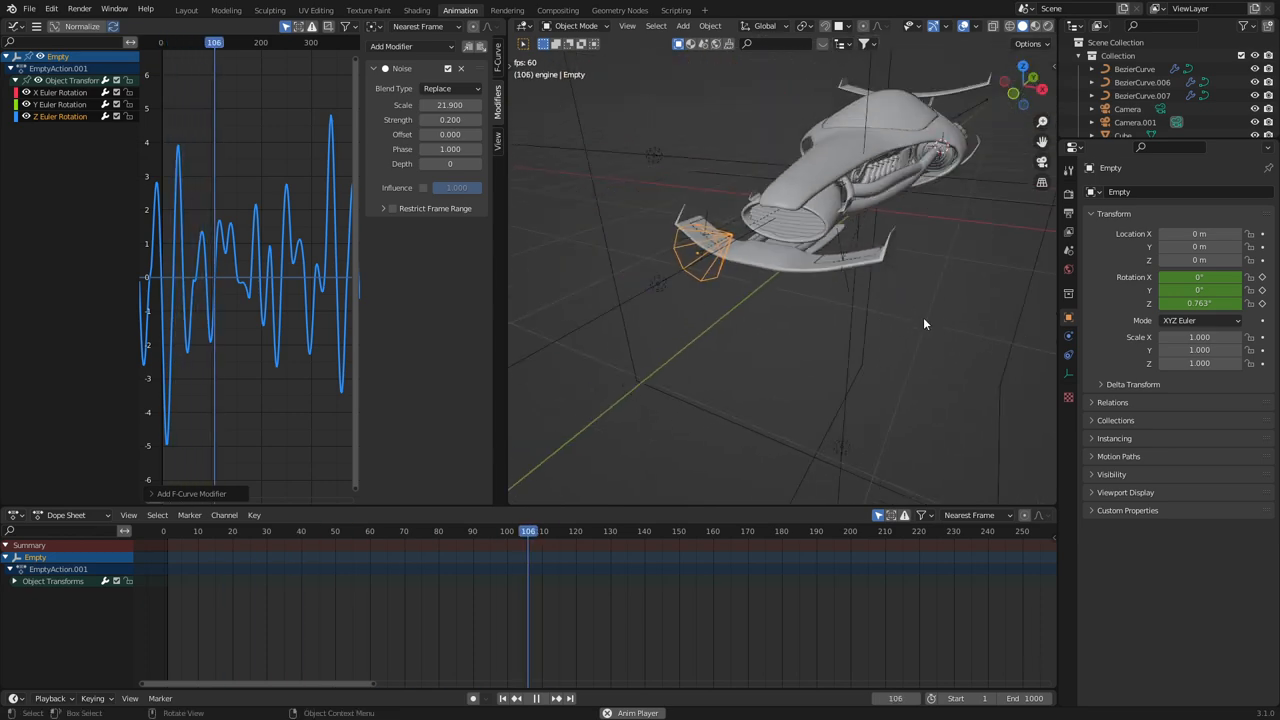
pyautogui.click(516, 698)
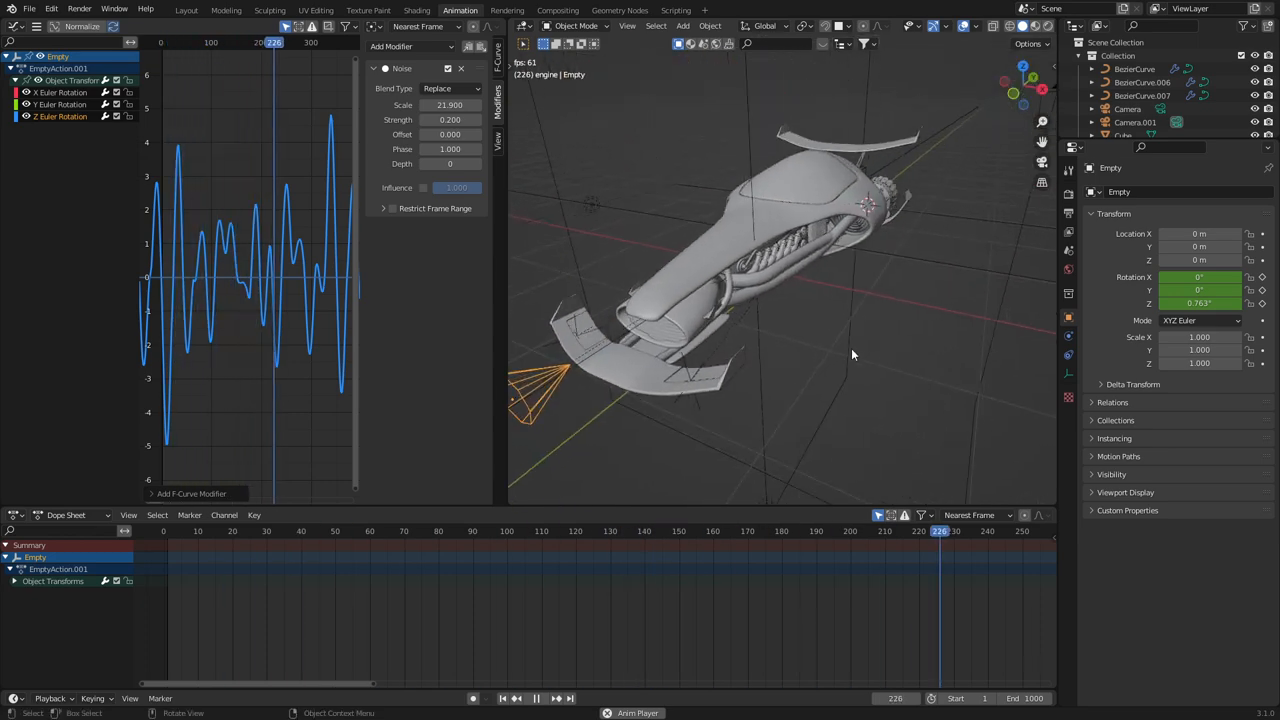
pyautogui.click(535, 698)
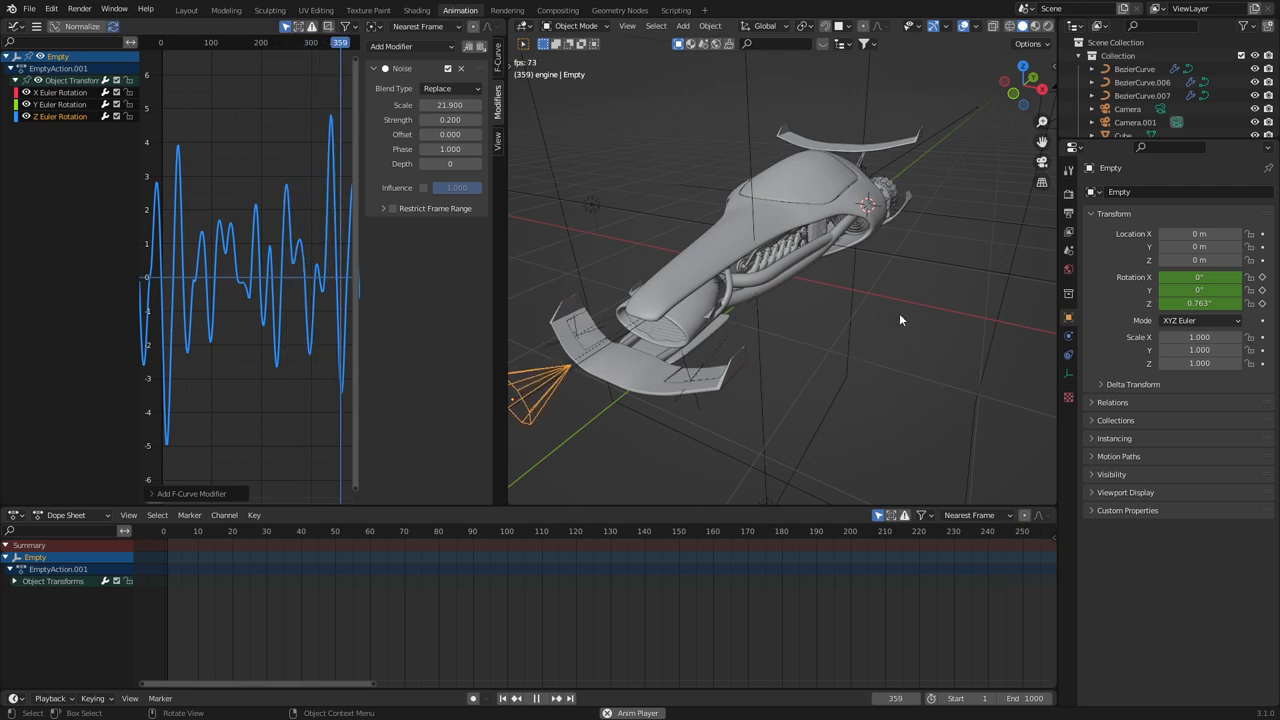